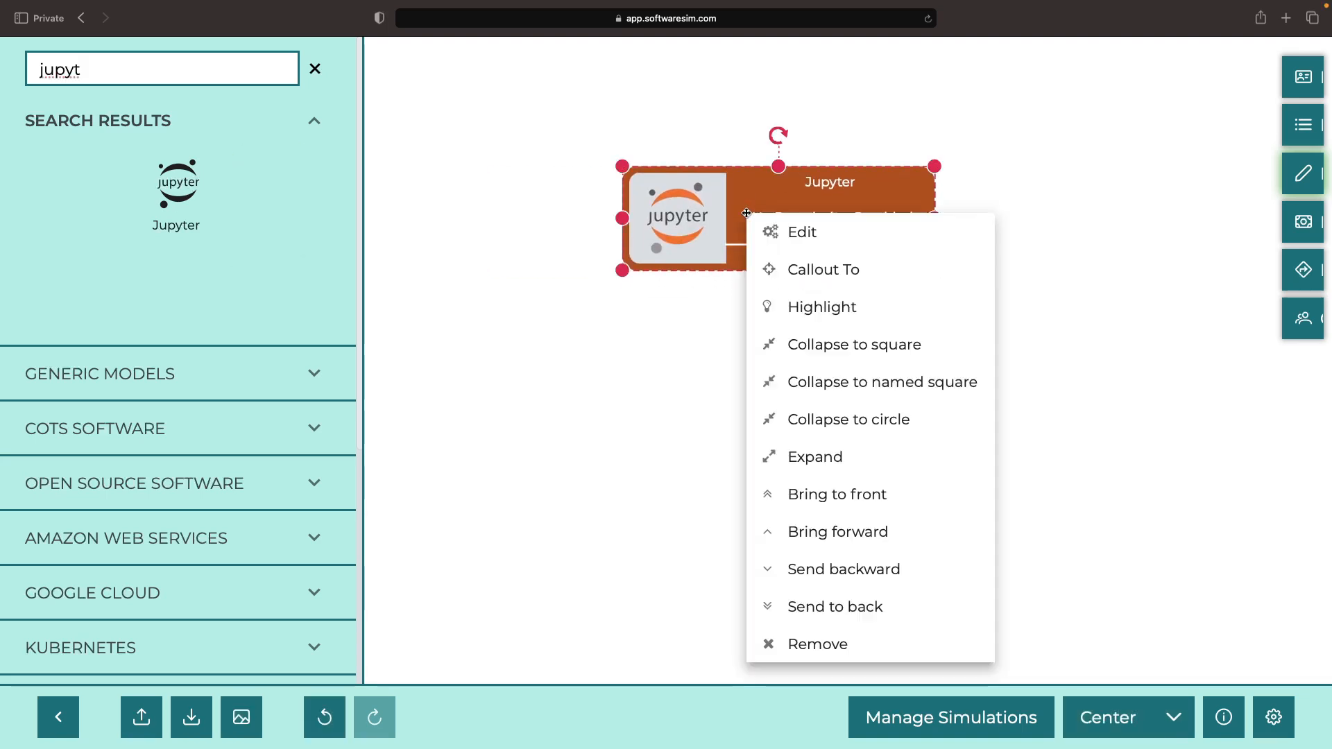
Collapse Jupyter to a named square, link it to Vertex AI, and drag Nvidia onto the canvas.
{"action": "left_click", "coordinate": [882, 381]}
{"action": "type", "text": "vertex"}
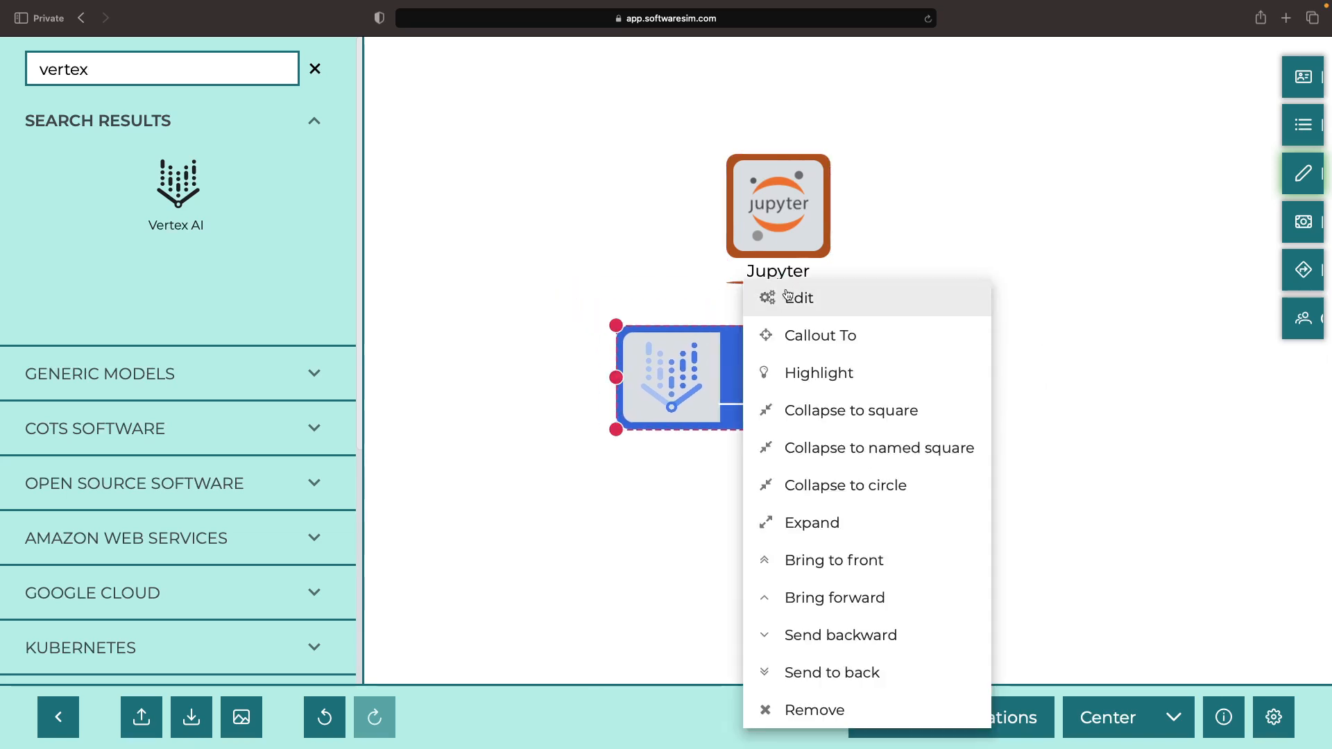
{"action": "left_click", "coordinate": [798, 298]}
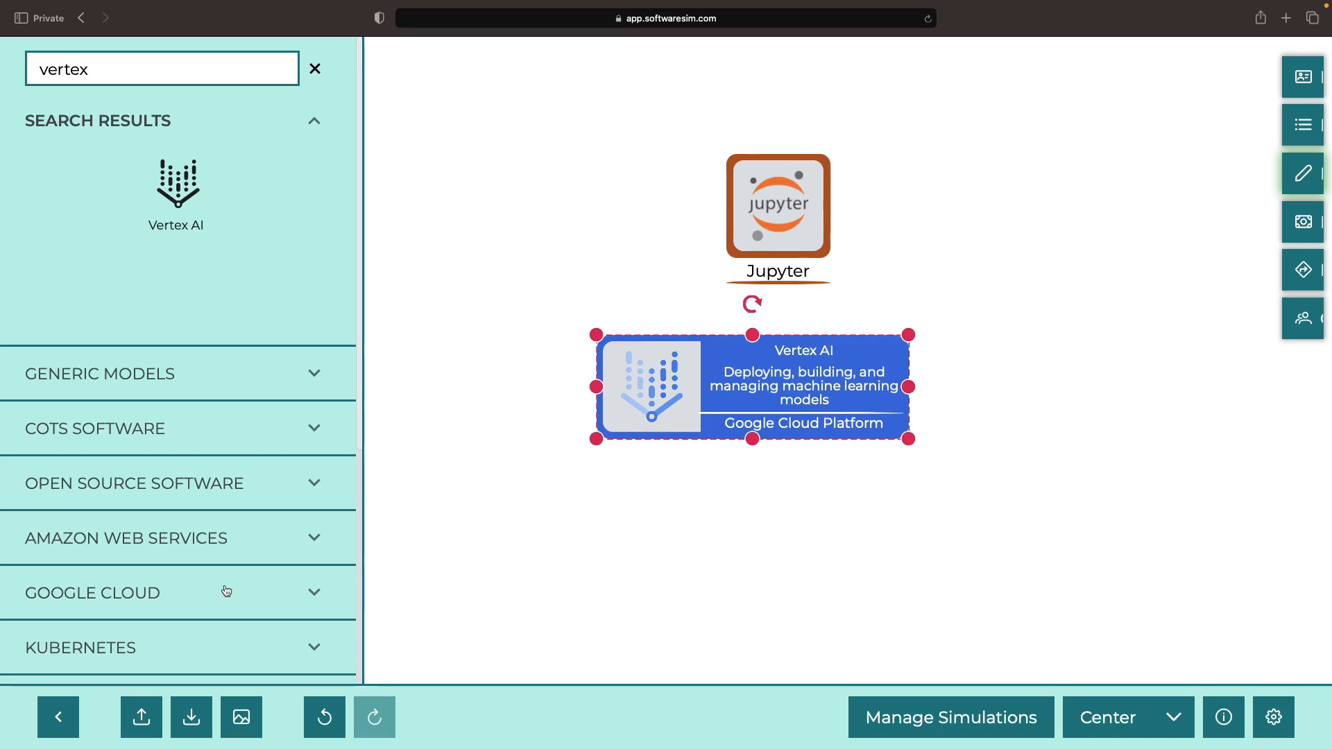
{"action": "scroll", "scroll_direction": "down", "scroll_amount": 3}
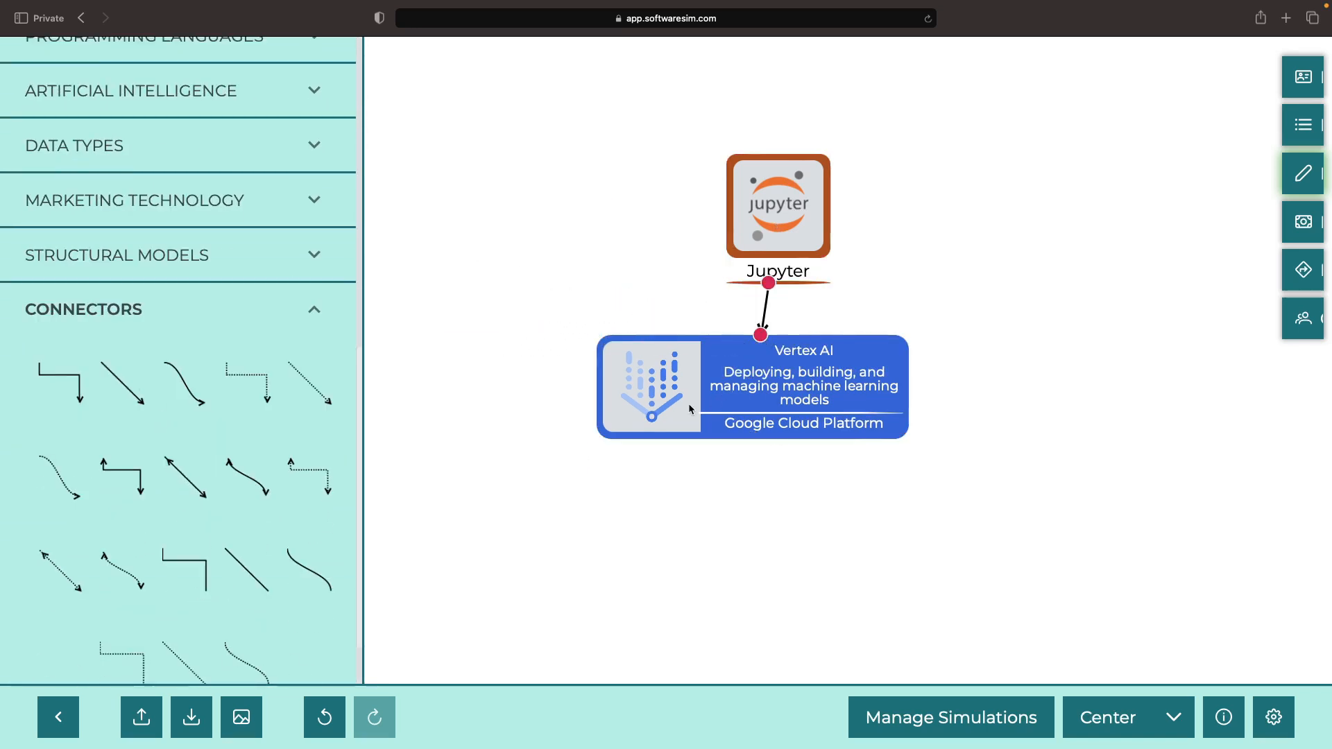
{"action": "type", "text": "vertex"}
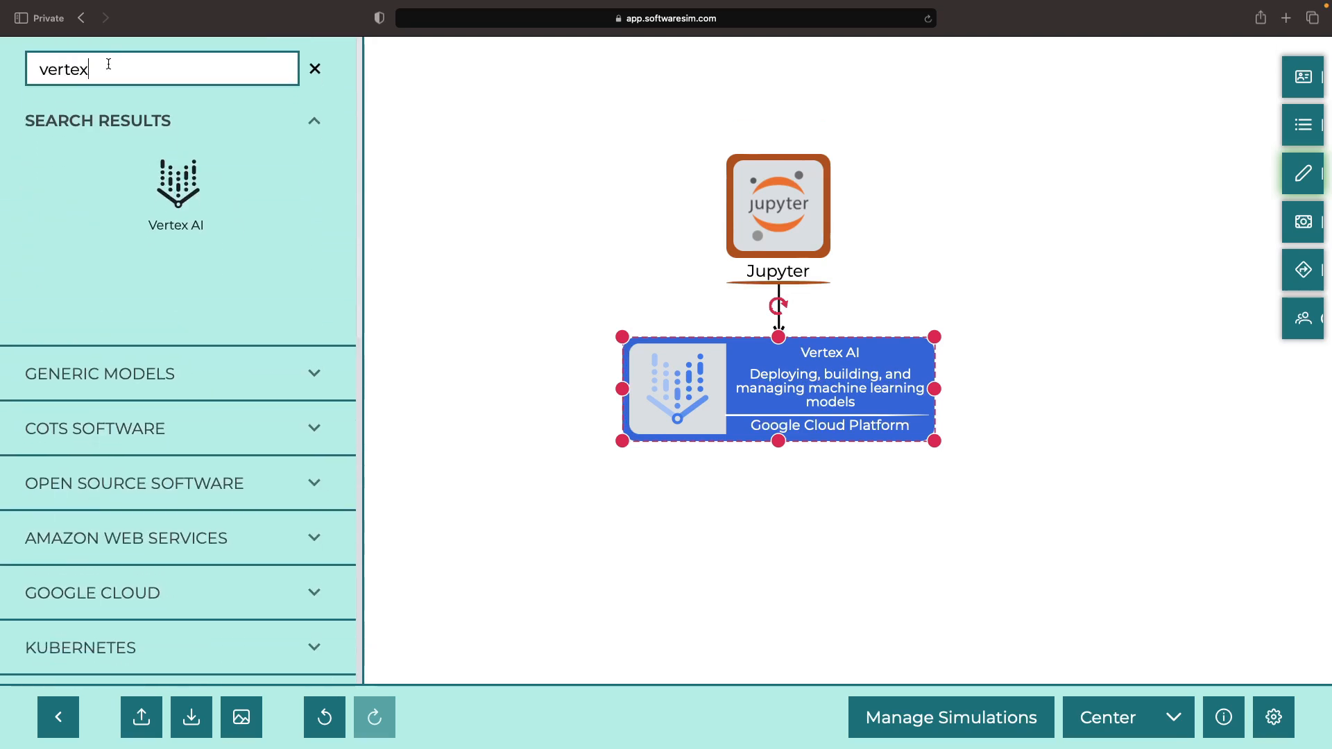
{"action": "type", "text": "nvidi"}
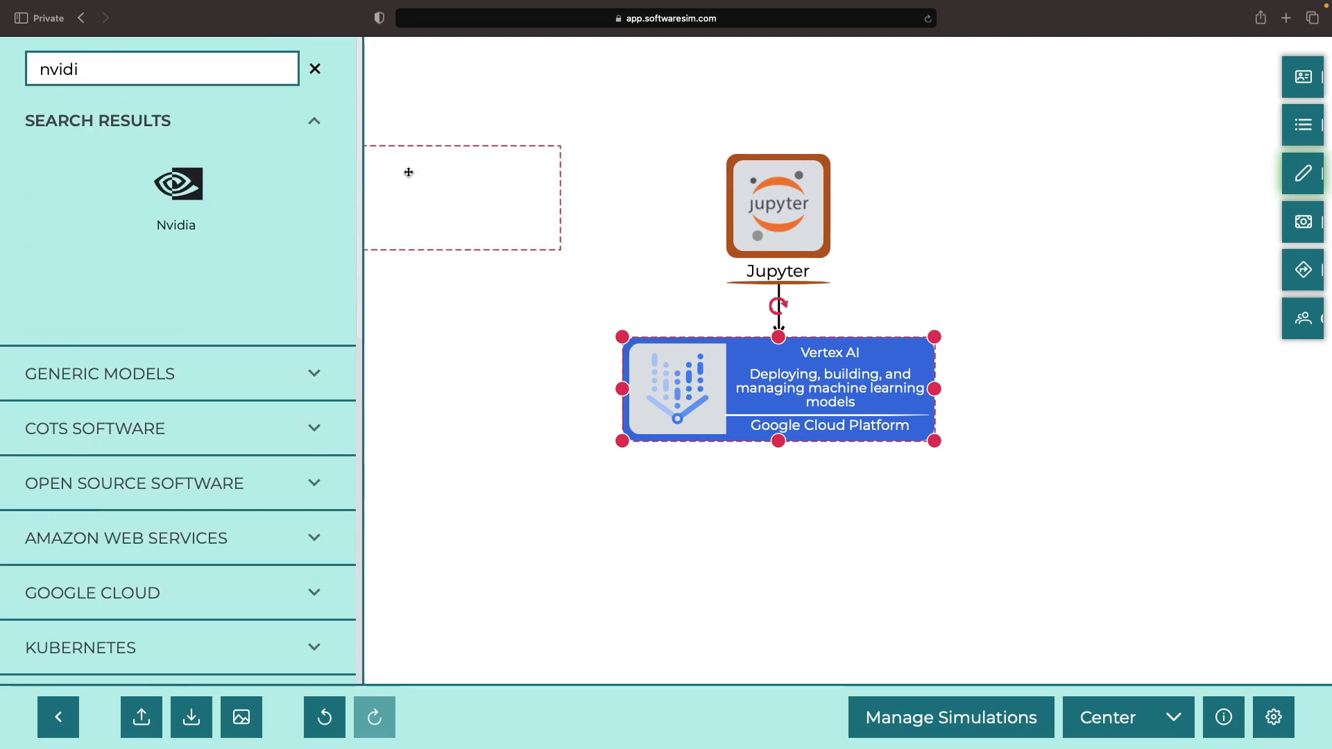
{"action": "left_click_drag", "start_coordinate": [176, 183], "coordinate": [525, 367]}
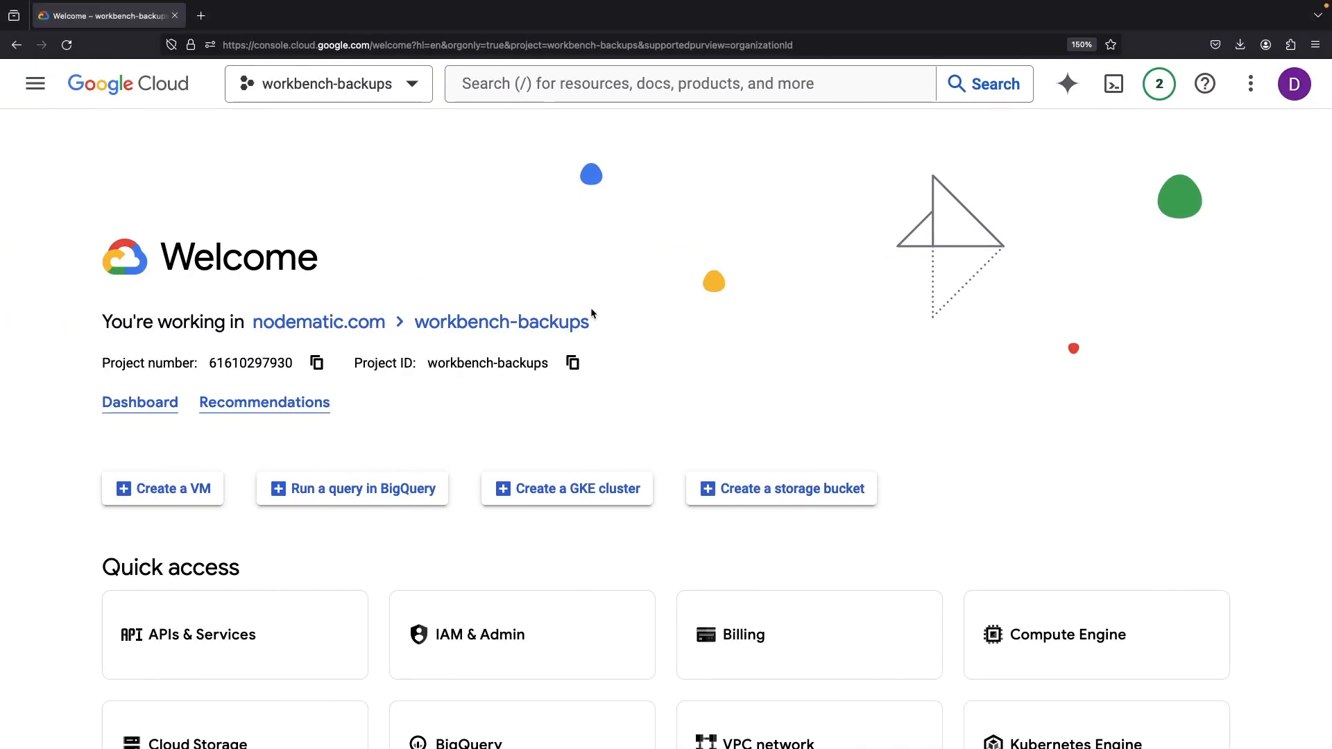
Open Vertex AI from the console search and go to its Workbench page.
{"action": "type", "text": "vertex"}
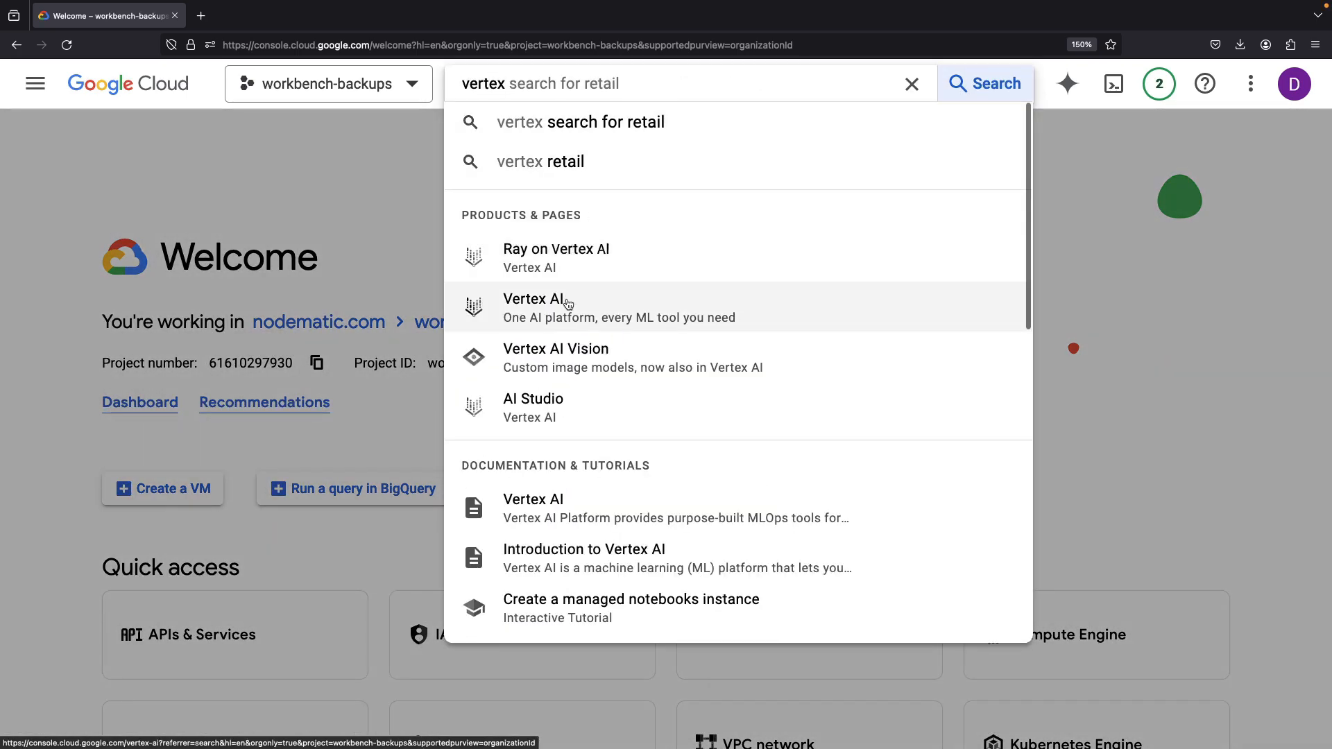
{"action": "left_click", "coordinate": [533, 299]}
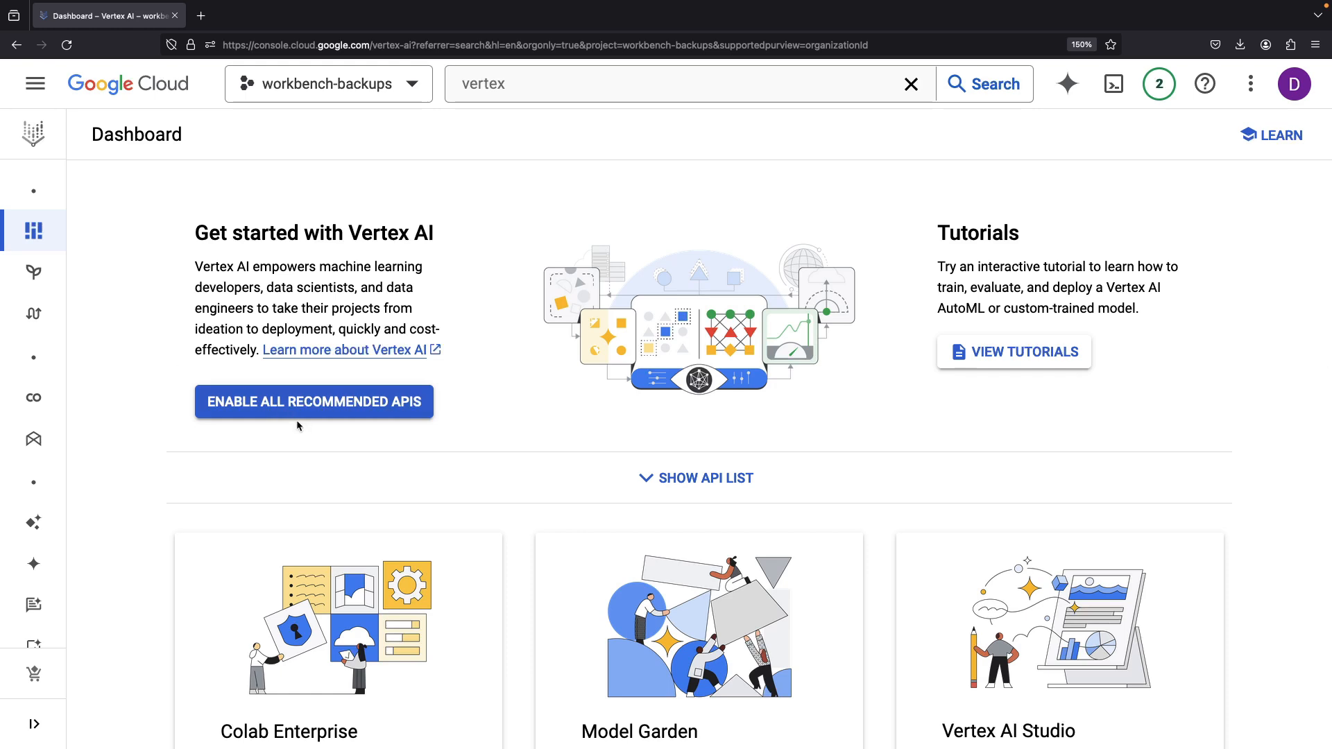
{"action": "left_click", "coordinate": [313, 401]}
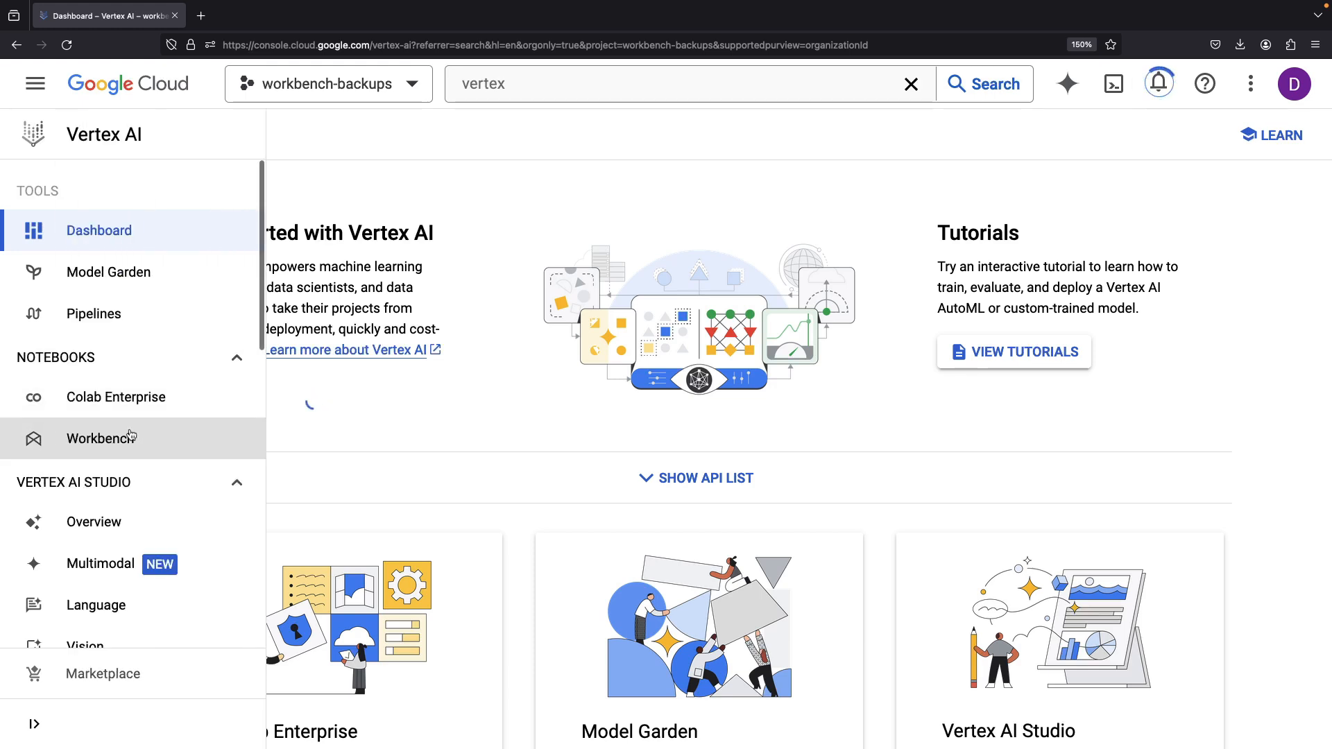
{"action": "left_click", "coordinate": [100, 439]}
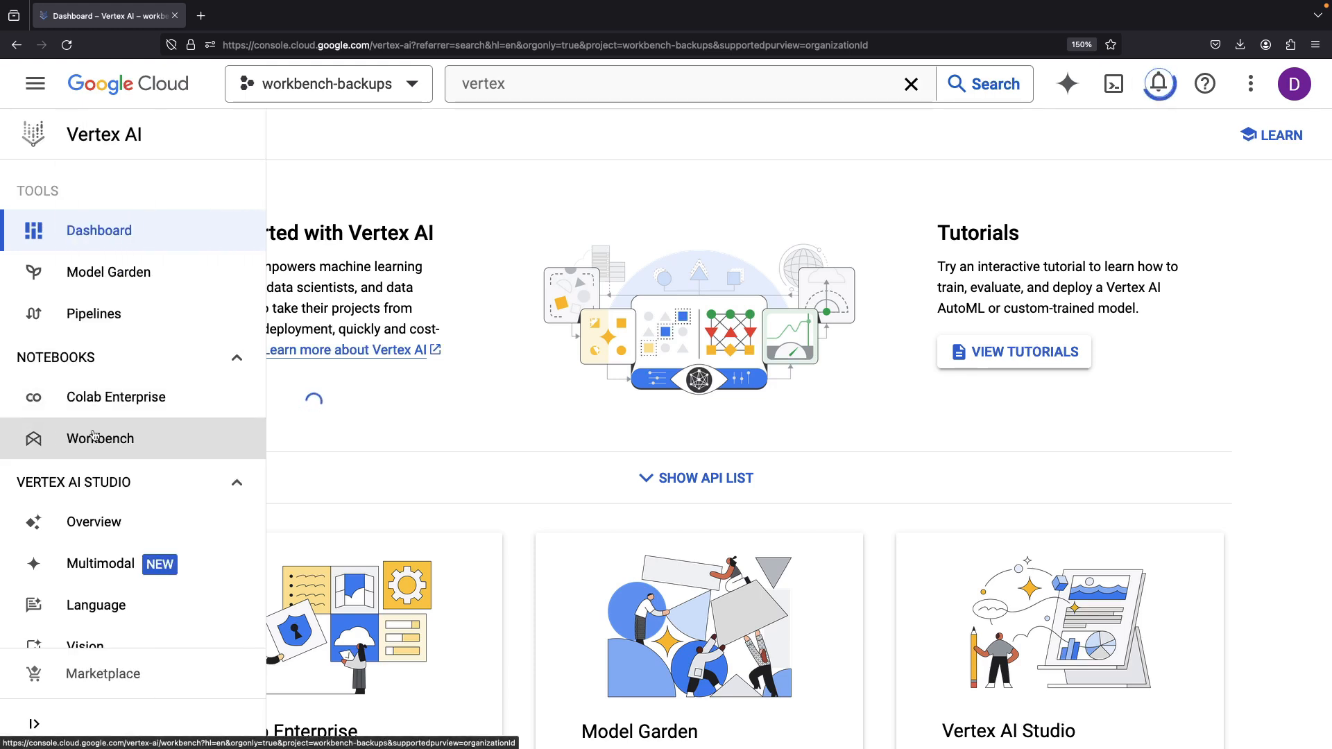
{"action": "left_click", "coordinate": [99, 438]}
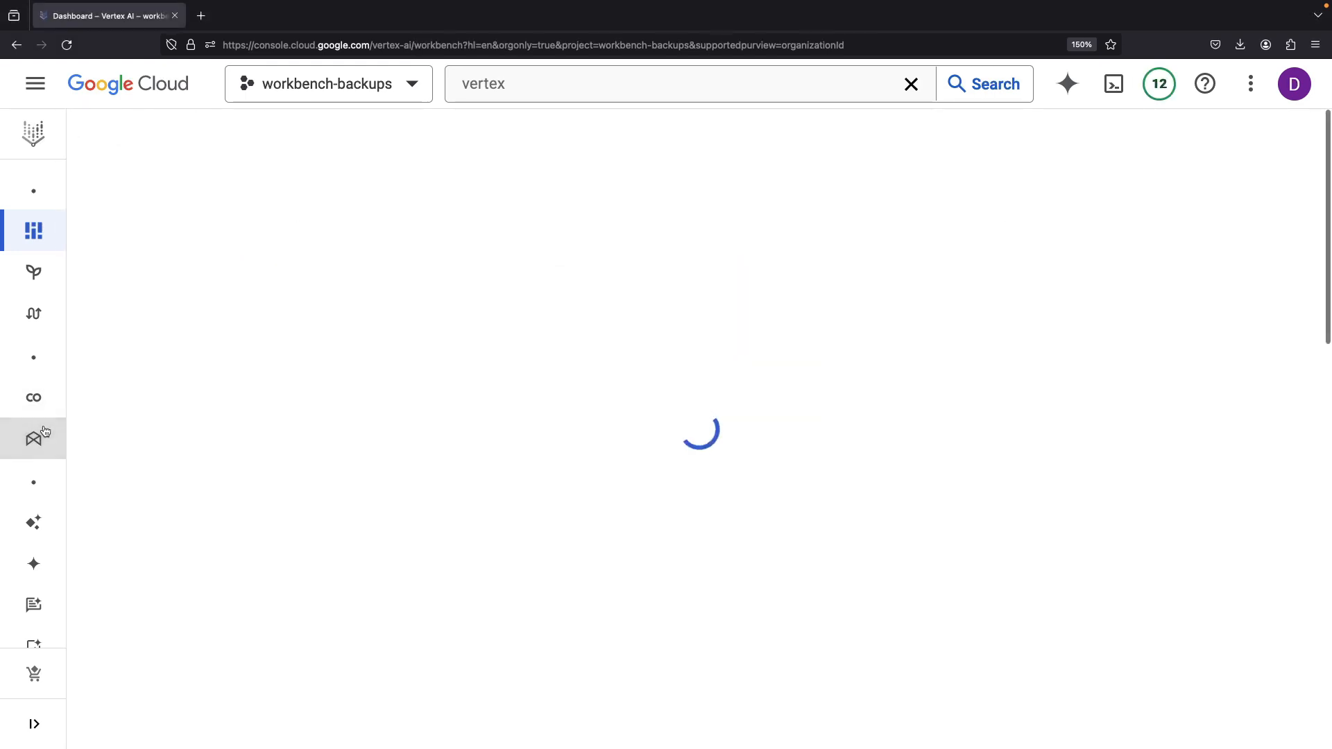
Open the New instance form from the Workbench Instances tab.
{"action": "left_click", "coordinate": [33, 440]}
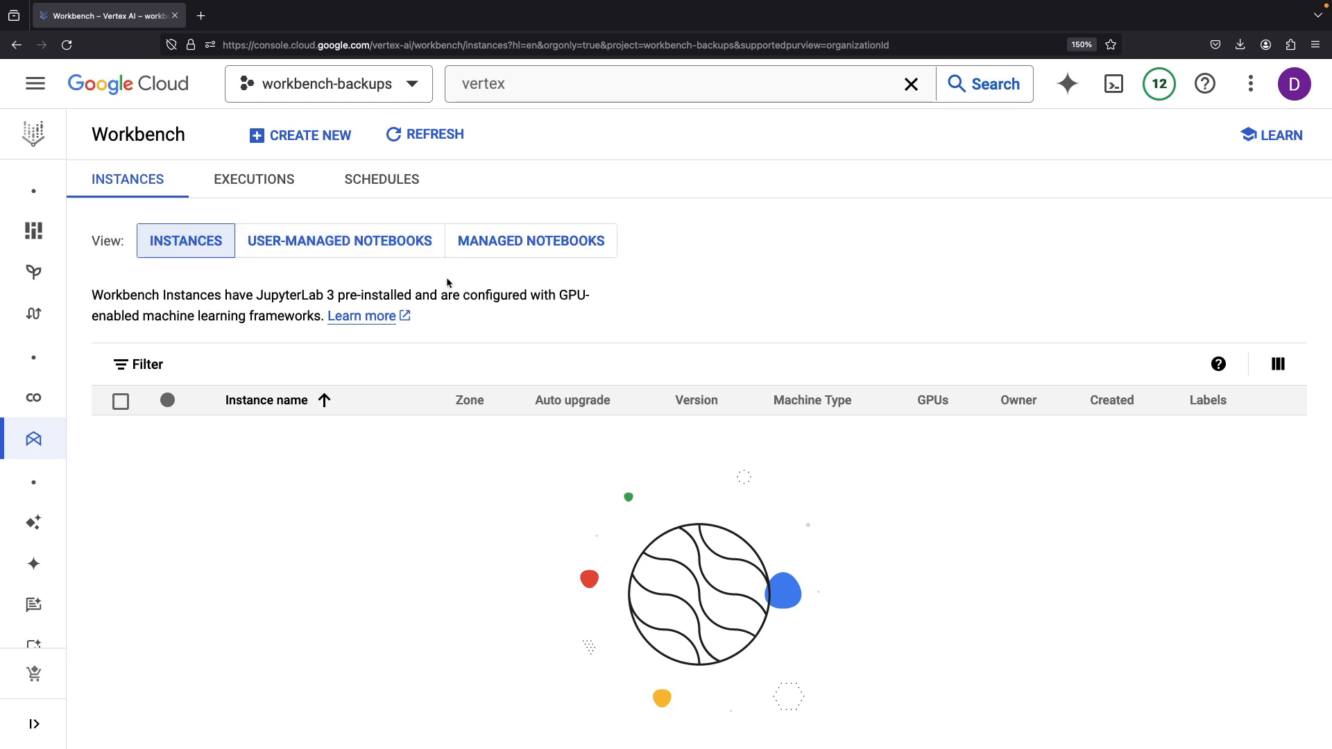
{"action": "mouse_move", "coordinate": [339, 241]}
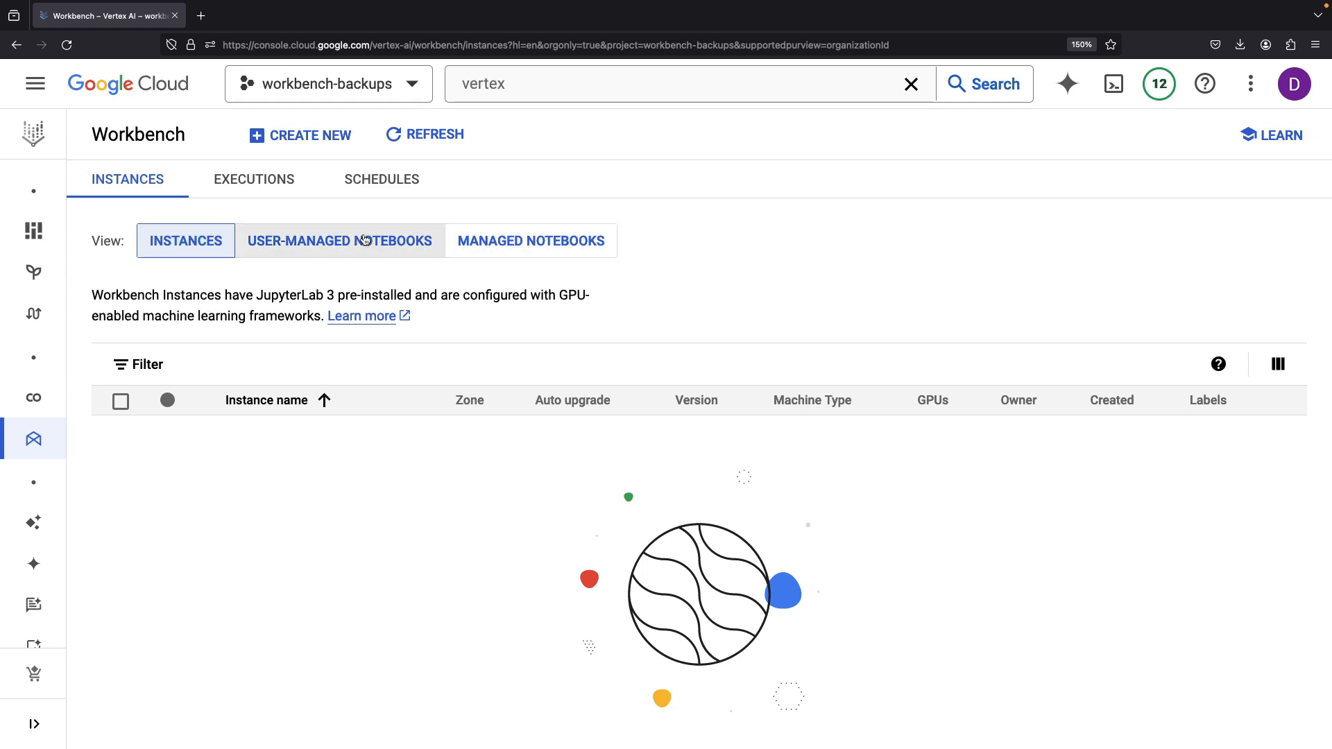
{"action": "mouse_move", "coordinate": [322, 251]}
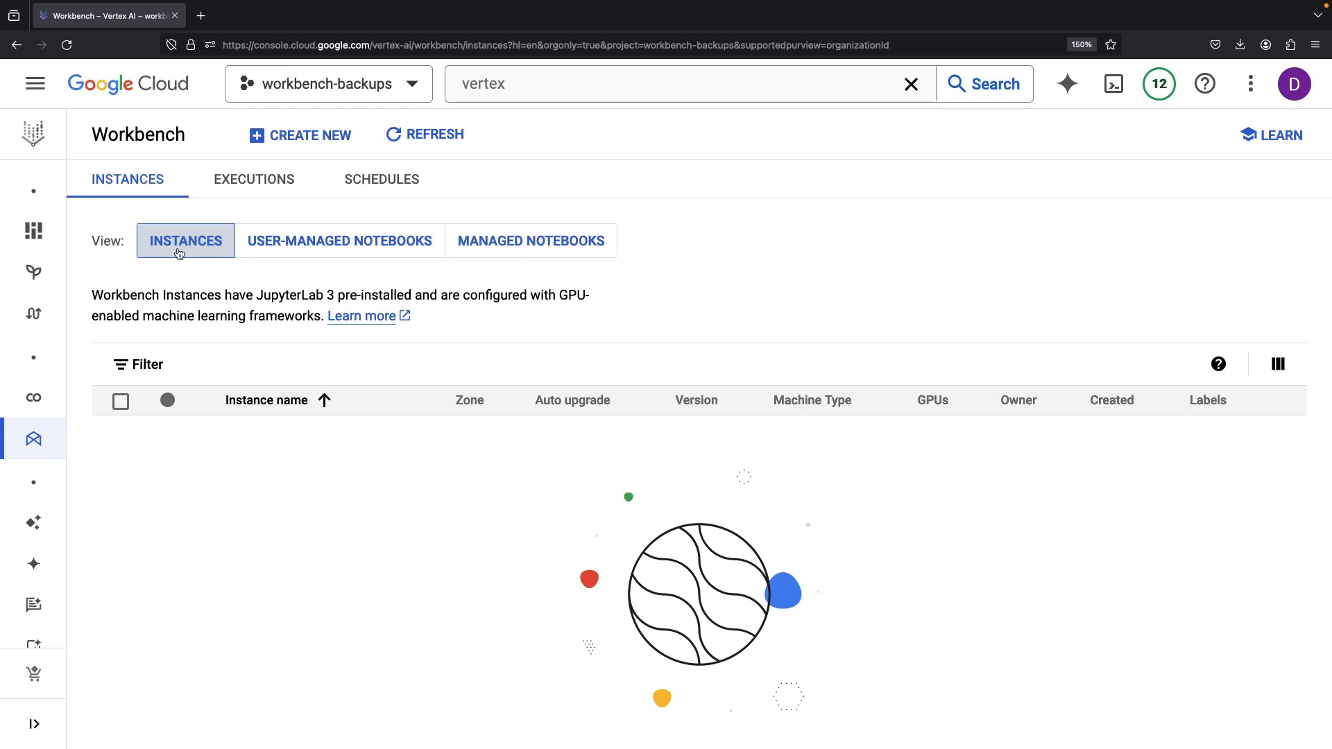
{"action": "mouse_move", "coordinate": [393, 270]}
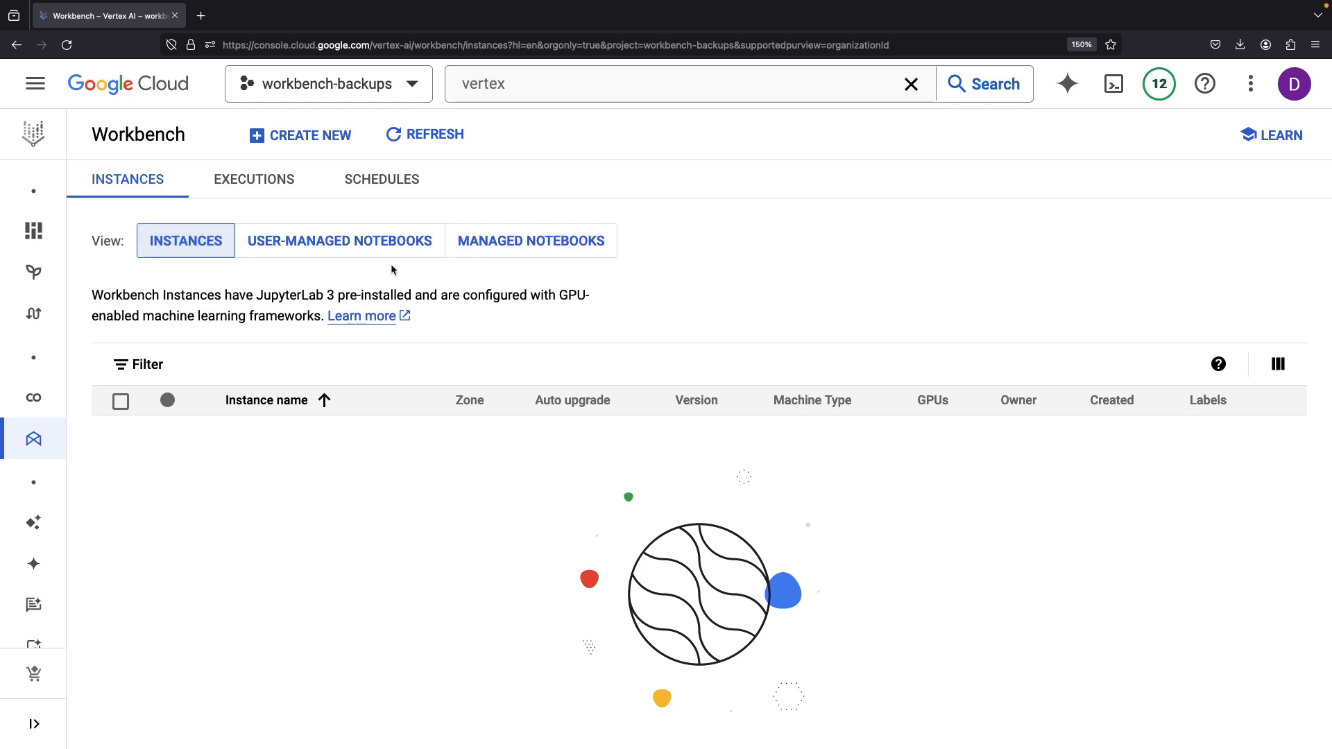
{"action": "left_click", "coordinate": [300, 135]}
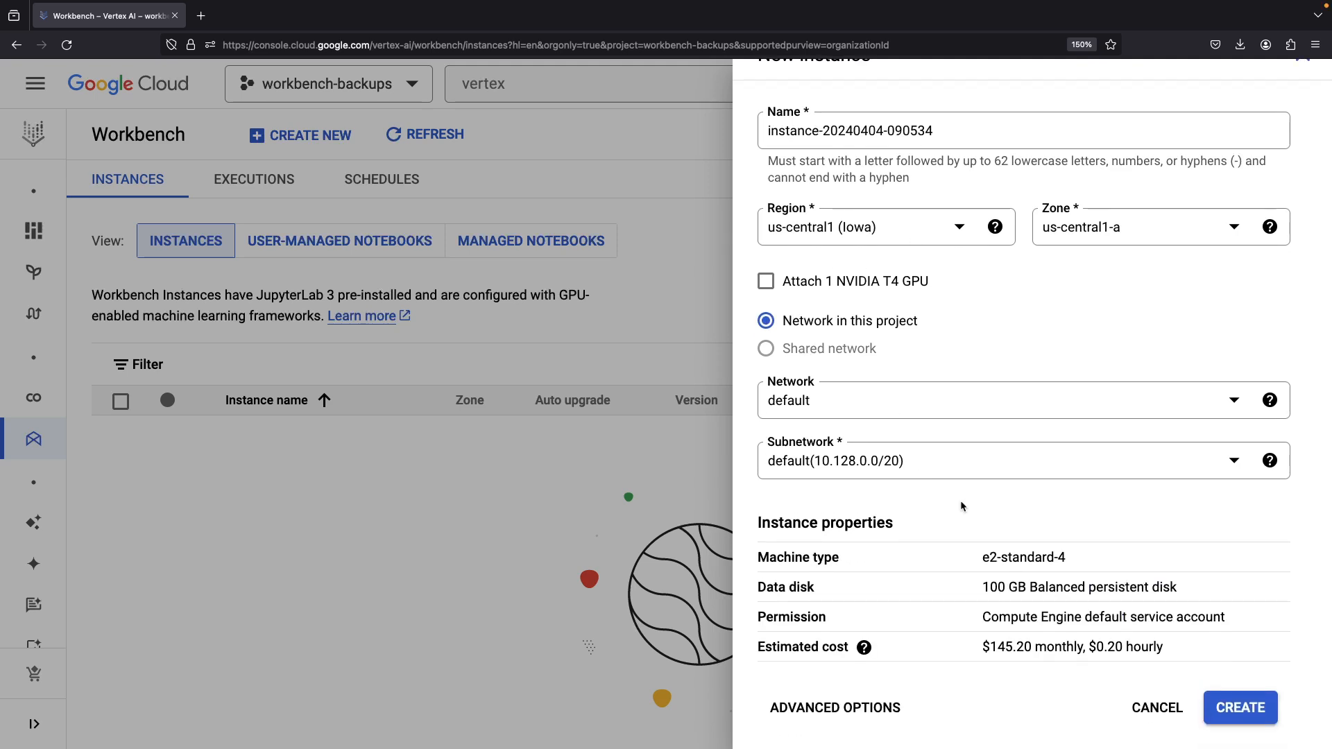
Create a default Workbench instance, a user-managed TensorFlow notebook, and a managed notebook.
{"action": "left_click", "coordinate": [1240, 707]}
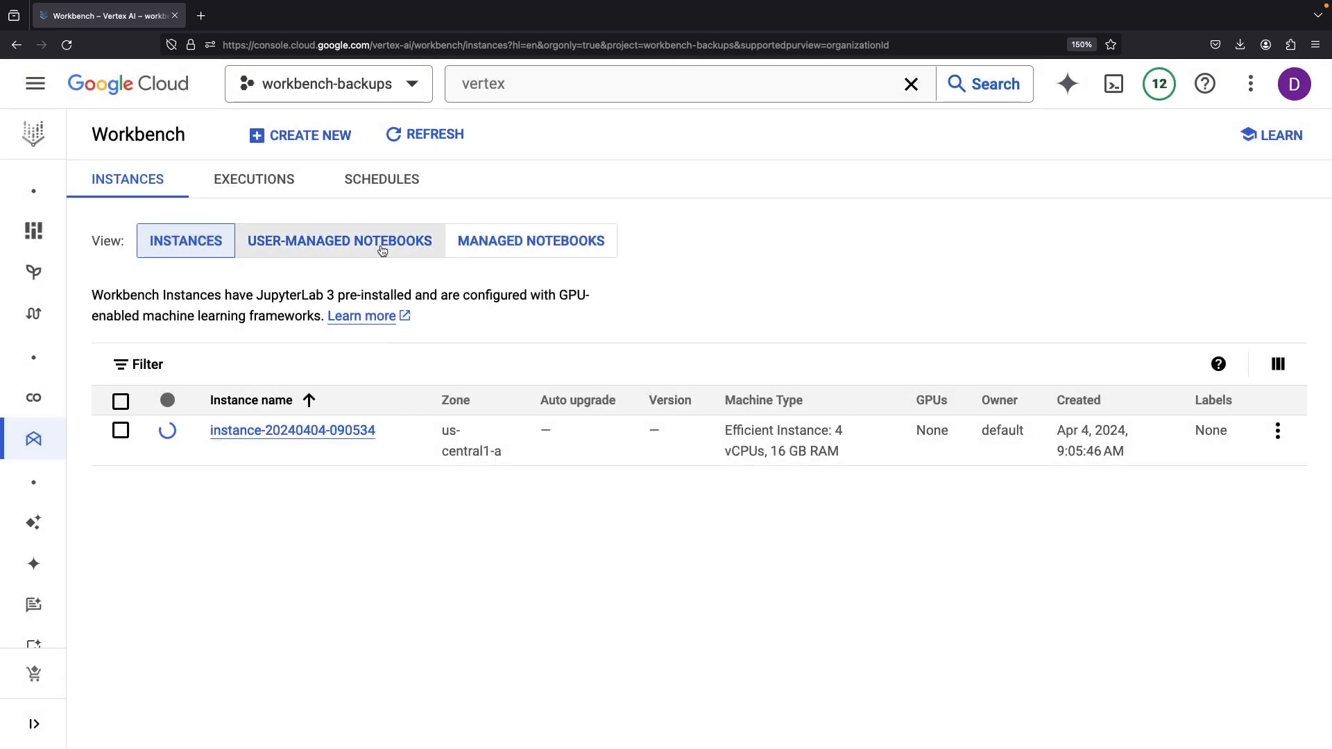
{"action": "left_click", "coordinate": [338, 241]}
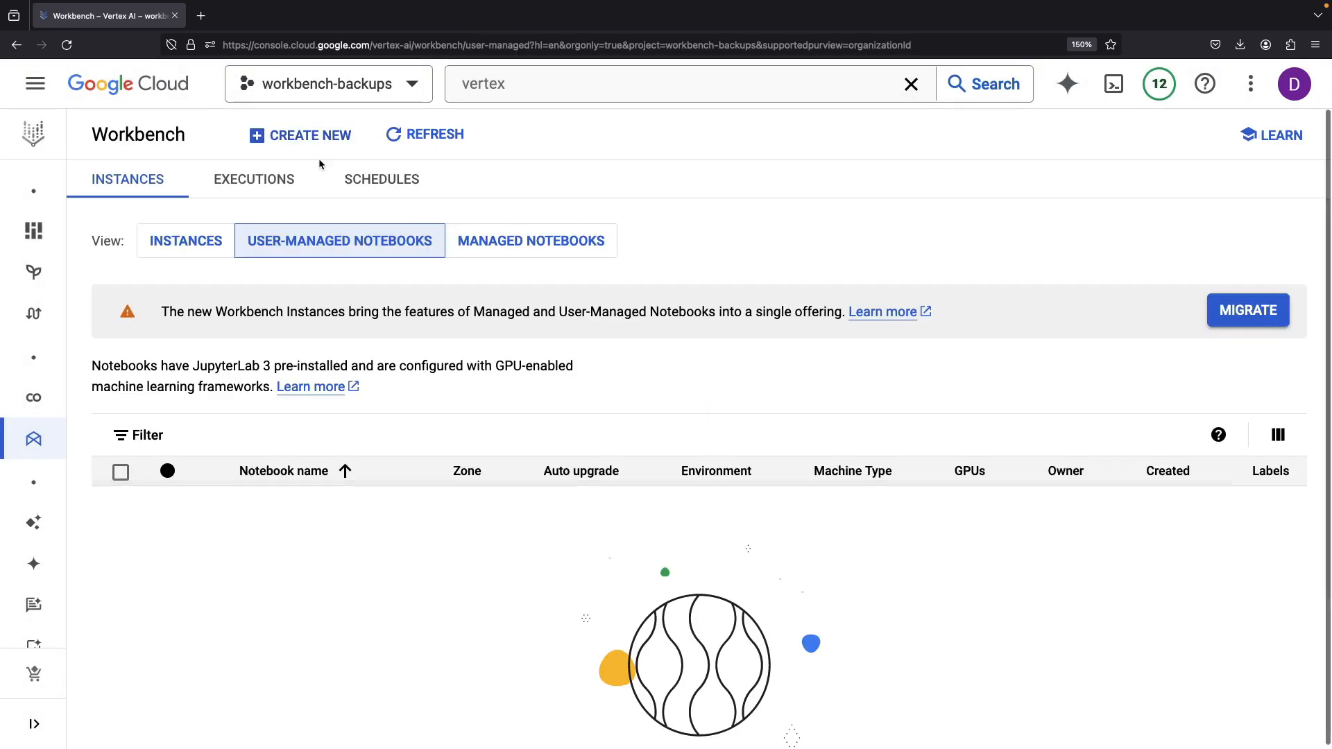
{"action": "left_click", "coordinate": [311, 135]}
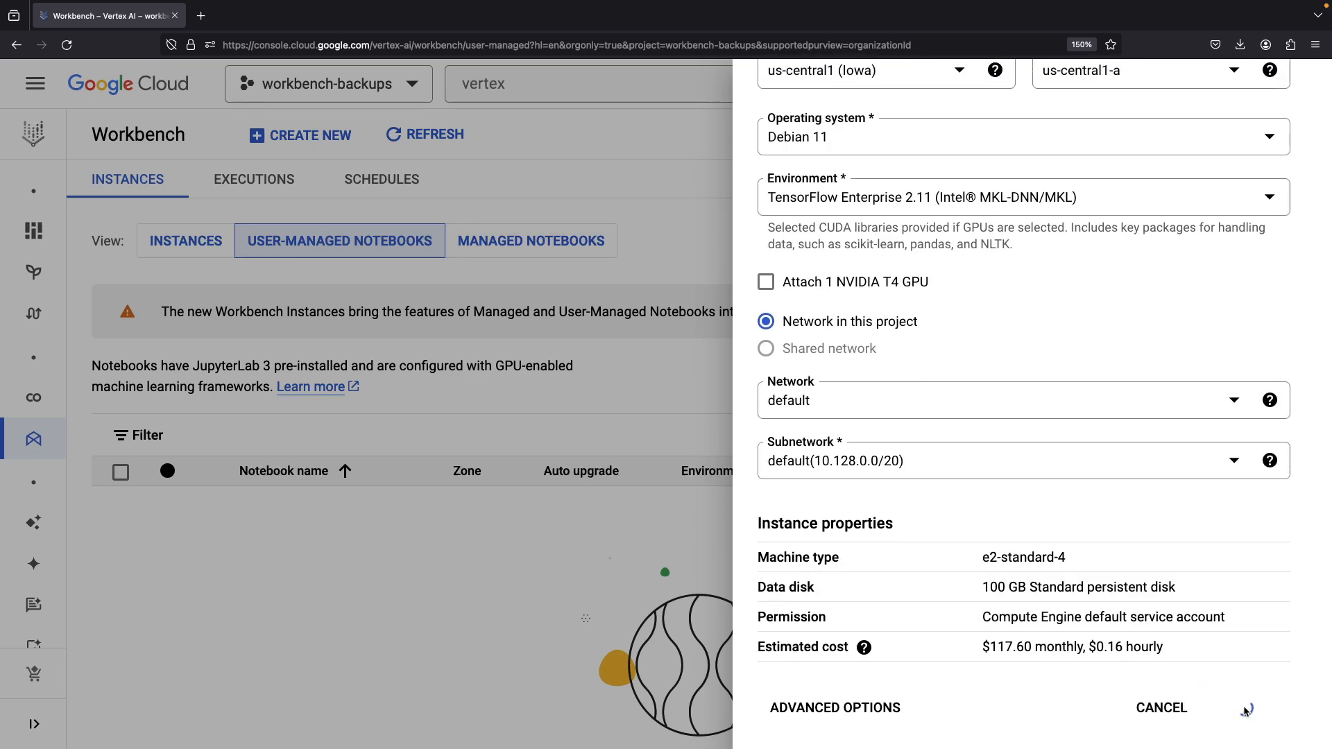
{"action": "left_click", "coordinate": [531, 241]}
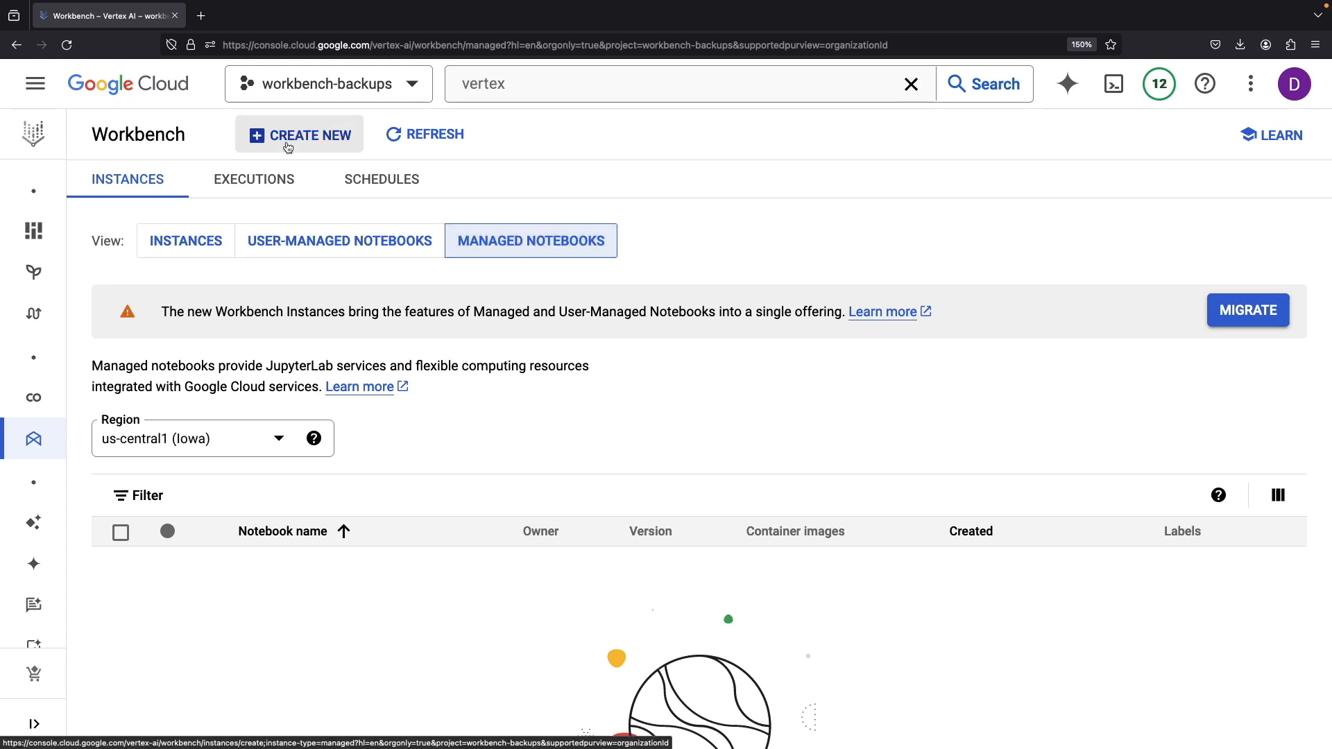
{"action": "left_click", "coordinate": [299, 134]}
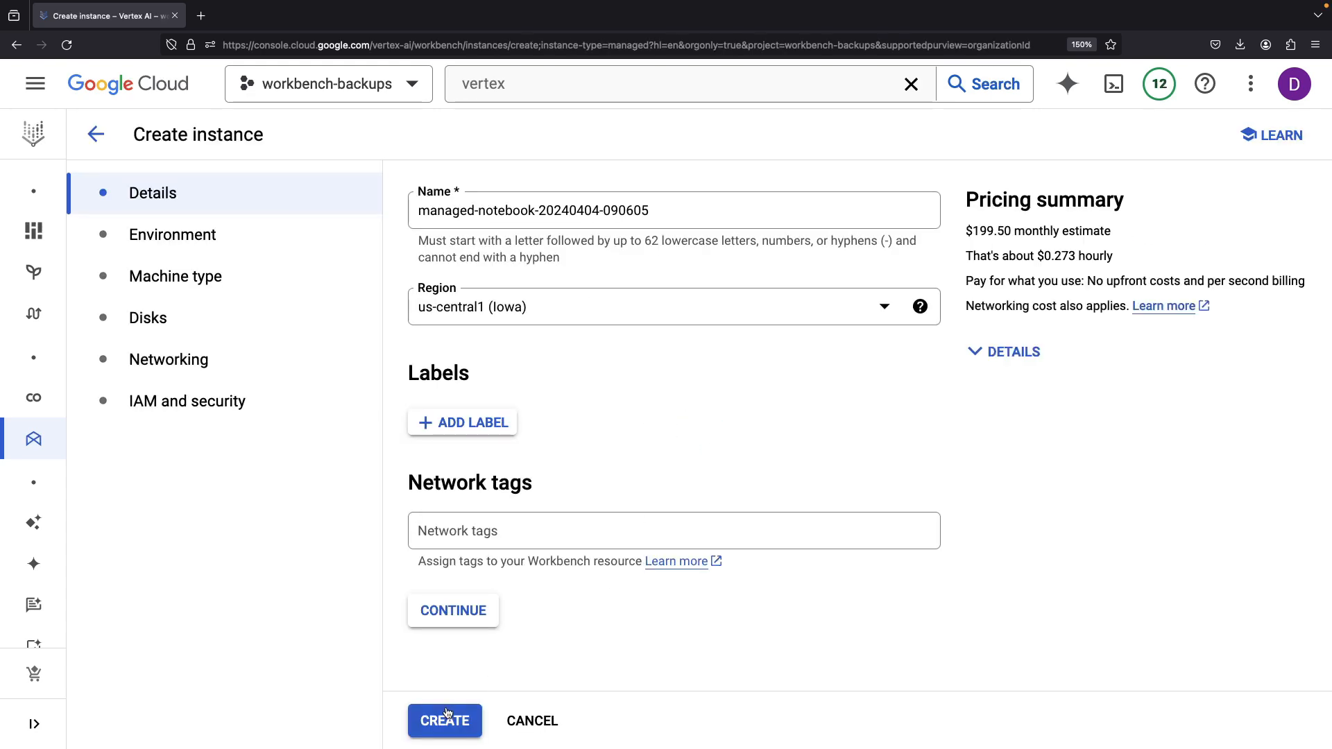
{"action": "left_click", "coordinate": [445, 720]}
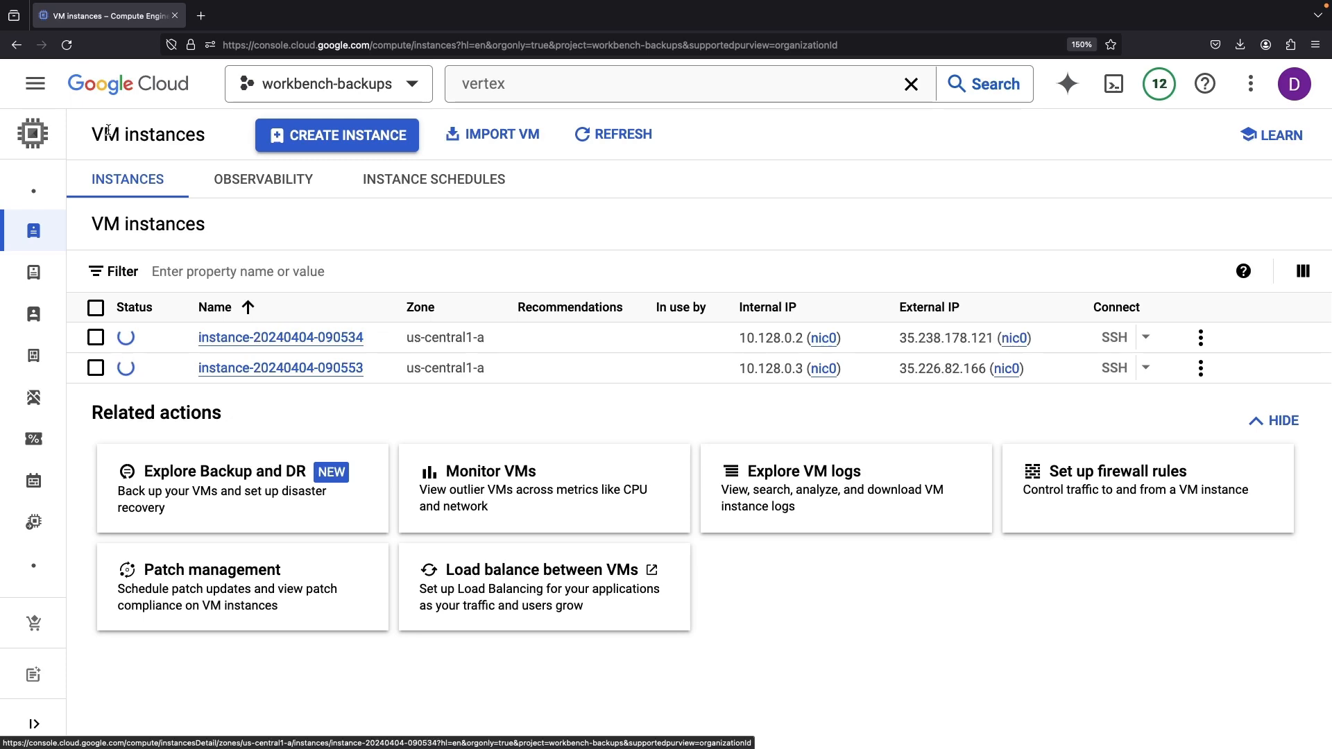
{"action": "left_click", "coordinate": [15, 46]}
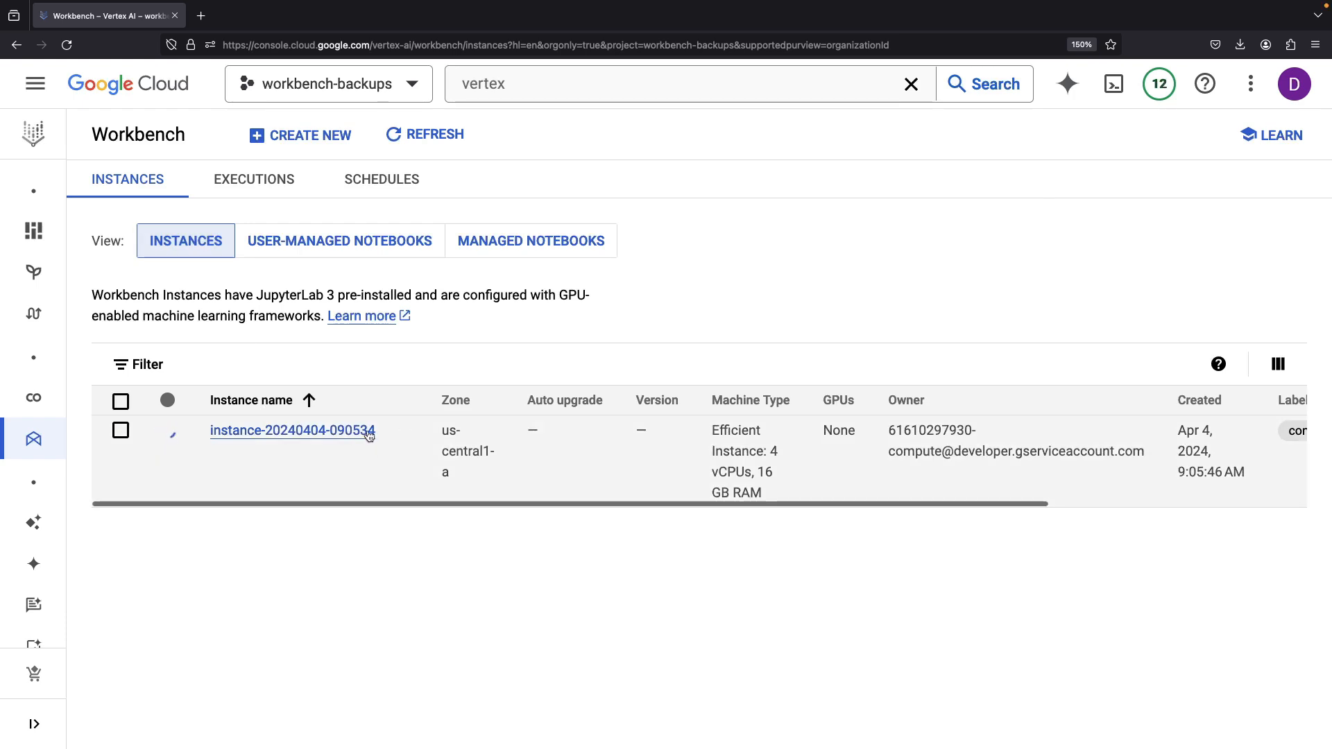
{"action": "left_click", "coordinate": [338, 241]}
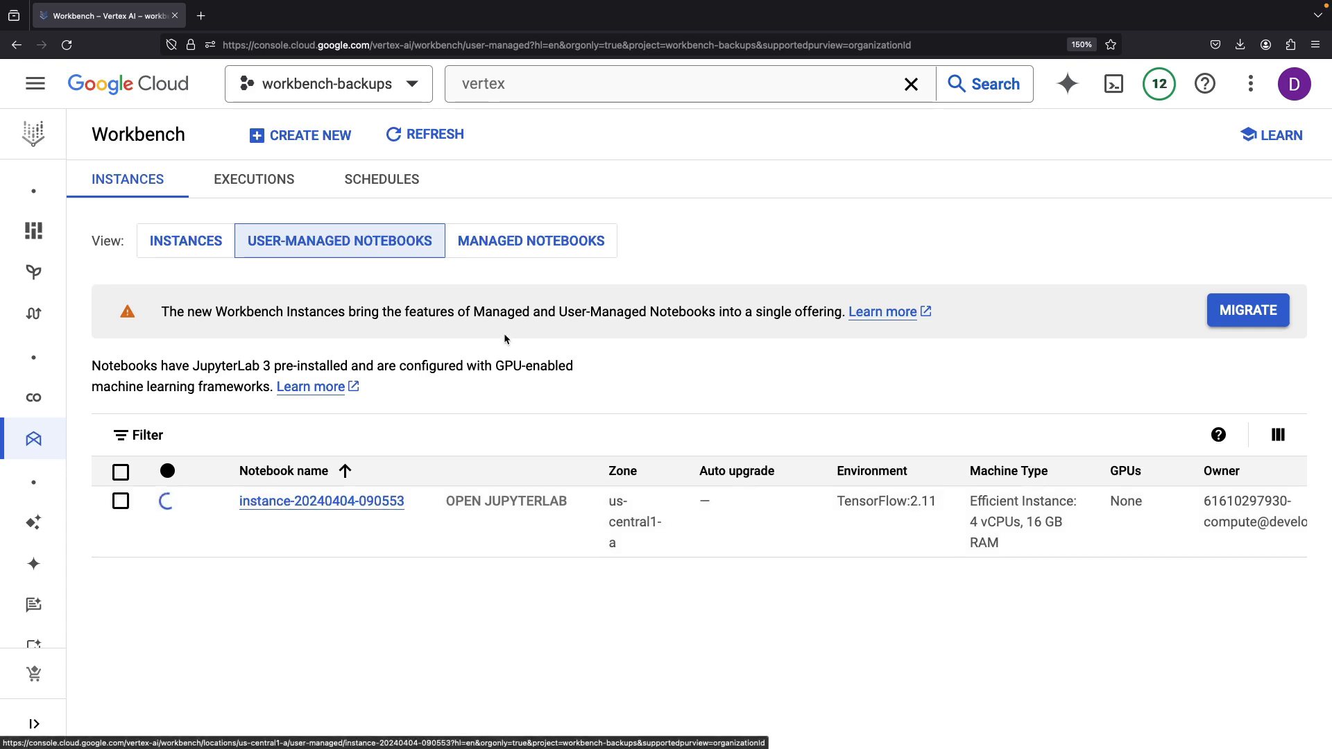
{"action": "left_click", "coordinate": [529, 241]}
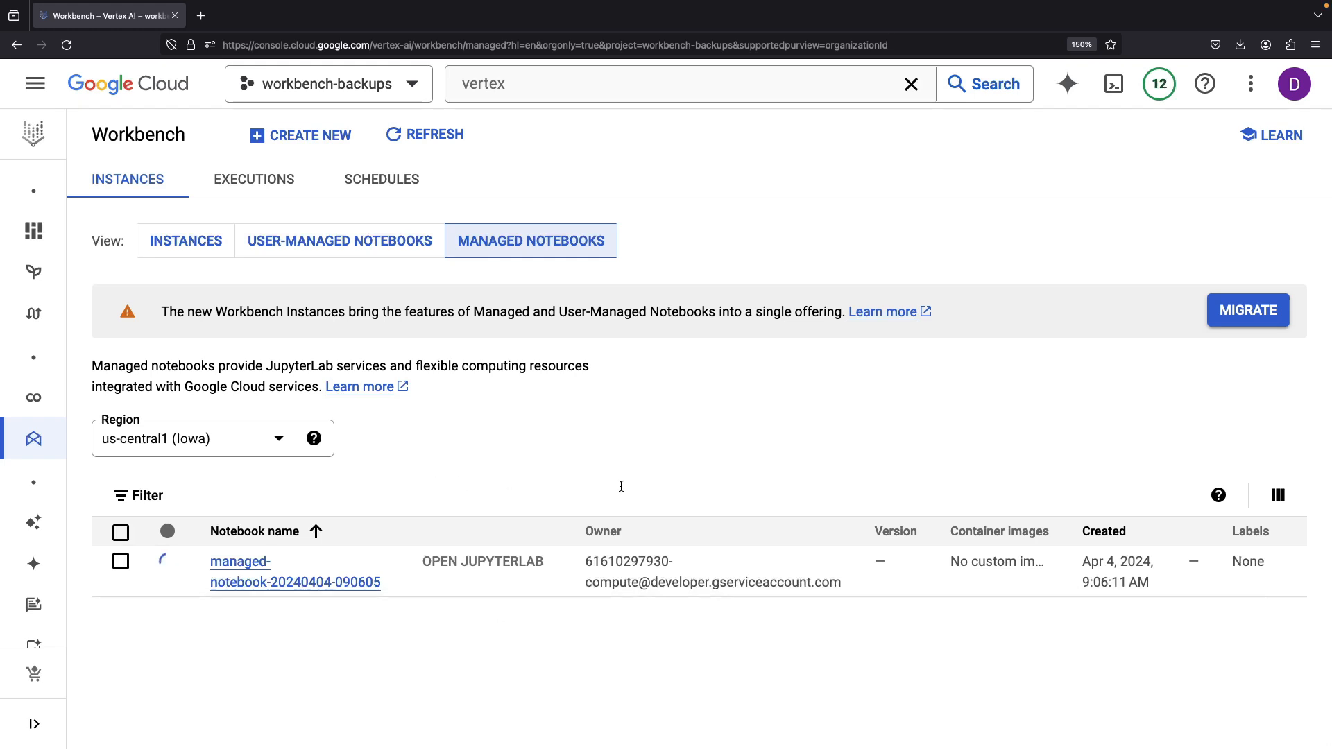
{"action": "left_click", "coordinate": [185, 241]}
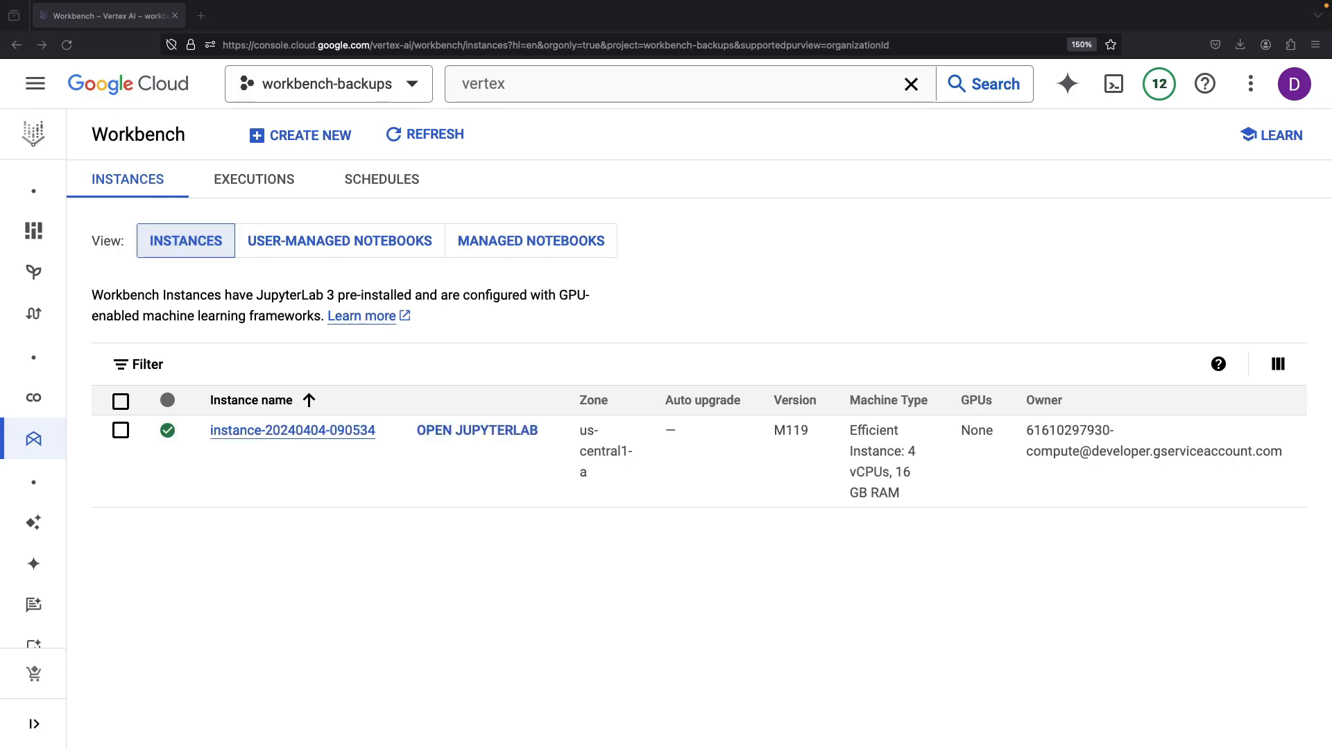
{"action": "left_click", "coordinate": [477, 431]}
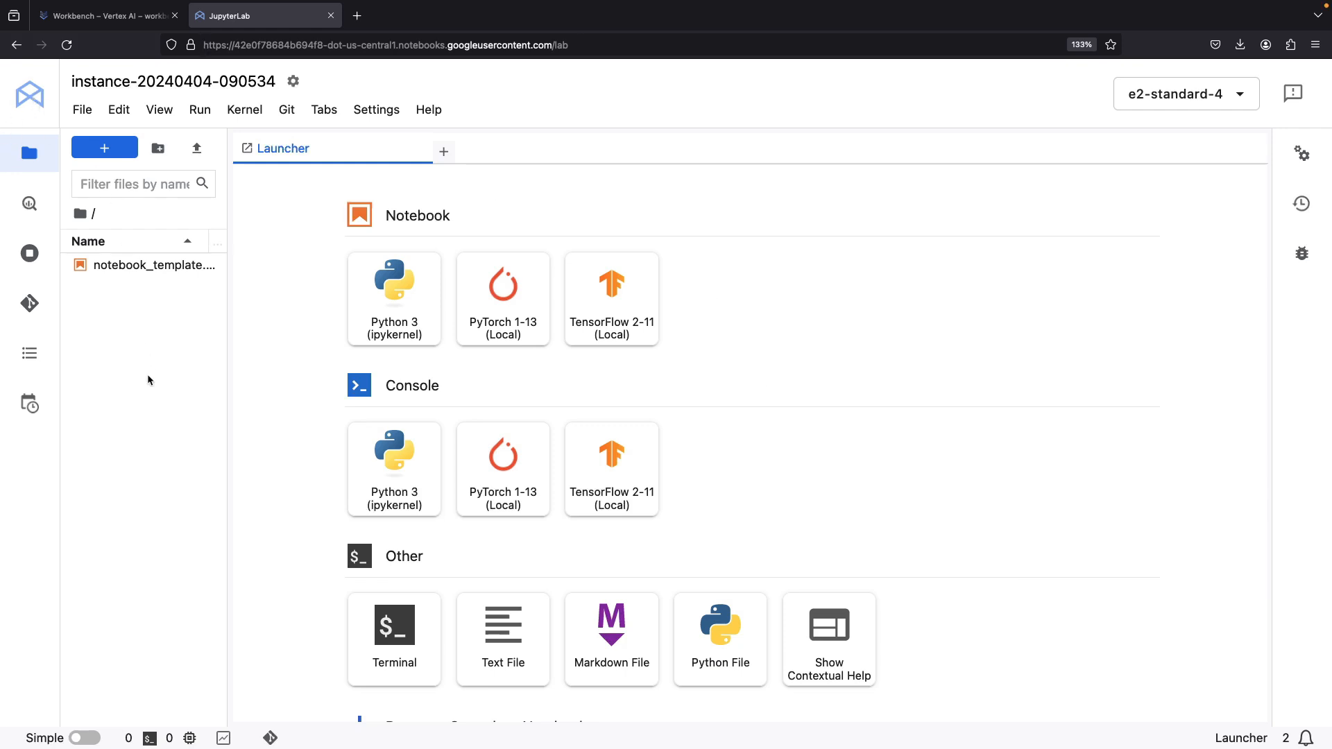
{"action": "left_click", "coordinate": [30, 203]}
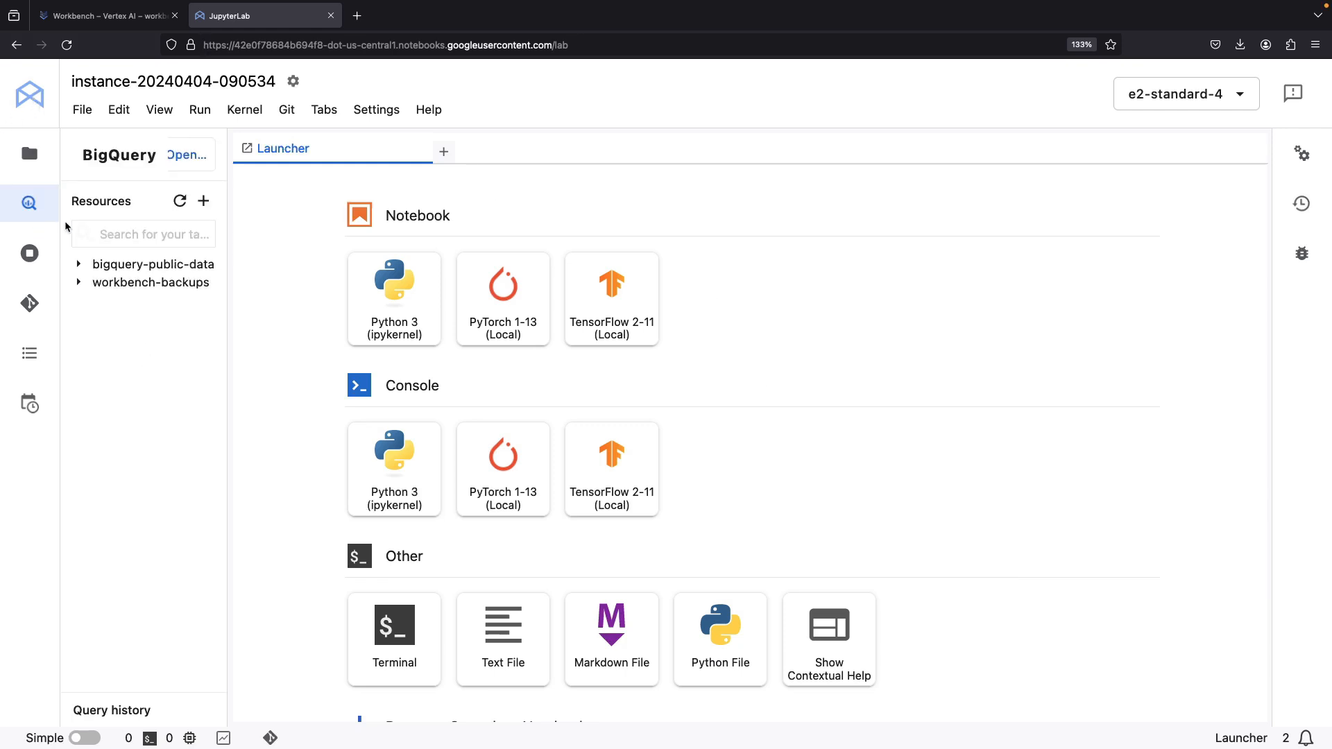
{"action": "mouse_move", "coordinate": [52, 310]}
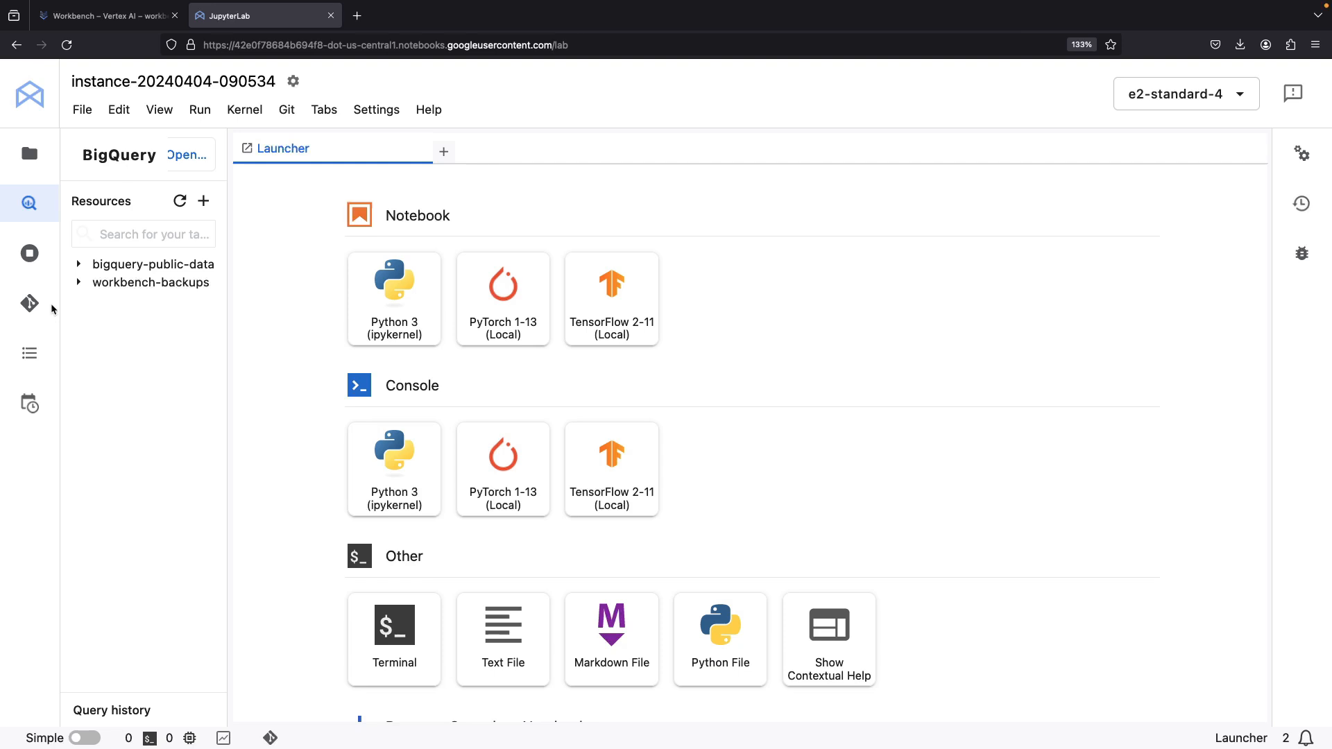
{"action": "left_click", "coordinate": [29, 303]}
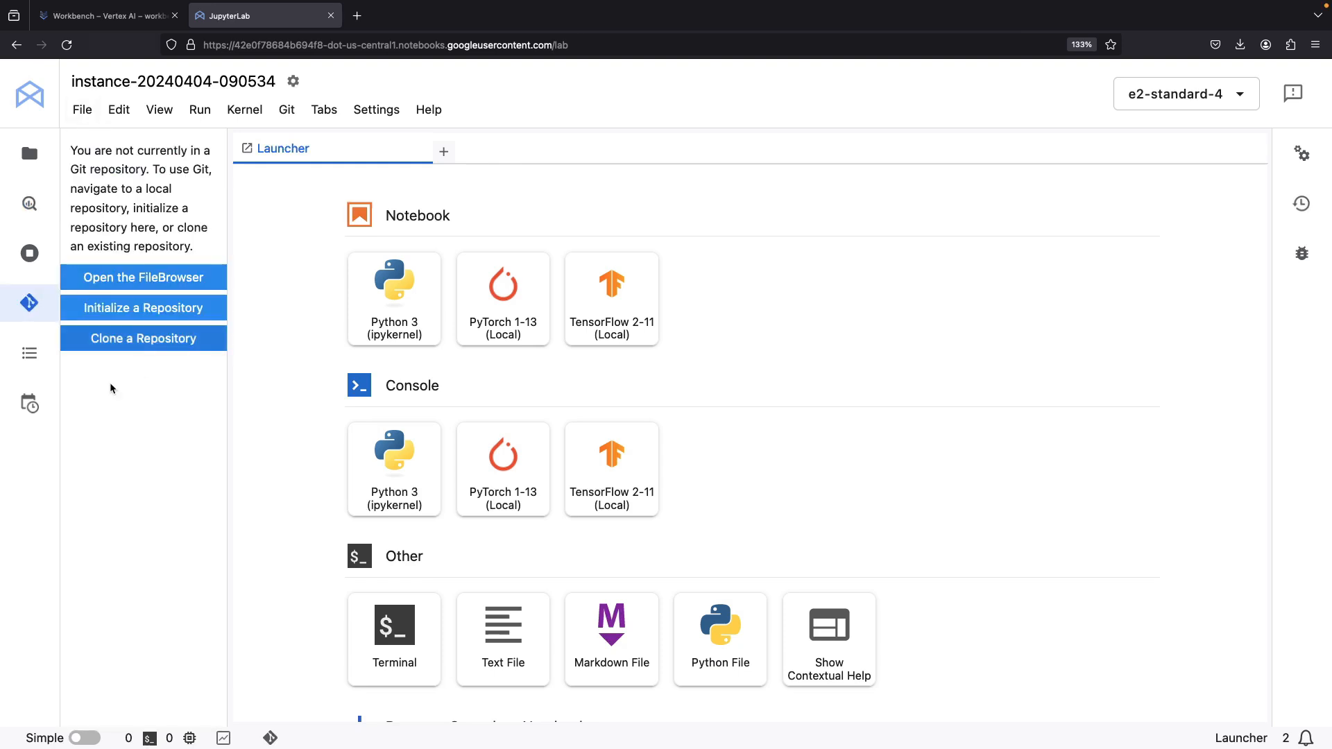
{"action": "left_click", "coordinate": [28, 352]}
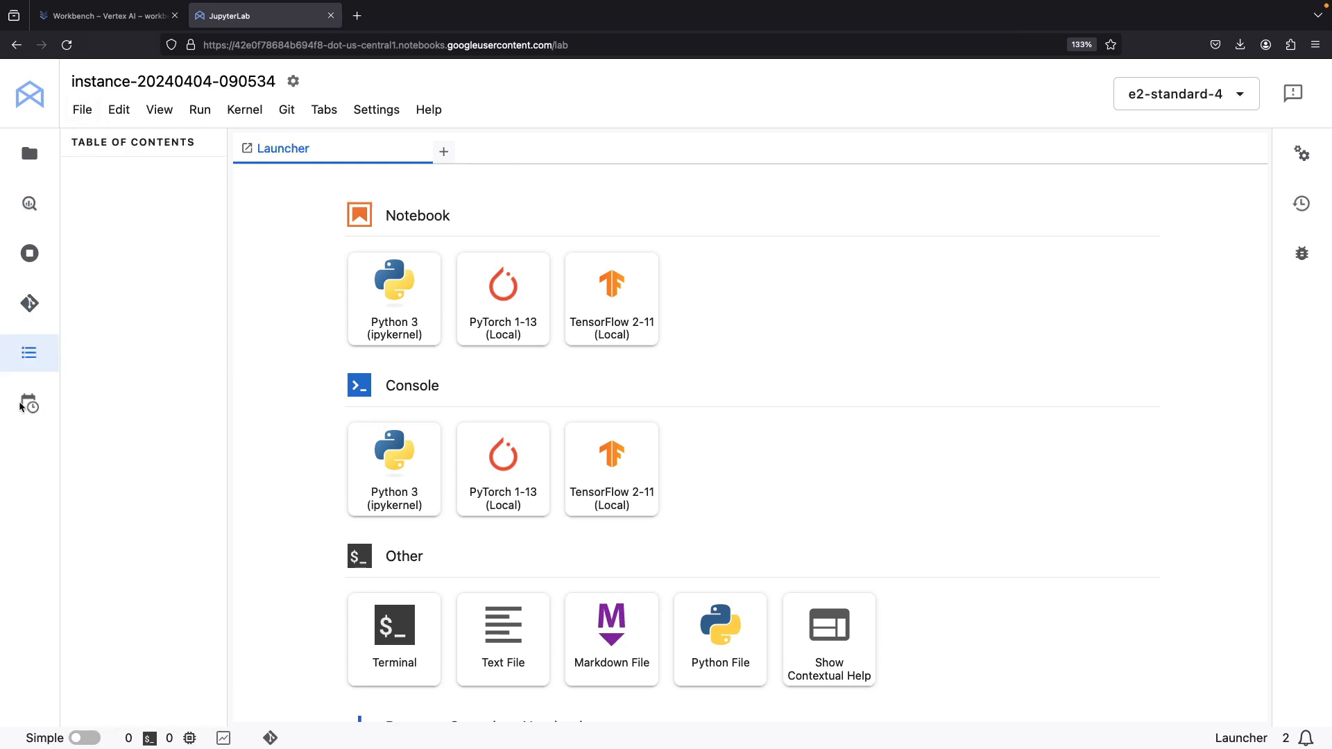
{"action": "left_click", "coordinate": [29, 154]}
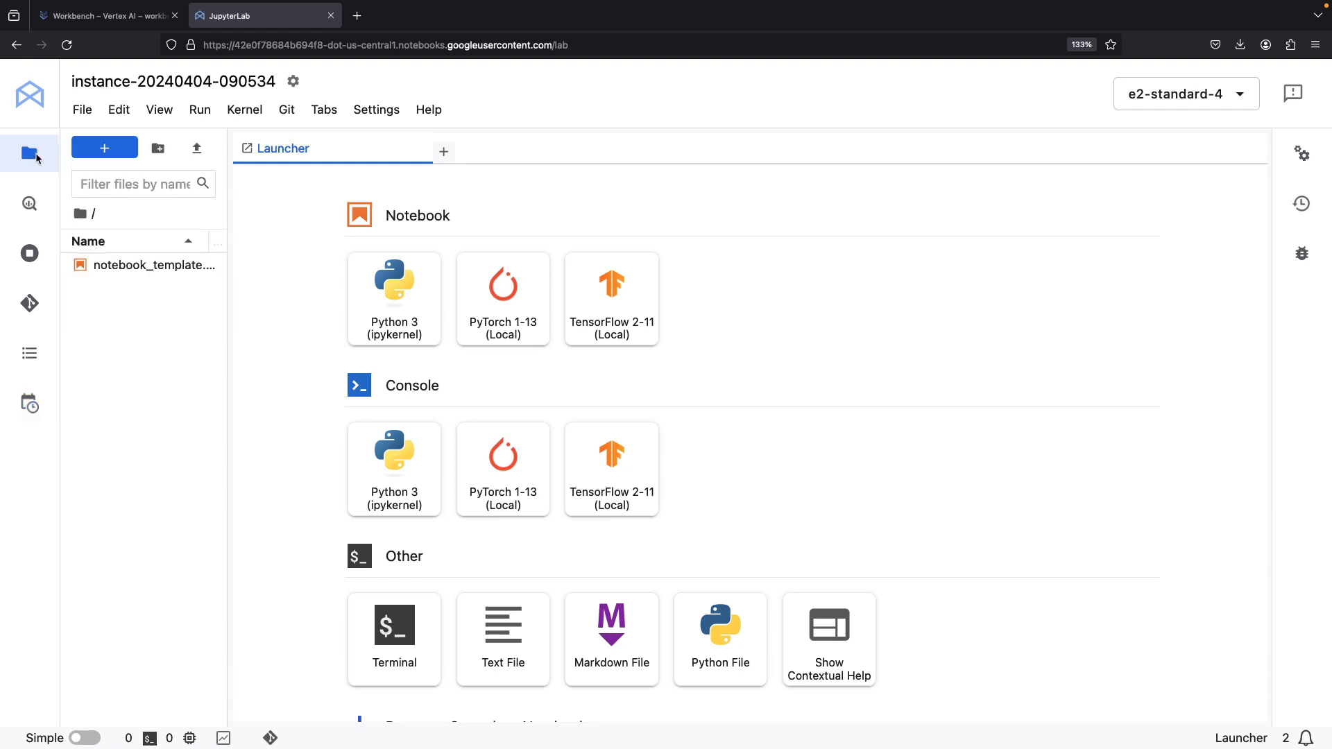
{"action": "left_click", "coordinate": [1302, 154]}
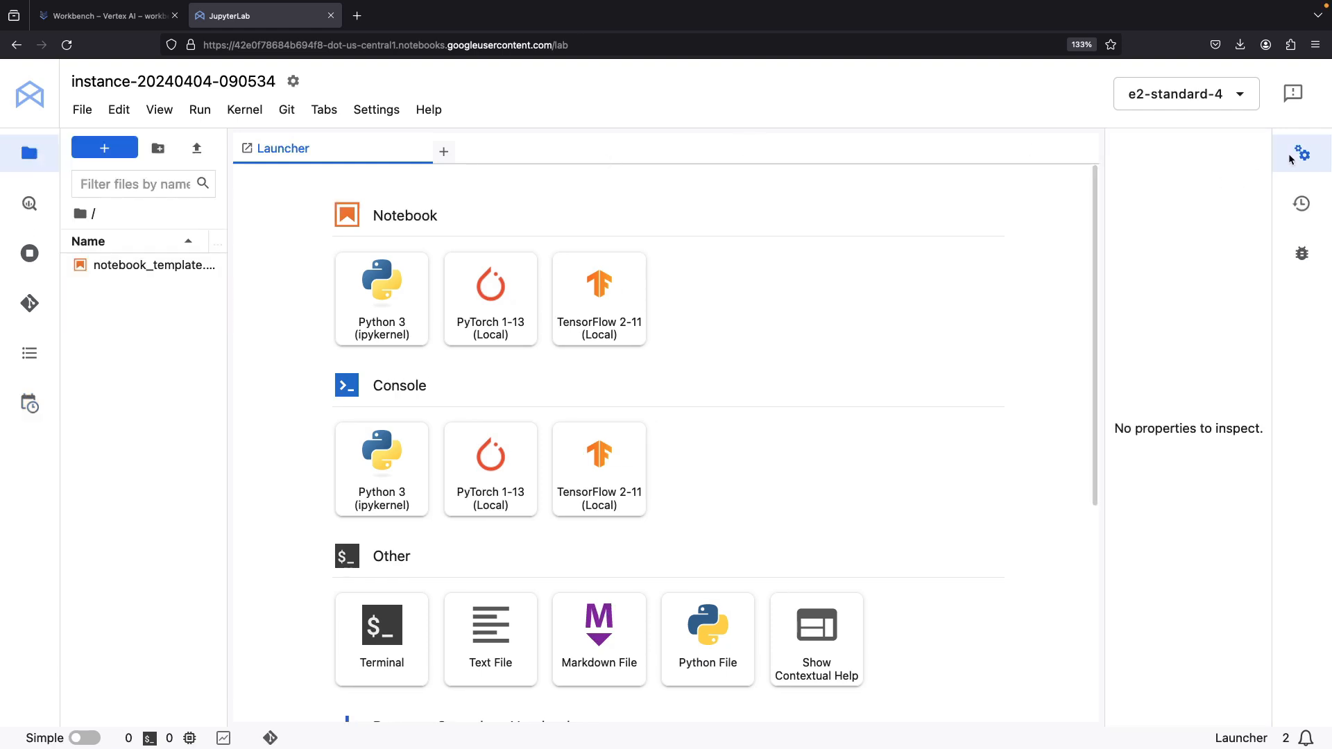
{"action": "left_click", "coordinate": [1301, 203]}
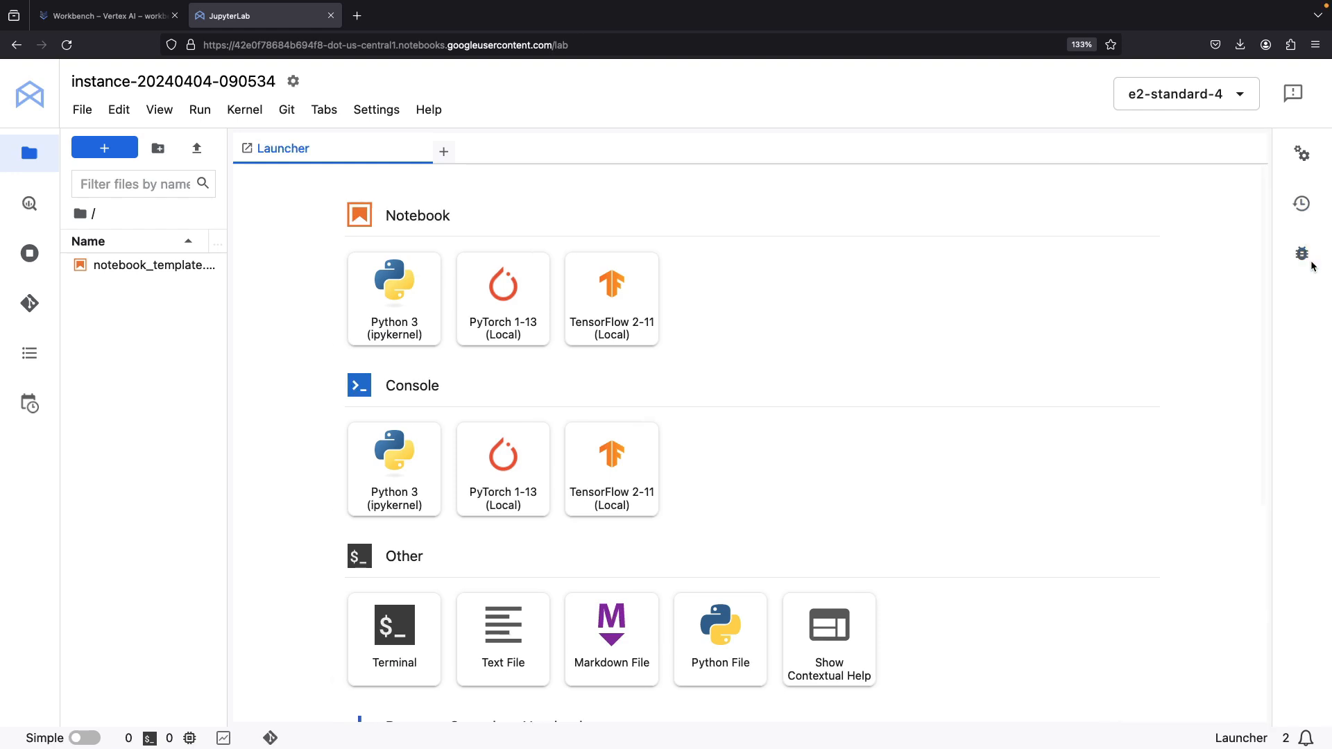
{"action": "left_click", "coordinate": [82, 109]}
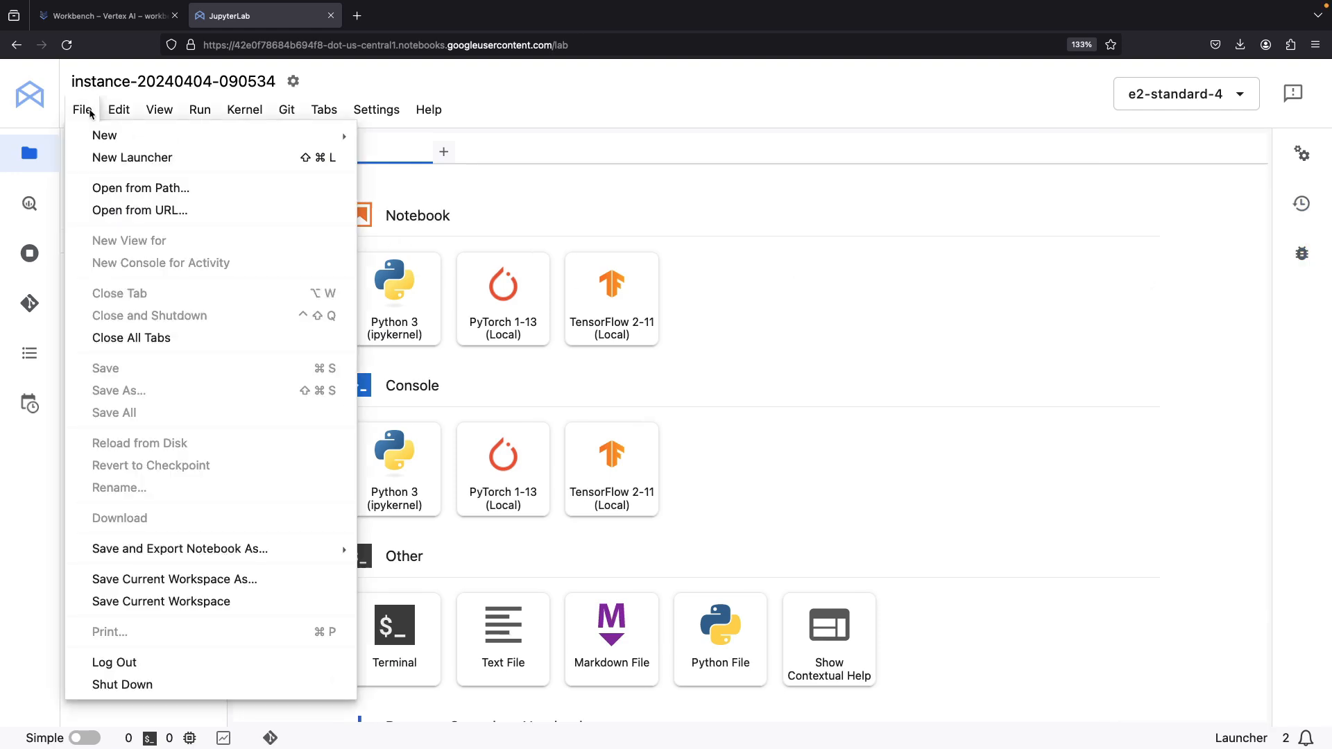
{"action": "left_click", "coordinate": [118, 109]}
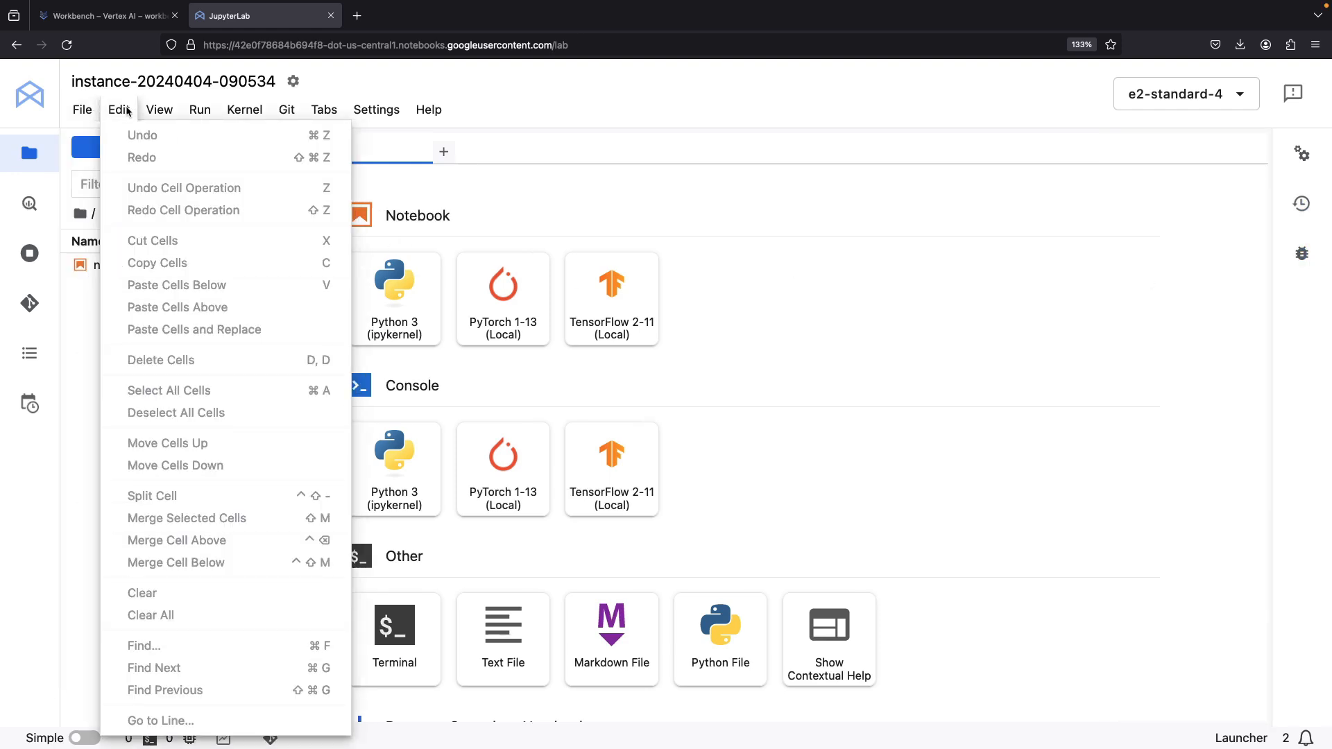
{"action": "left_click", "coordinate": [158, 110]}
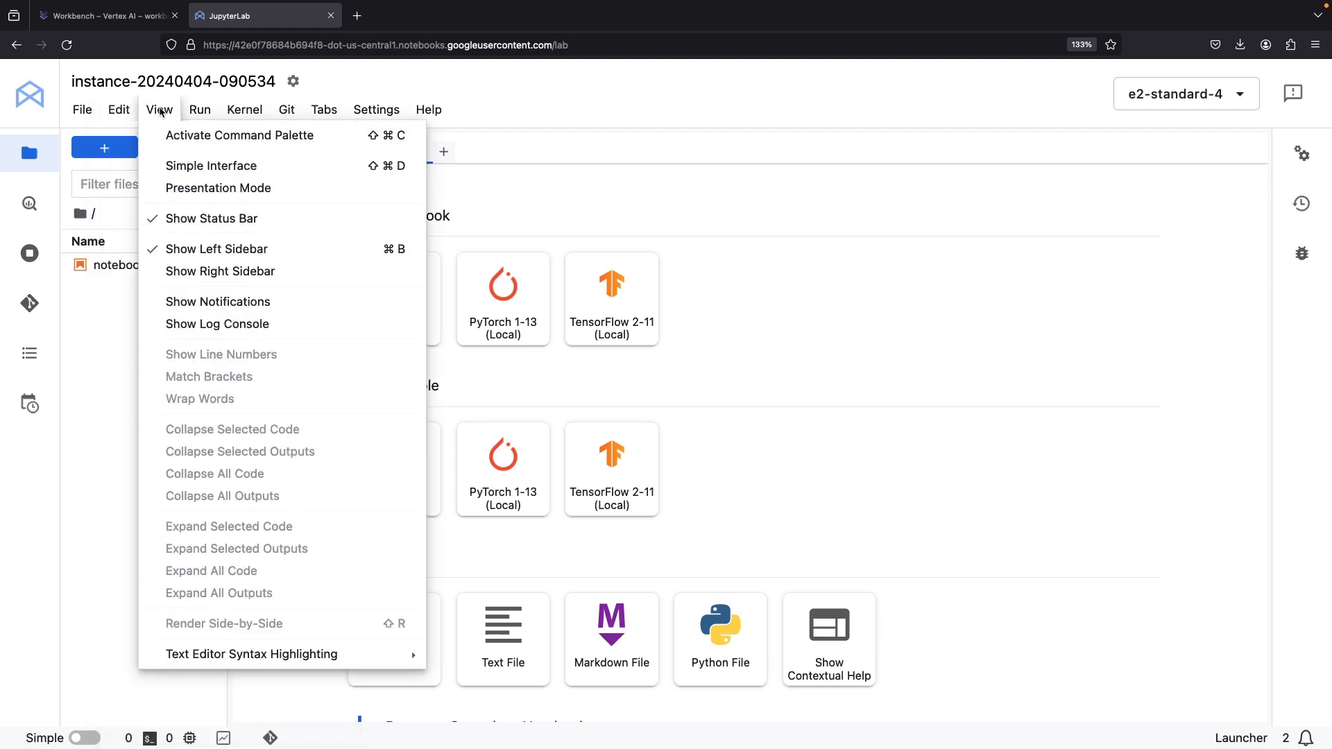
{"action": "left_click", "coordinate": [245, 109]}
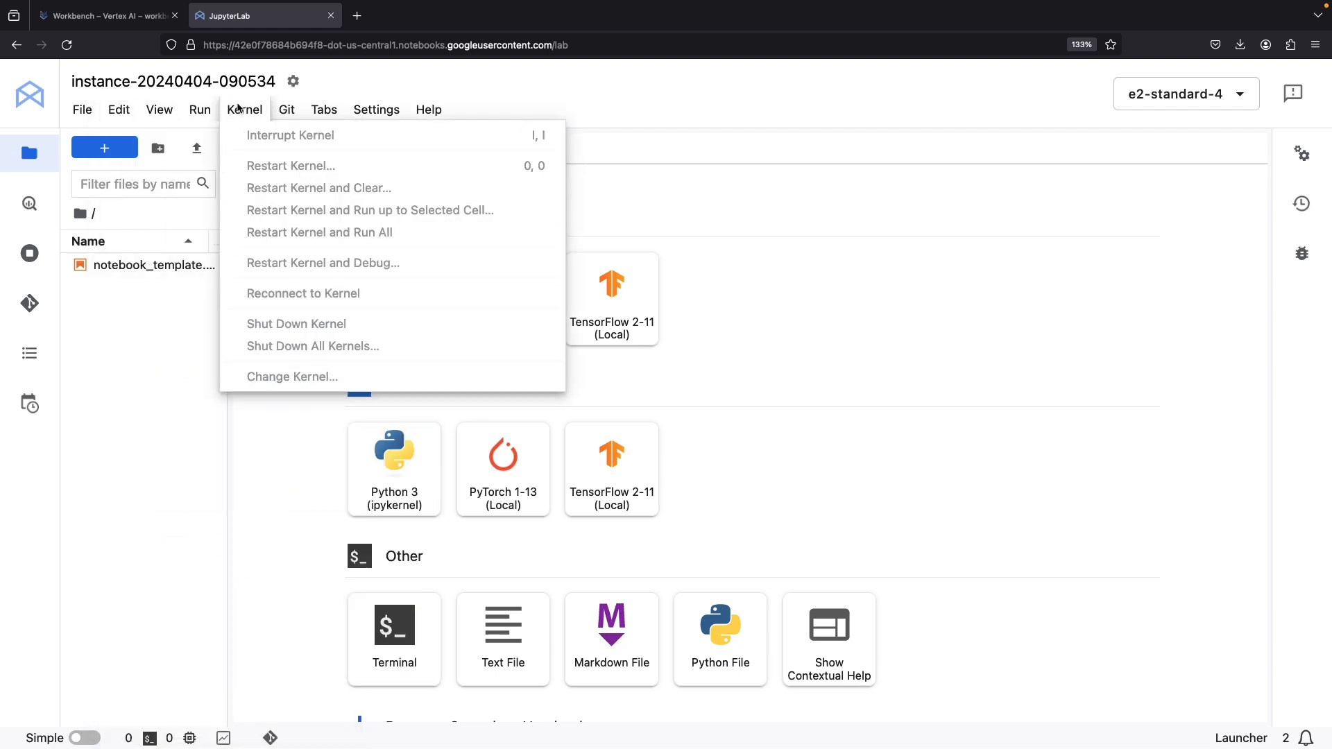
{"action": "left_click", "coordinate": [324, 110]}
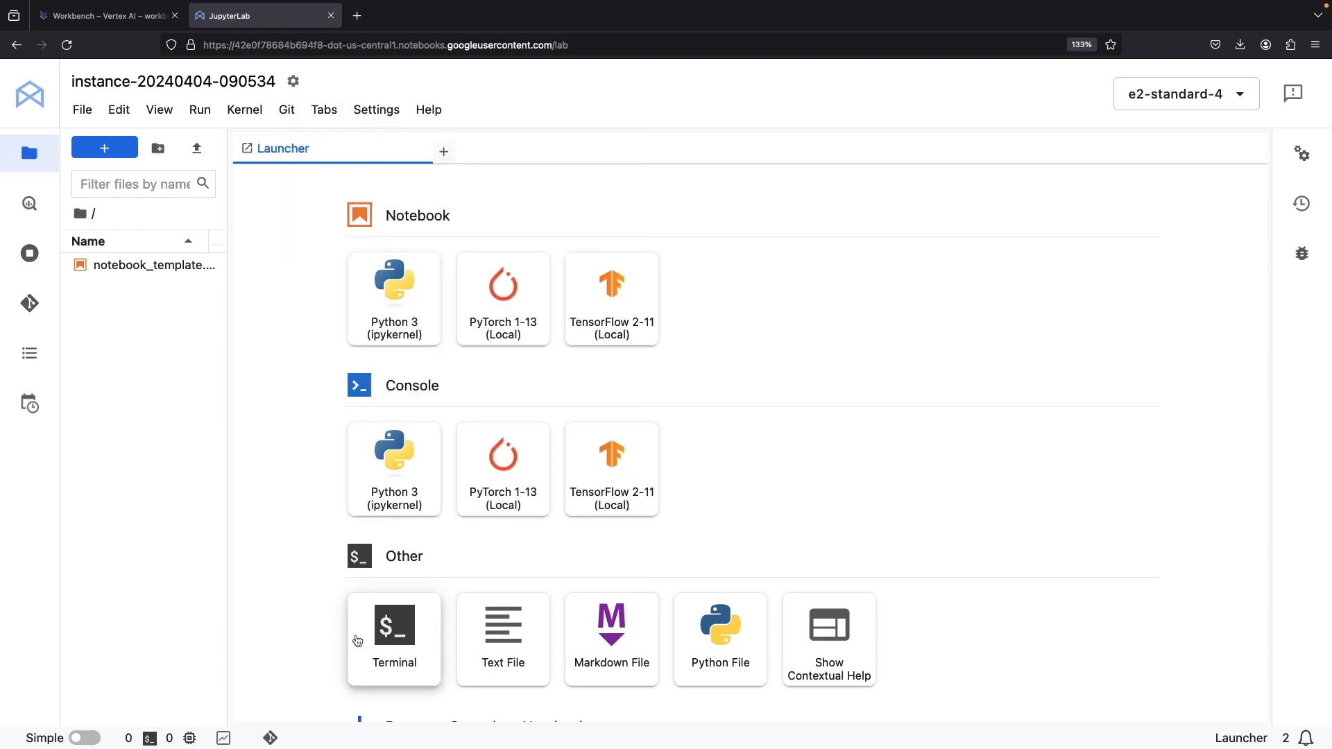
In a terminal, git init a project folder with notebook.ipynb and scripts.py, and check status.
{"action": "left_click", "coordinate": [394, 638]}
{"action": "type", "text": "git ini"}
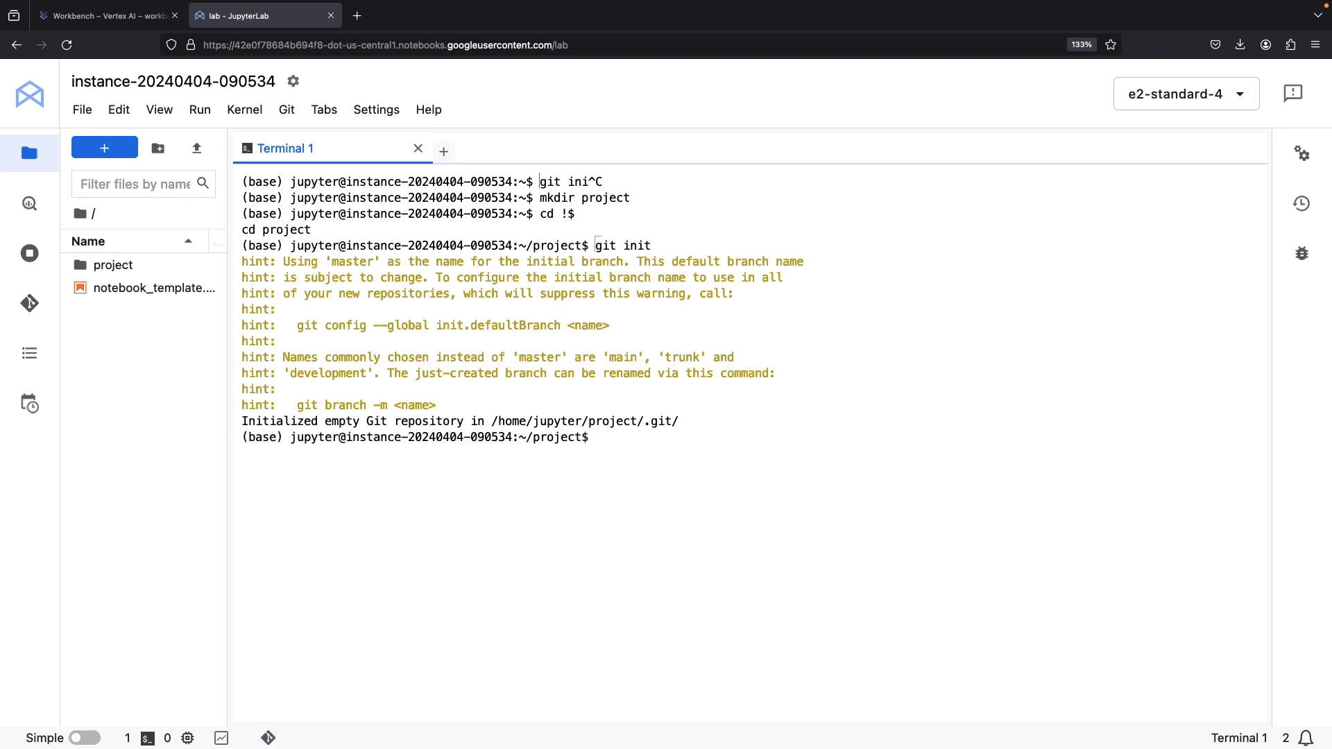
{"action": "type", "text": "touch notebook.ipynb"}
{"action": "type", "text": "touch scripts.py"}
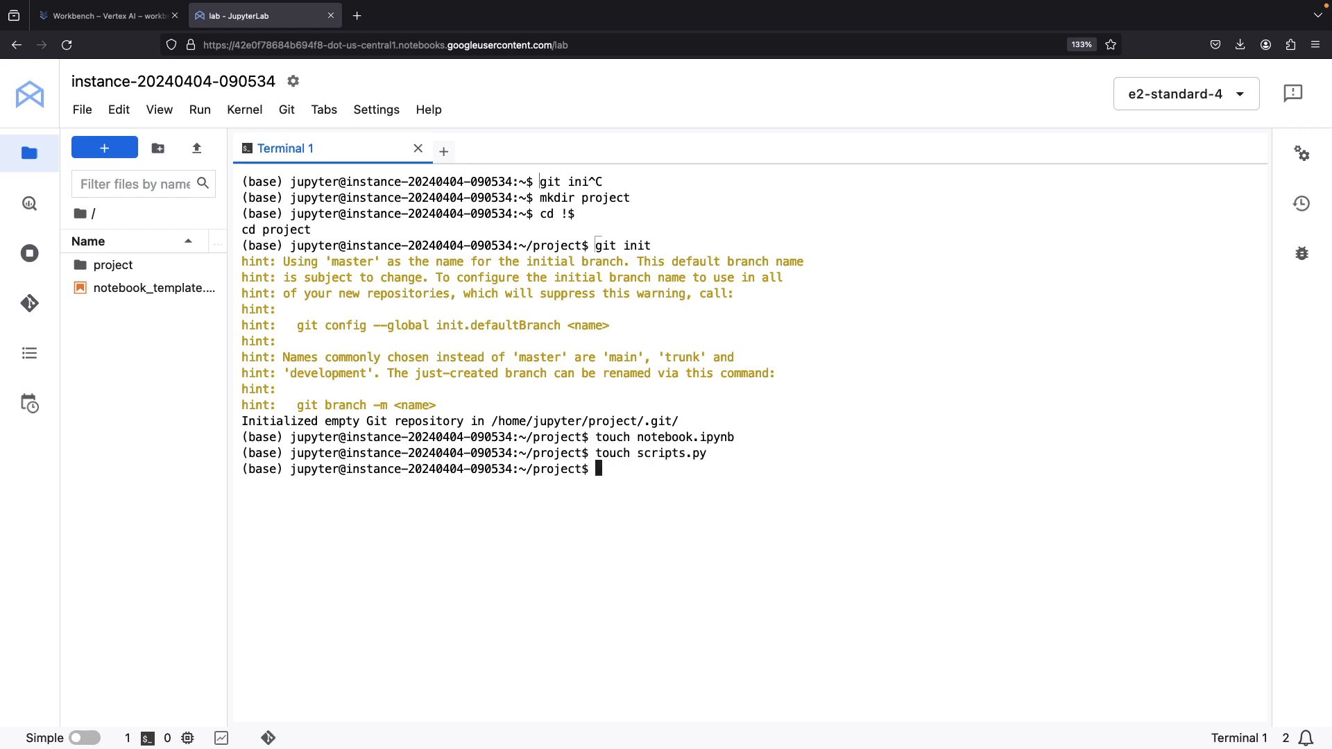
{"action": "type", "text": "git status"}
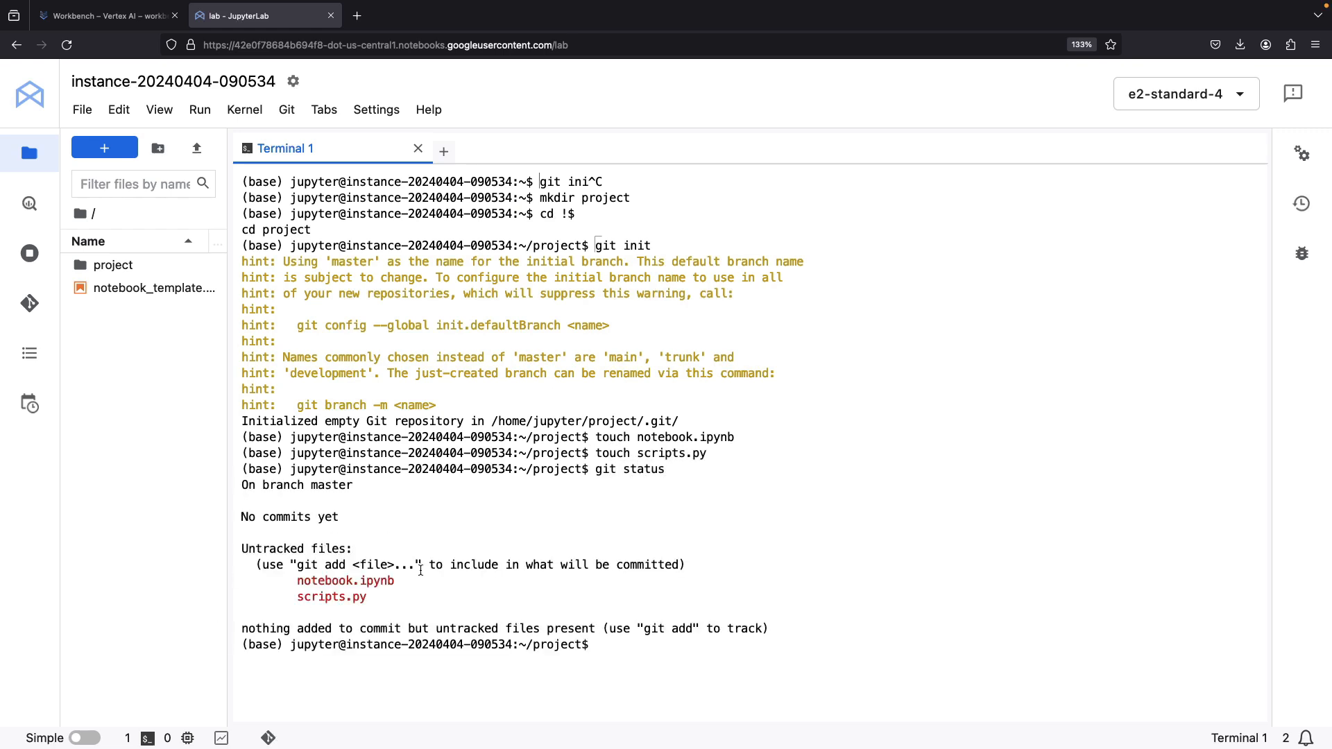
{"action": "left_click", "coordinate": [107, 15]}
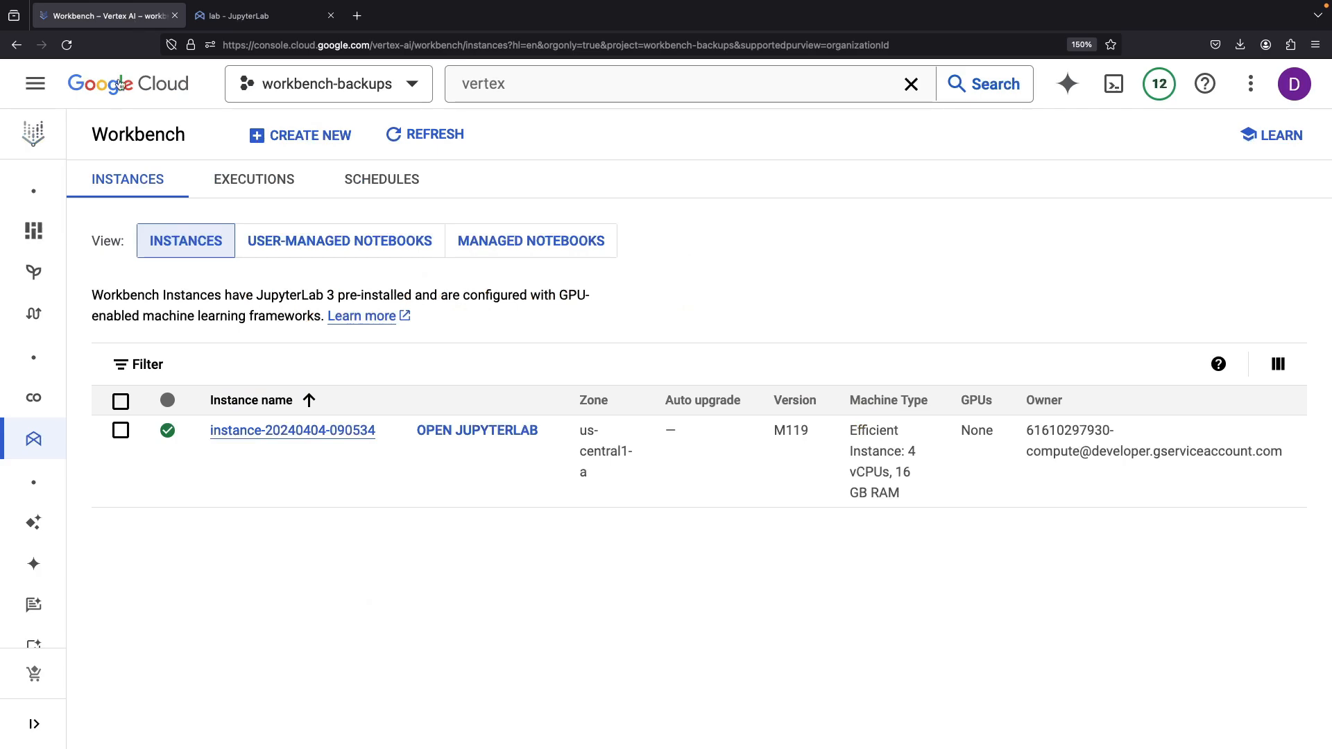
Go to Artifact Registry repositories via the console search for 'artifacts'.
{"action": "left_click", "coordinate": [264, 16]}
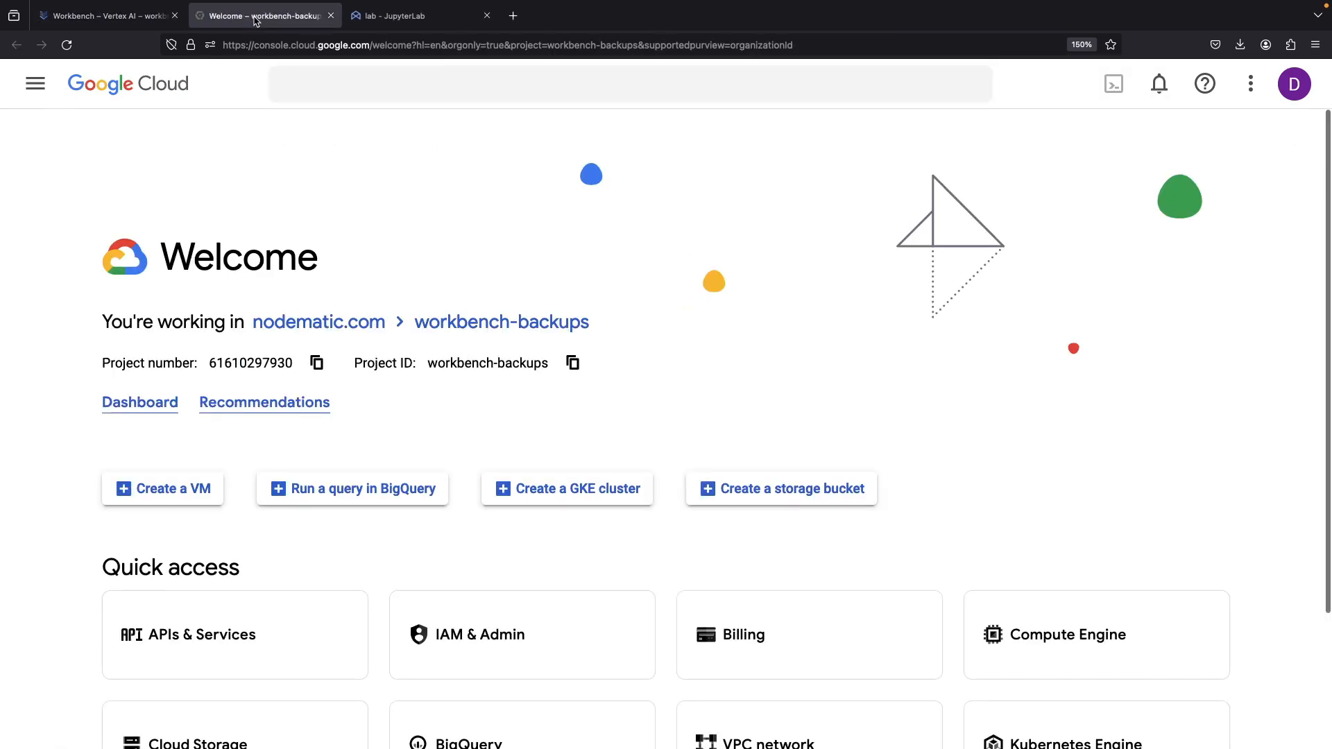
{"action": "type", "text": "artifacts"}
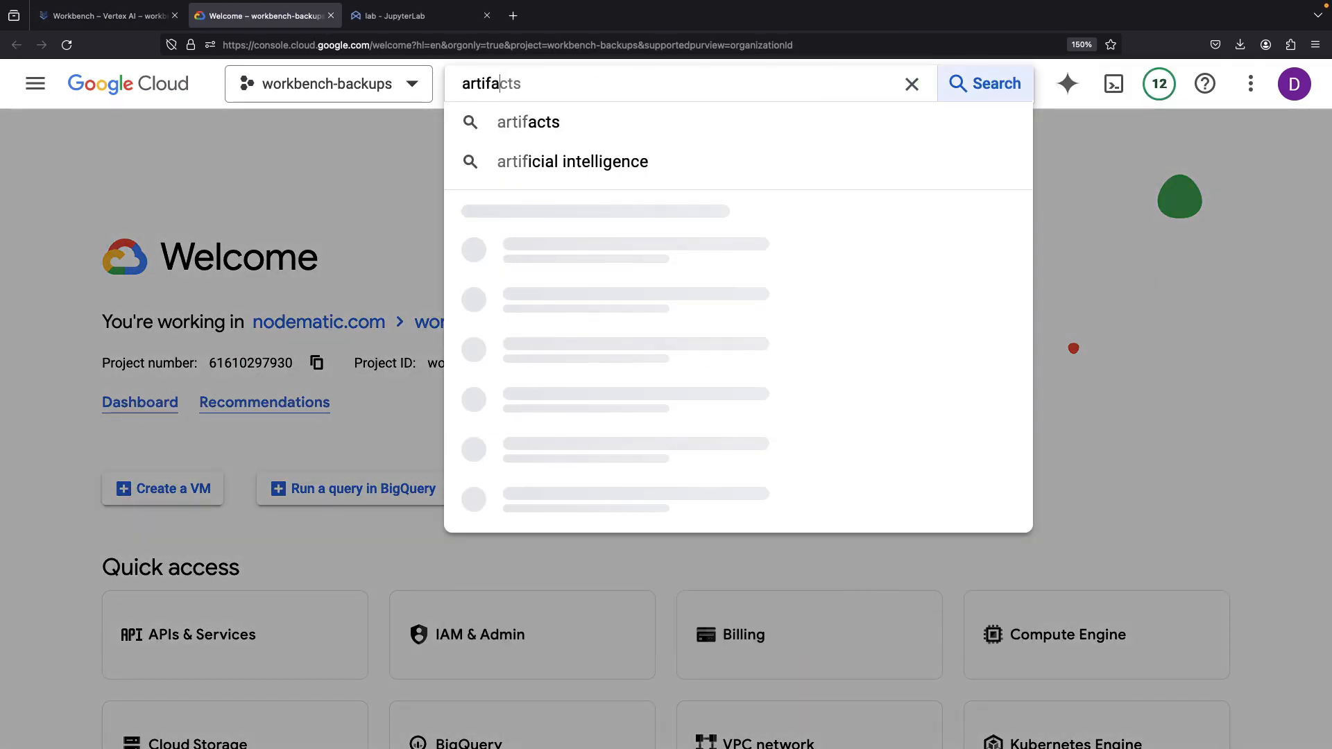
{"action": "left_click", "coordinate": [527, 122]}
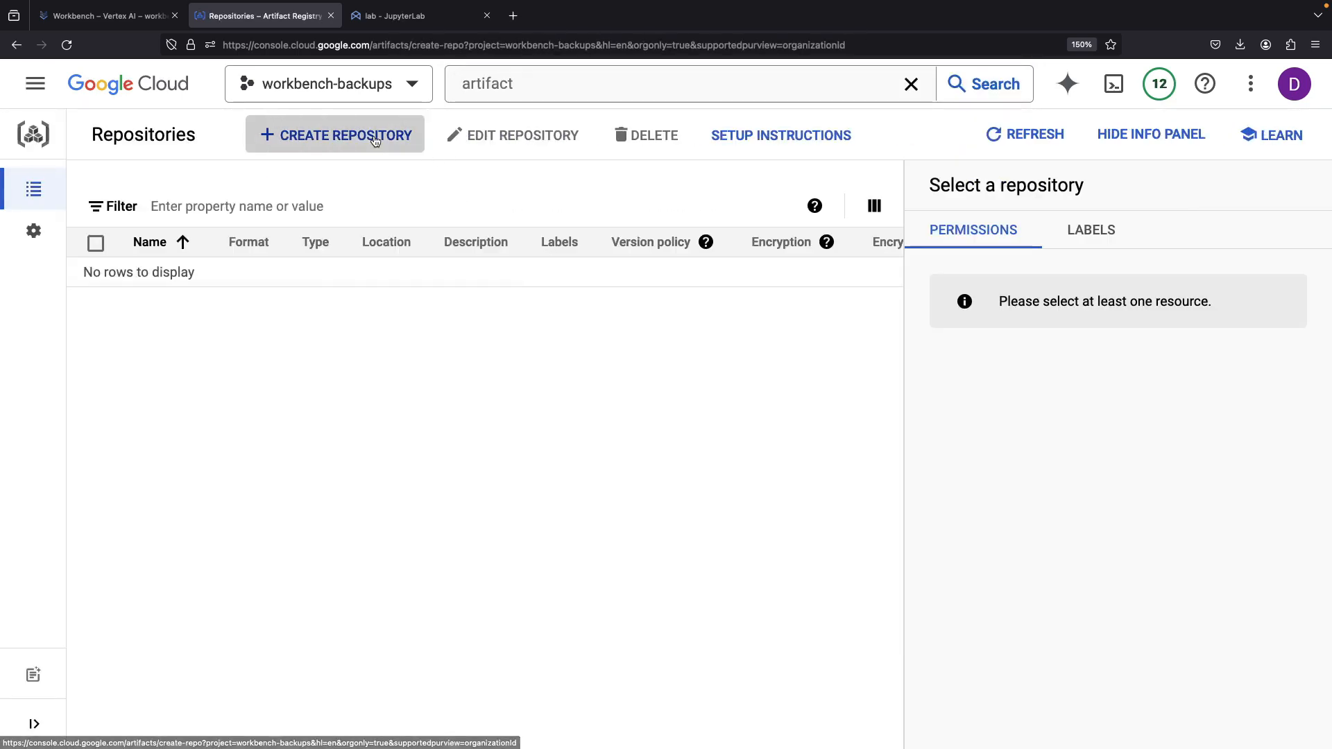
Create a Python-format repository named 'mylibraries' in us-central1.
{"action": "left_click", "coordinate": [334, 136]}
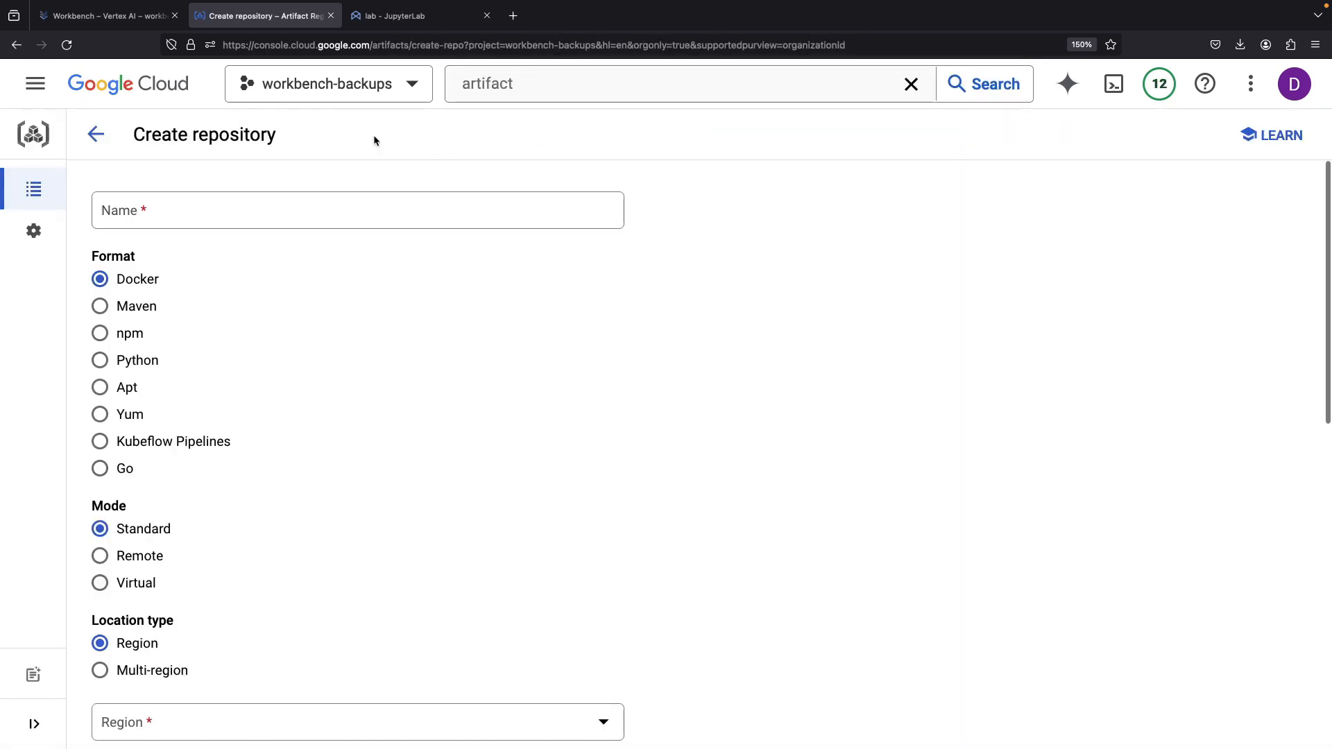
{"action": "mouse_move", "coordinate": [159, 362]}
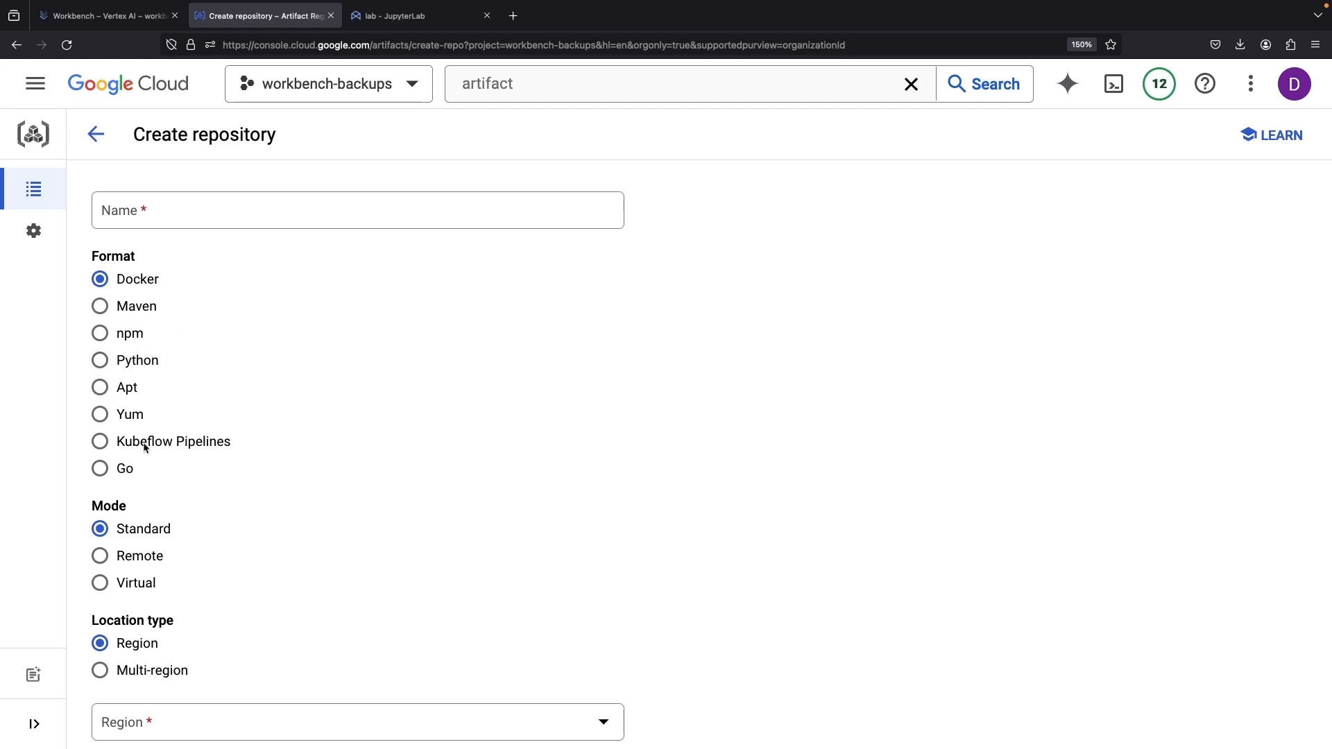
{"action": "mouse_move", "coordinate": [200, 540]}
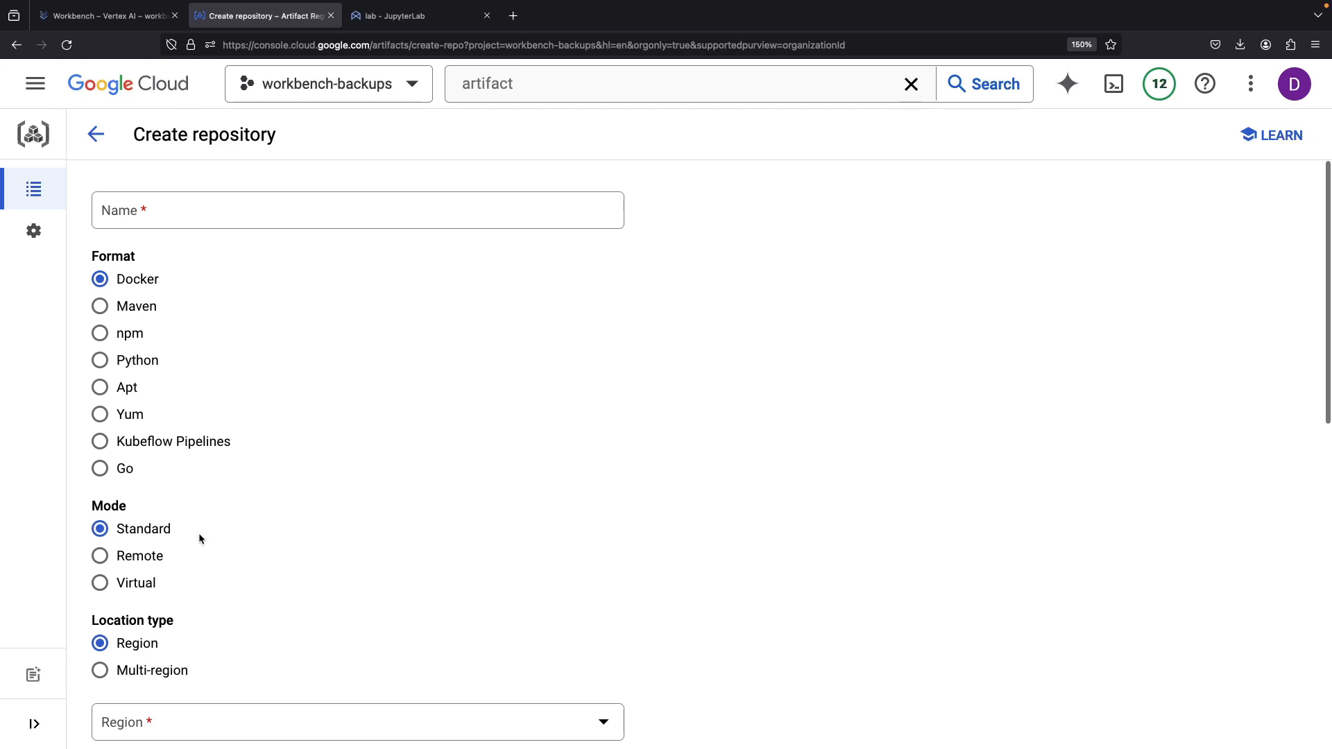
{"action": "left_click", "coordinate": [99, 360]}
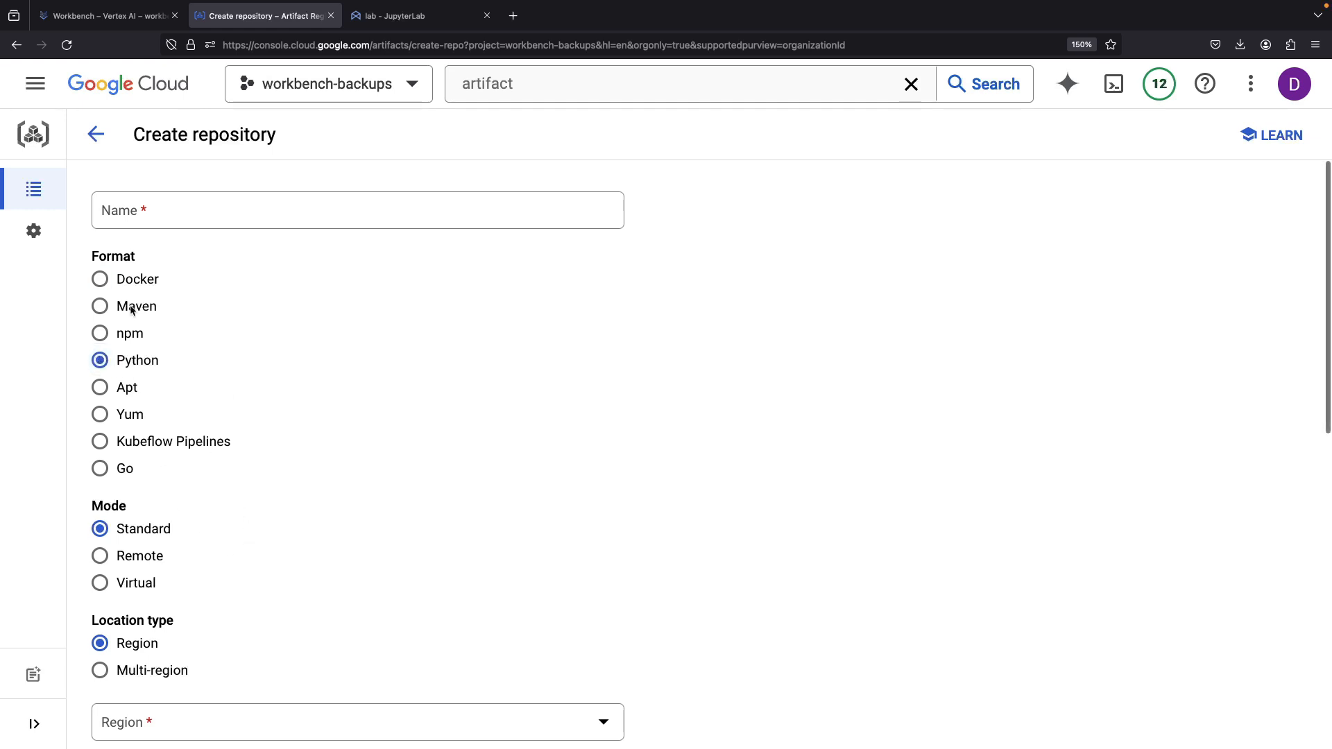
{"action": "left_click", "coordinate": [357, 210]}
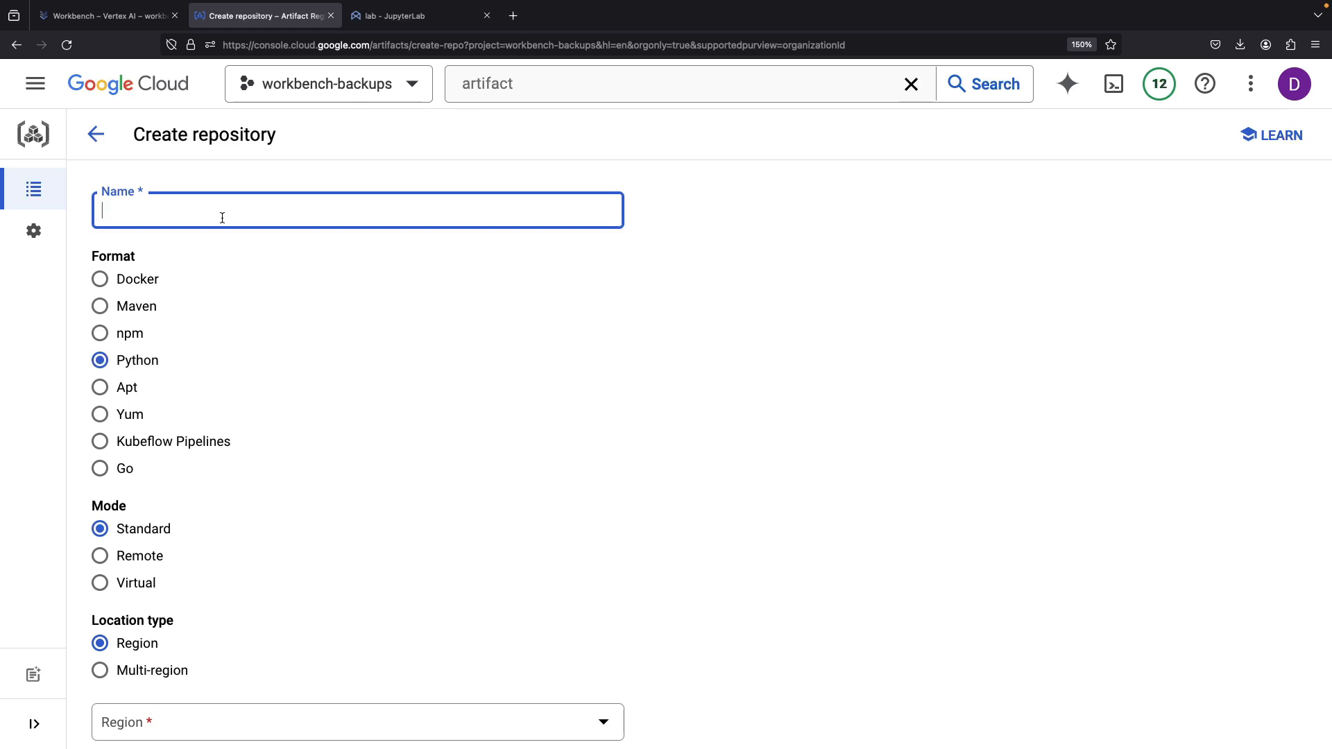
{"action": "type", "text": "mylibrar"}
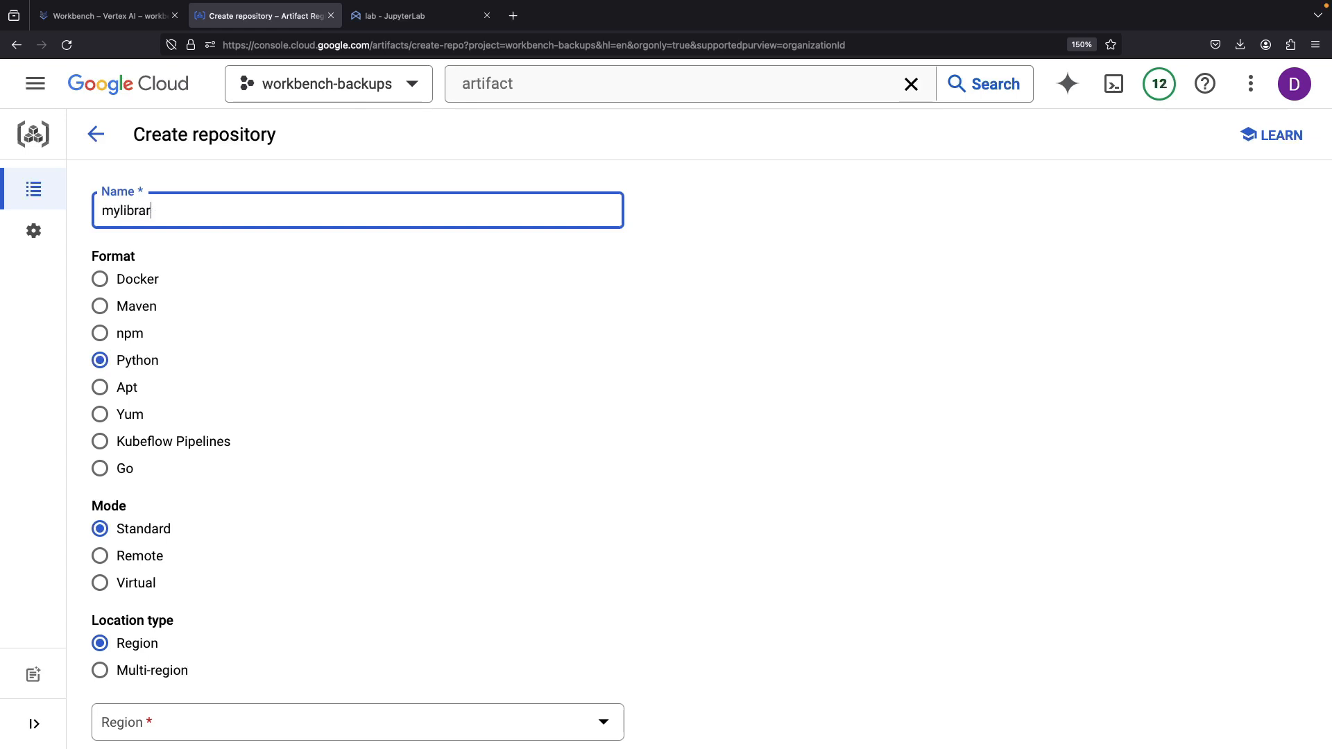
{"action": "left_click", "coordinate": [356, 723]}
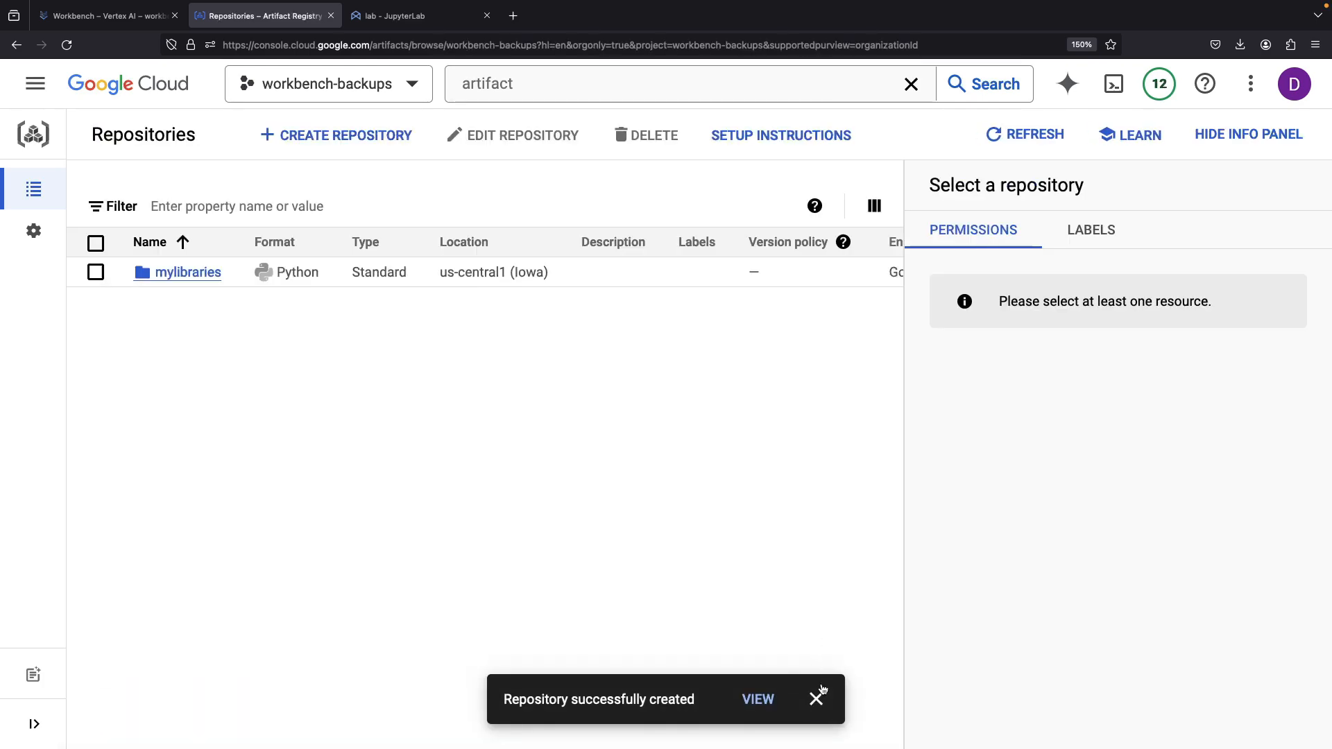
Add an Artifact Registry block with a saved description and place a GitHub block below it.
{"action": "left_click", "coordinate": [102, 16]}
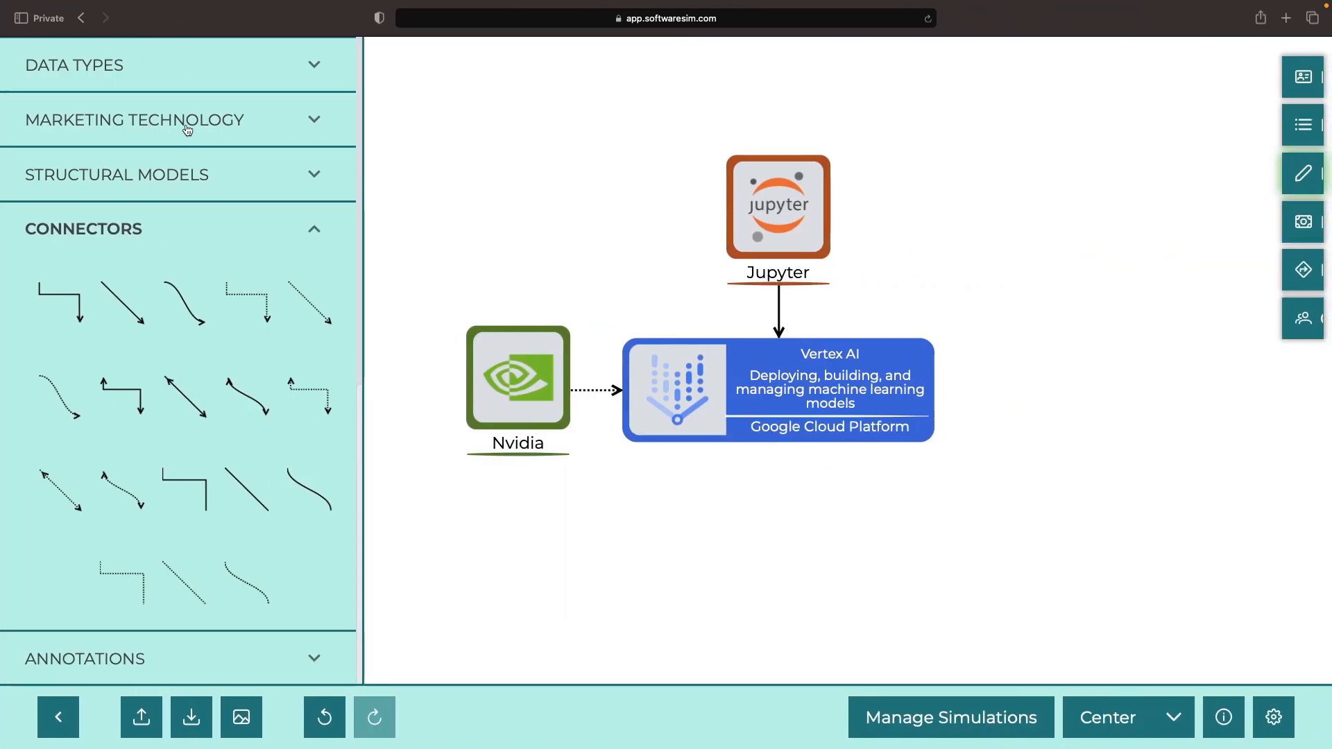
{"action": "type", "text": "artifact"}
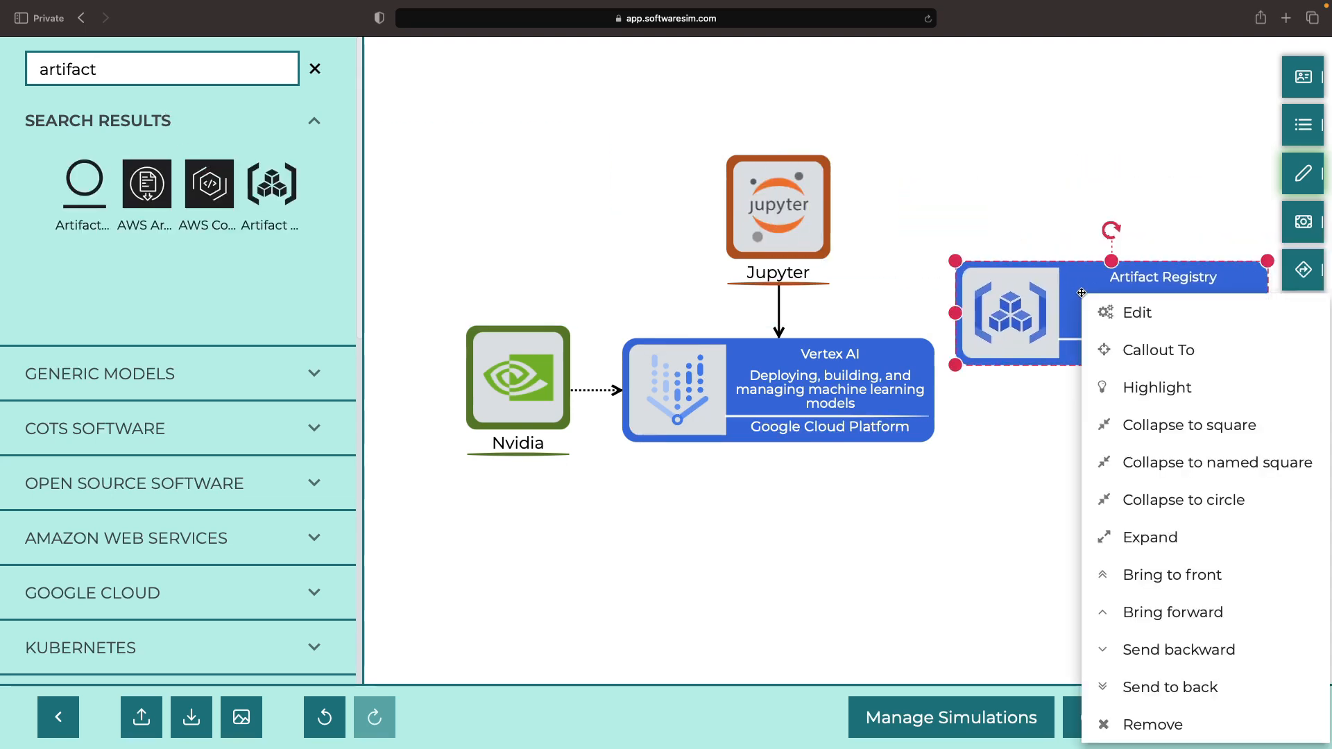
{"action": "left_click", "coordinate": [1136, 313]}
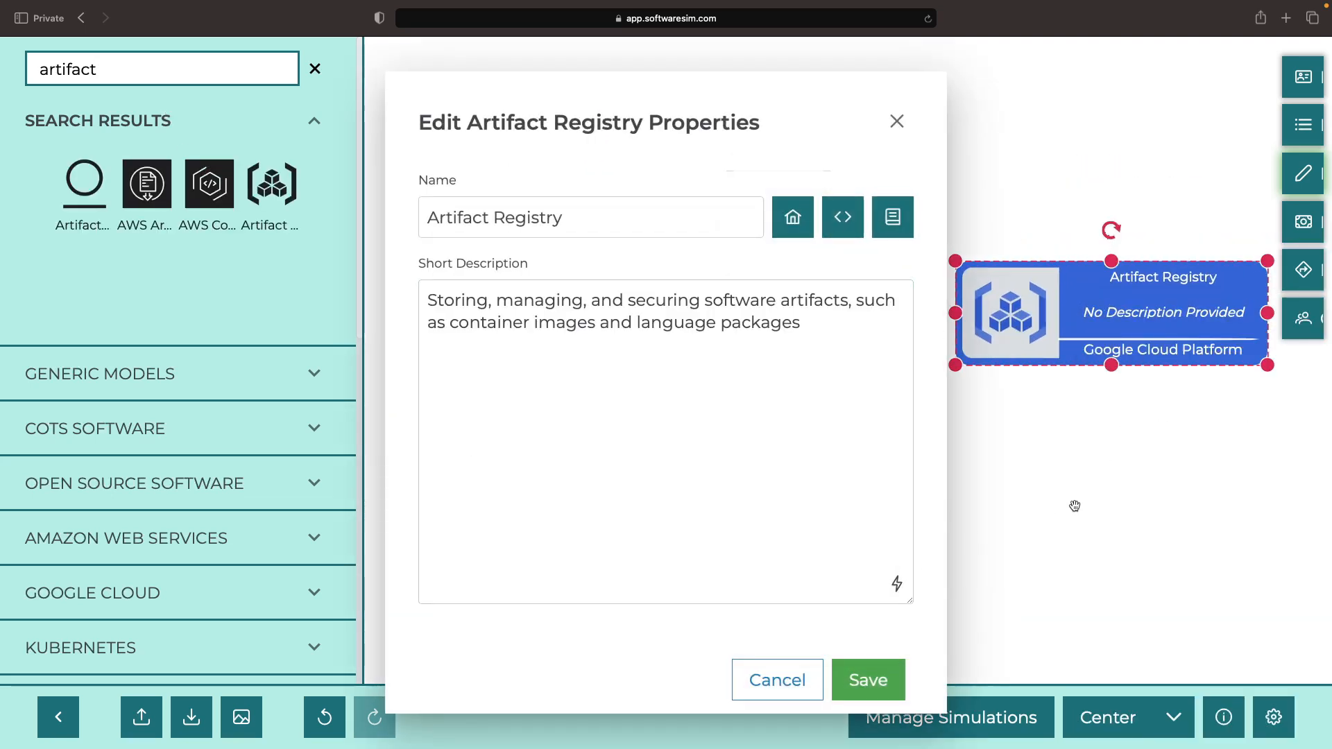
{"action": "left_click", "coordinate": [868, 680]}
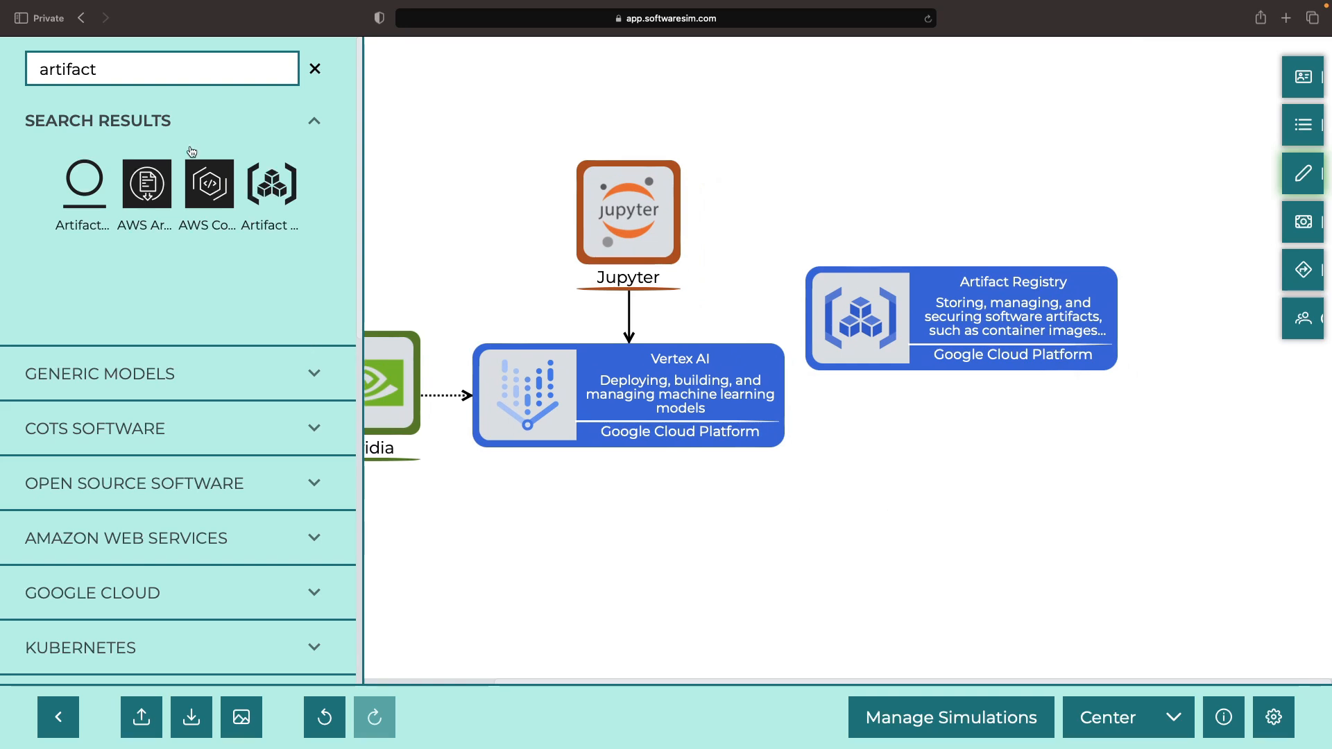
{"action": "type", "text": "github"}
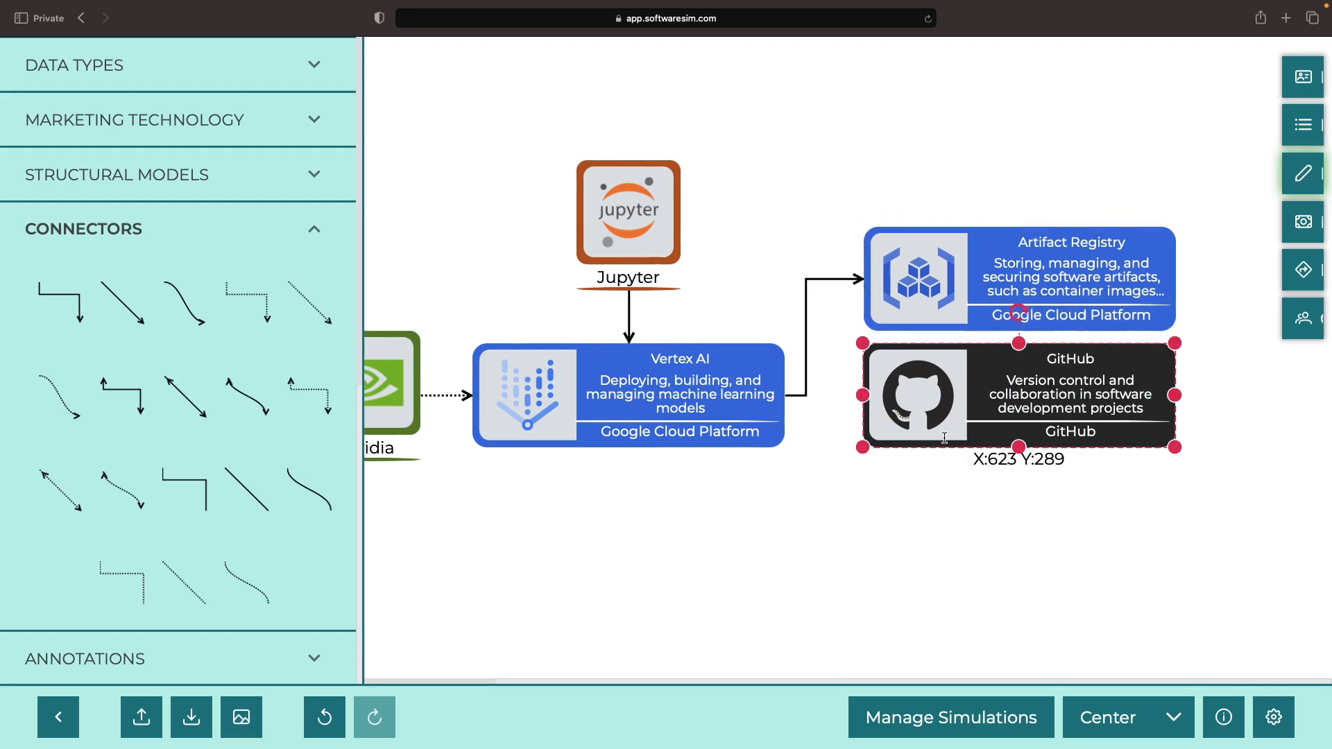
{"action": "left_click_drag", "start_coordinate": [684, 447], "coordinate": [769, 529]}
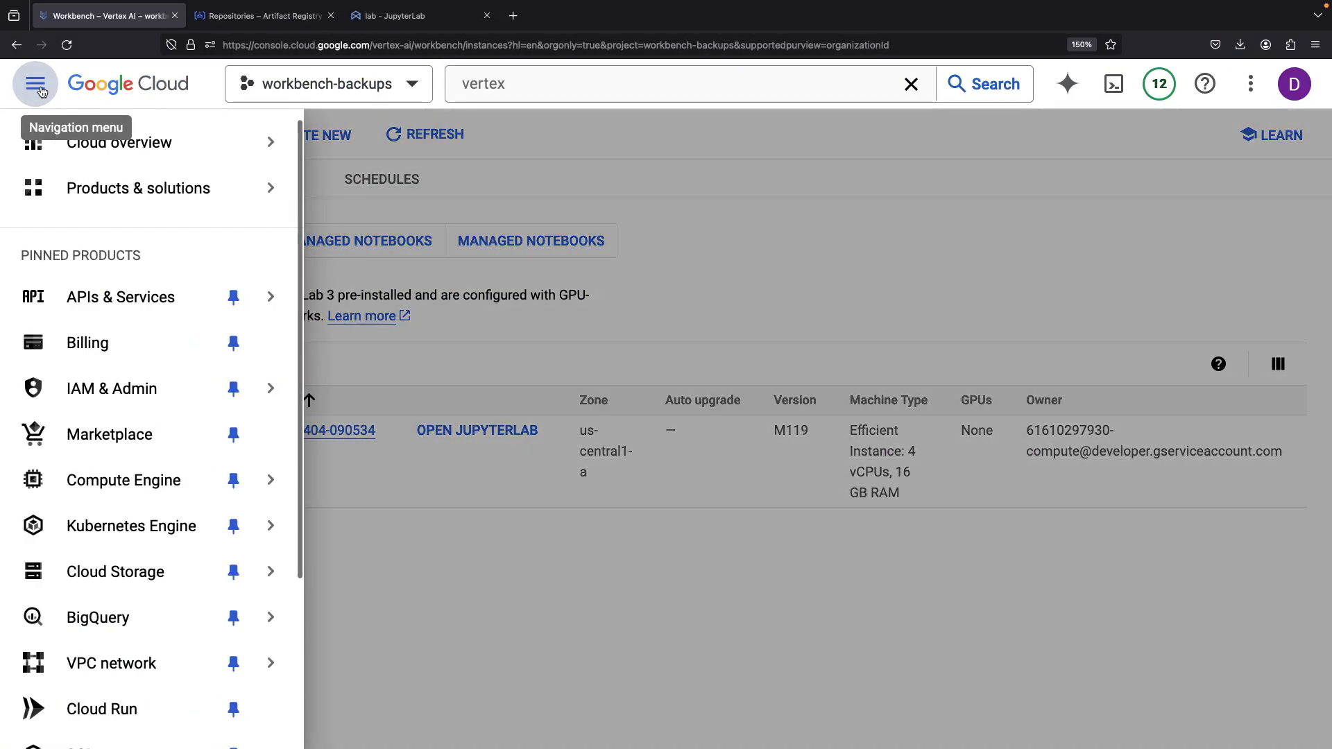
Enable the Backup and DR Service API, dismiss its setup video, and return to Welcome.
{"action": "left_click", "coordinate": [124, 480]}
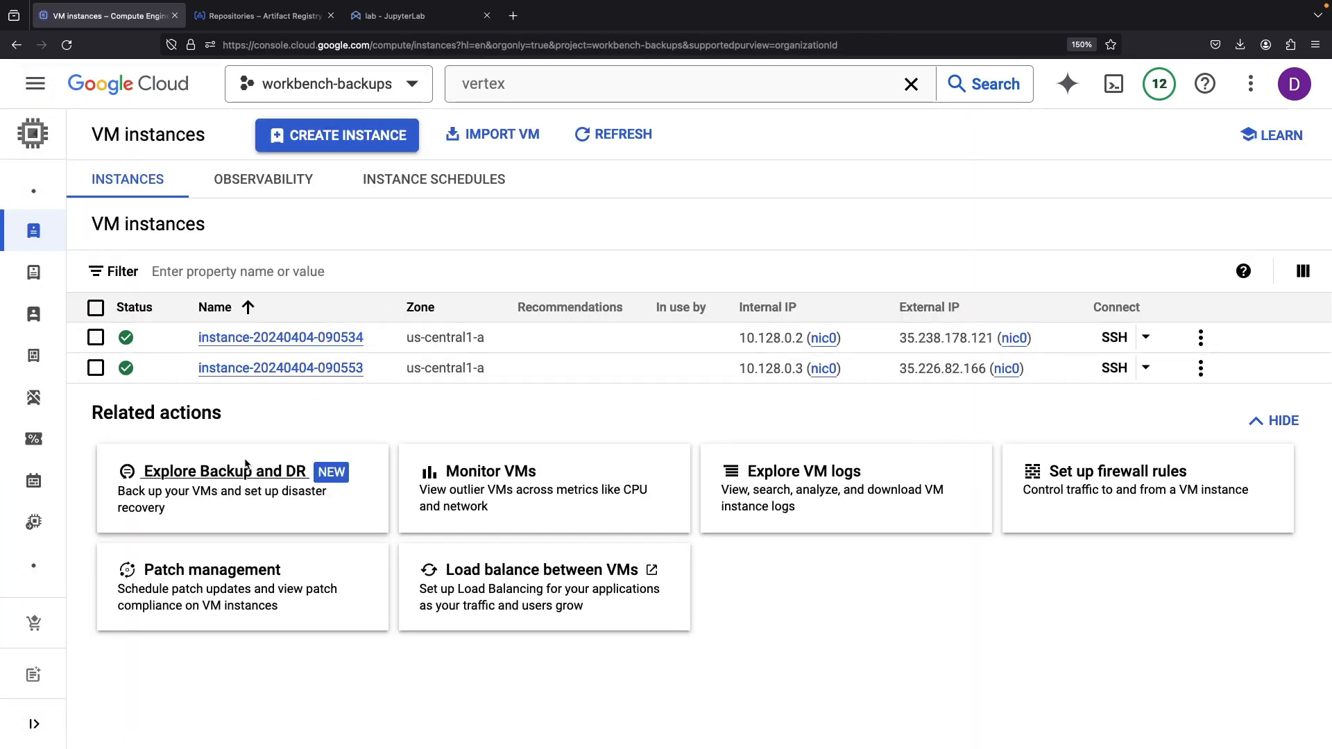
{"action": "left_click", "coordinate": [224, 471]}
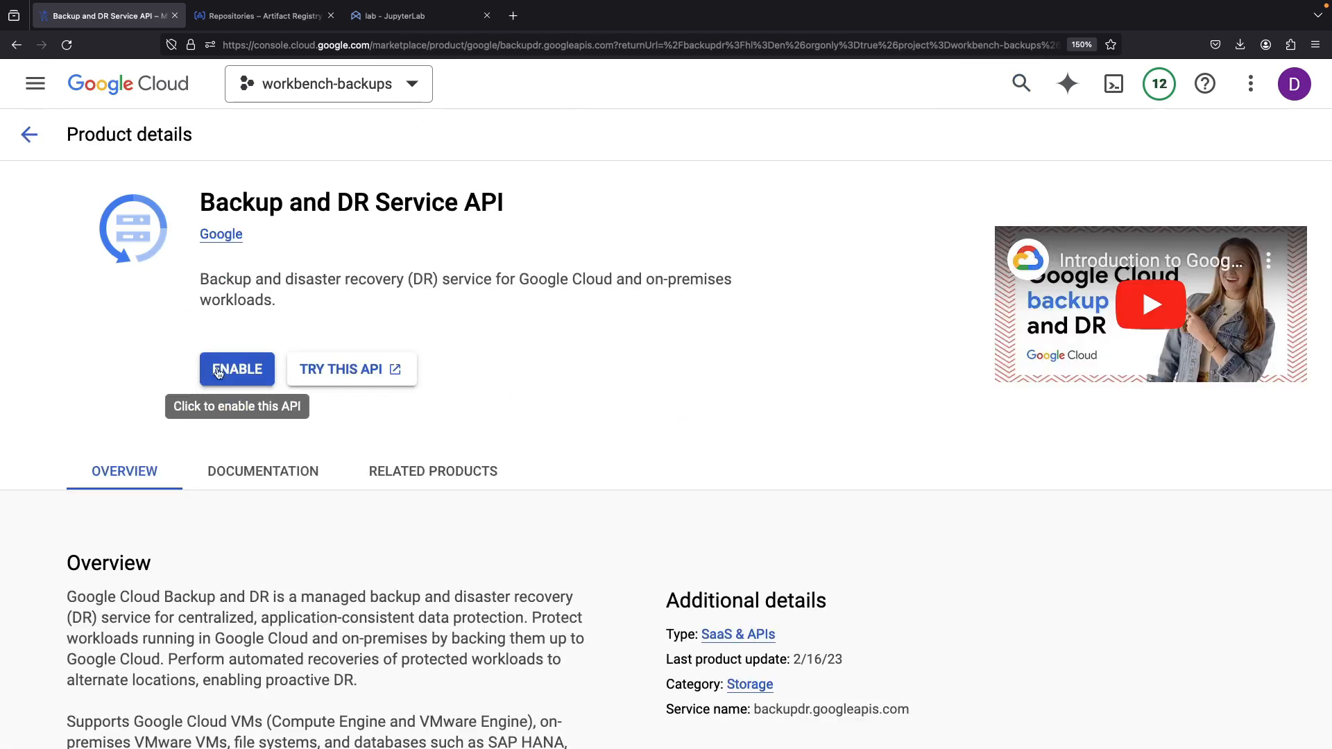
{"action": "left_click", "coordinate": [236, 369]}
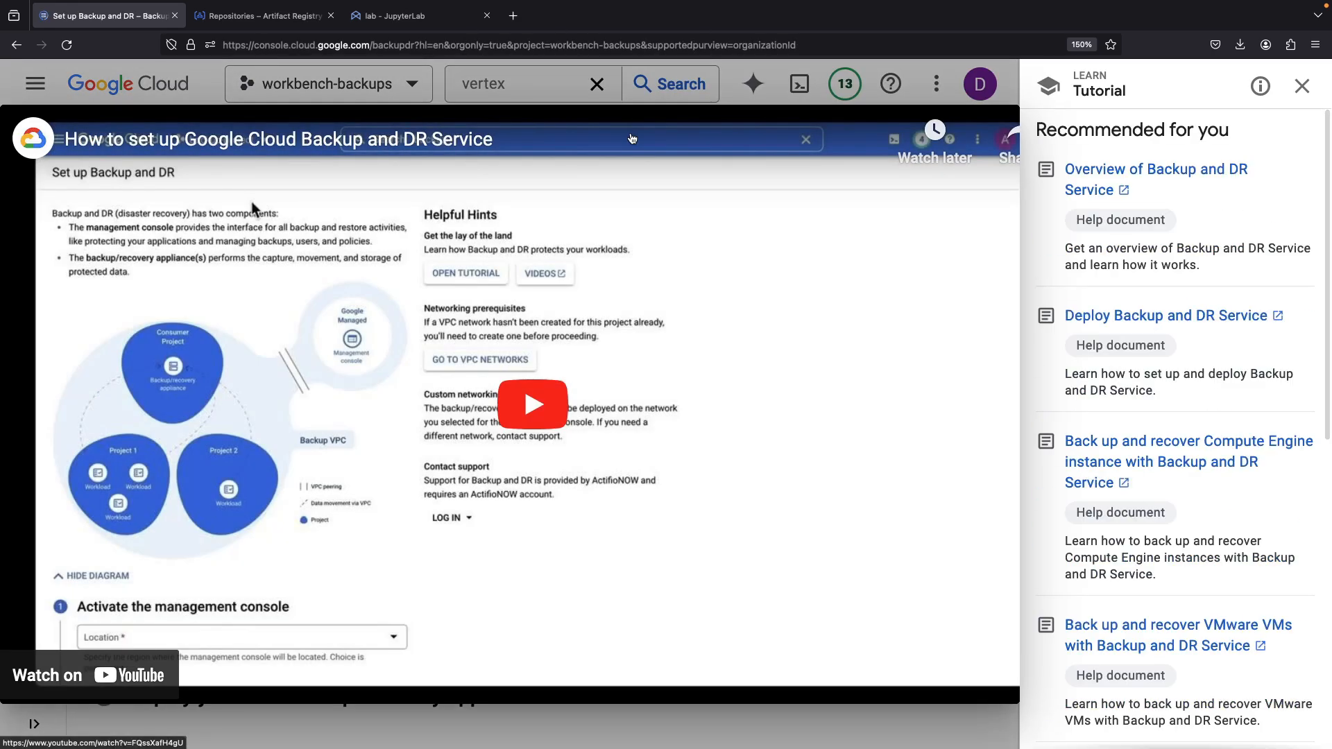
{"action": "left_click", "coordinate": [803, 139]}
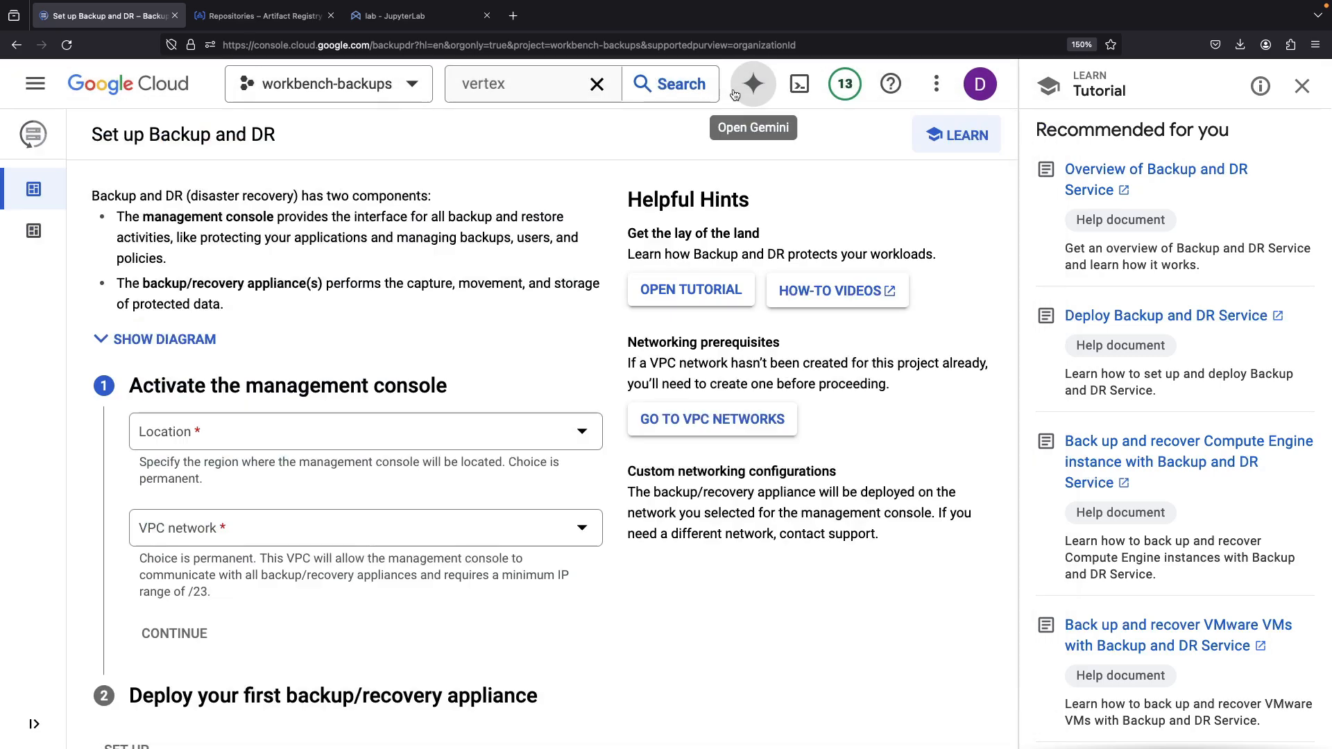
{"action": "mouse_move", "coordinate": [526, 524]}
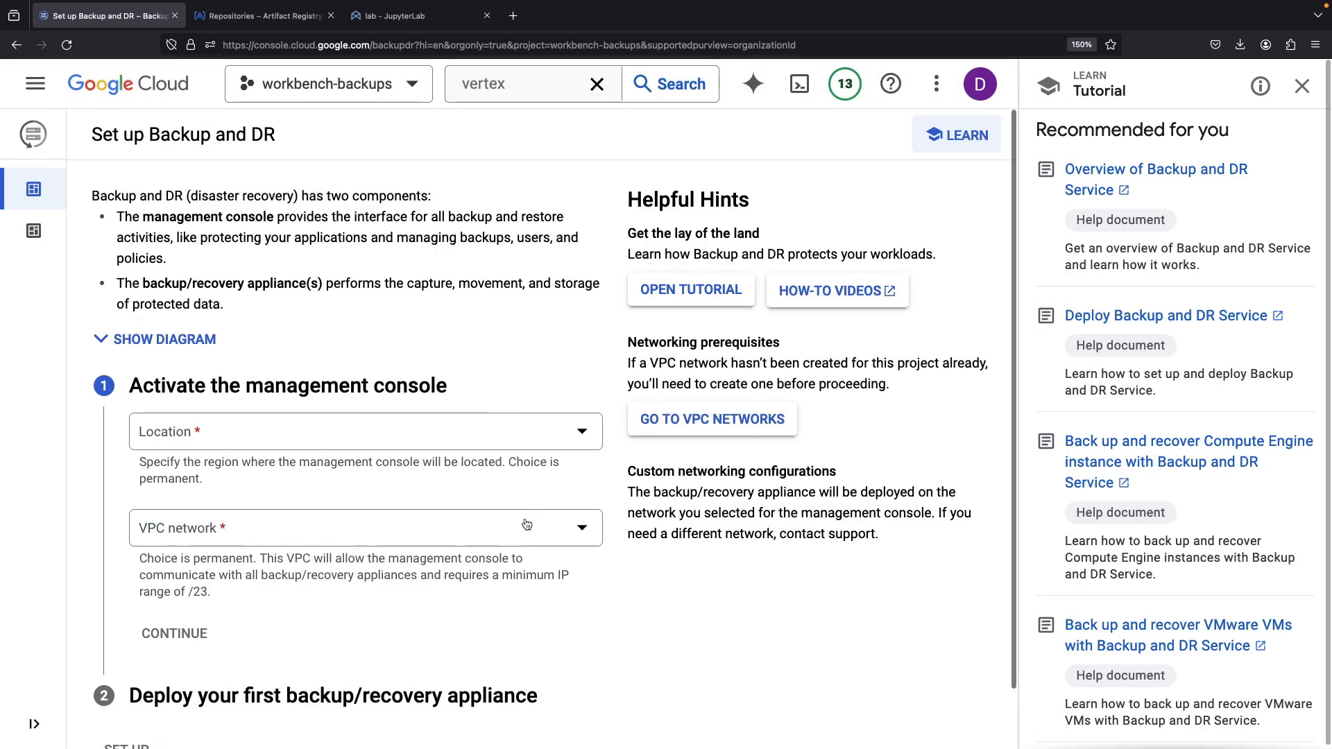
{"action": "left_click", "coordinate": [128, 84]}
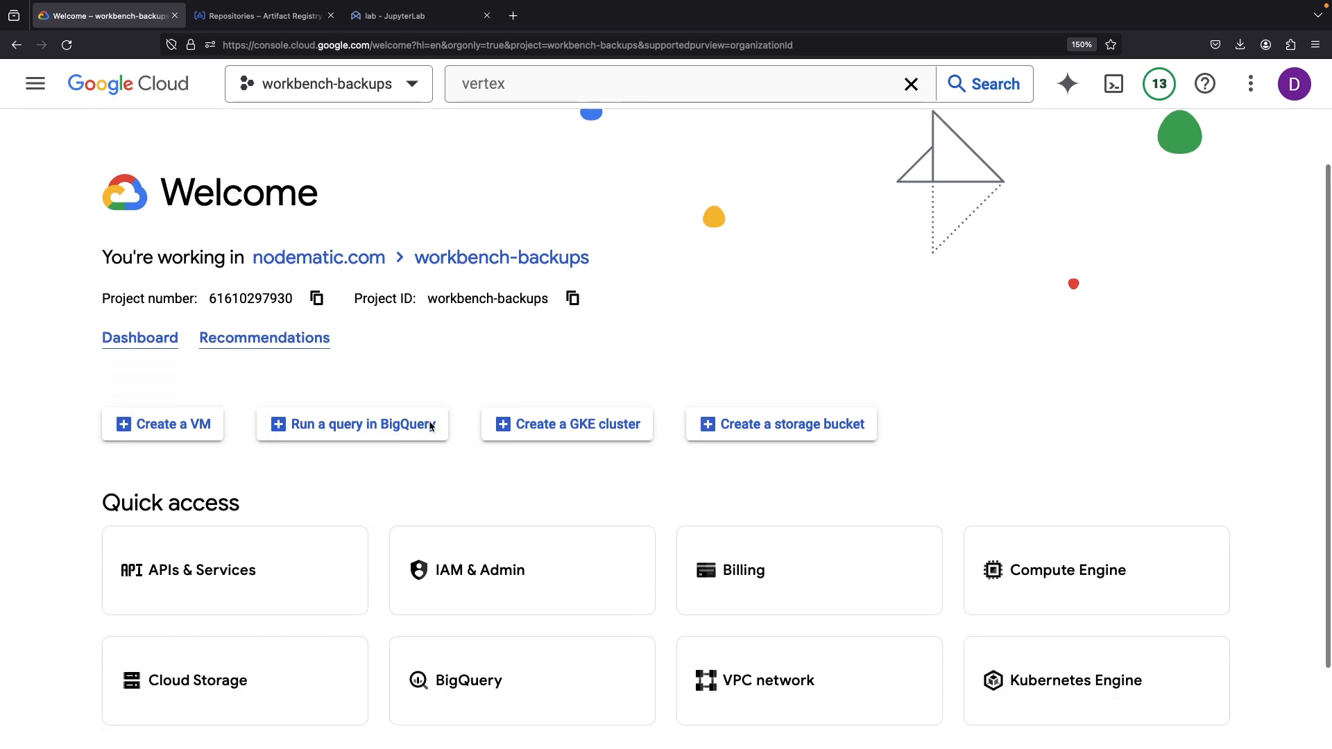
Open Compute Engine Disks and start, then cancel, a snapshot of the data-workspace disk.
{"action": "left_click", "coordinate": [1069, 570]}
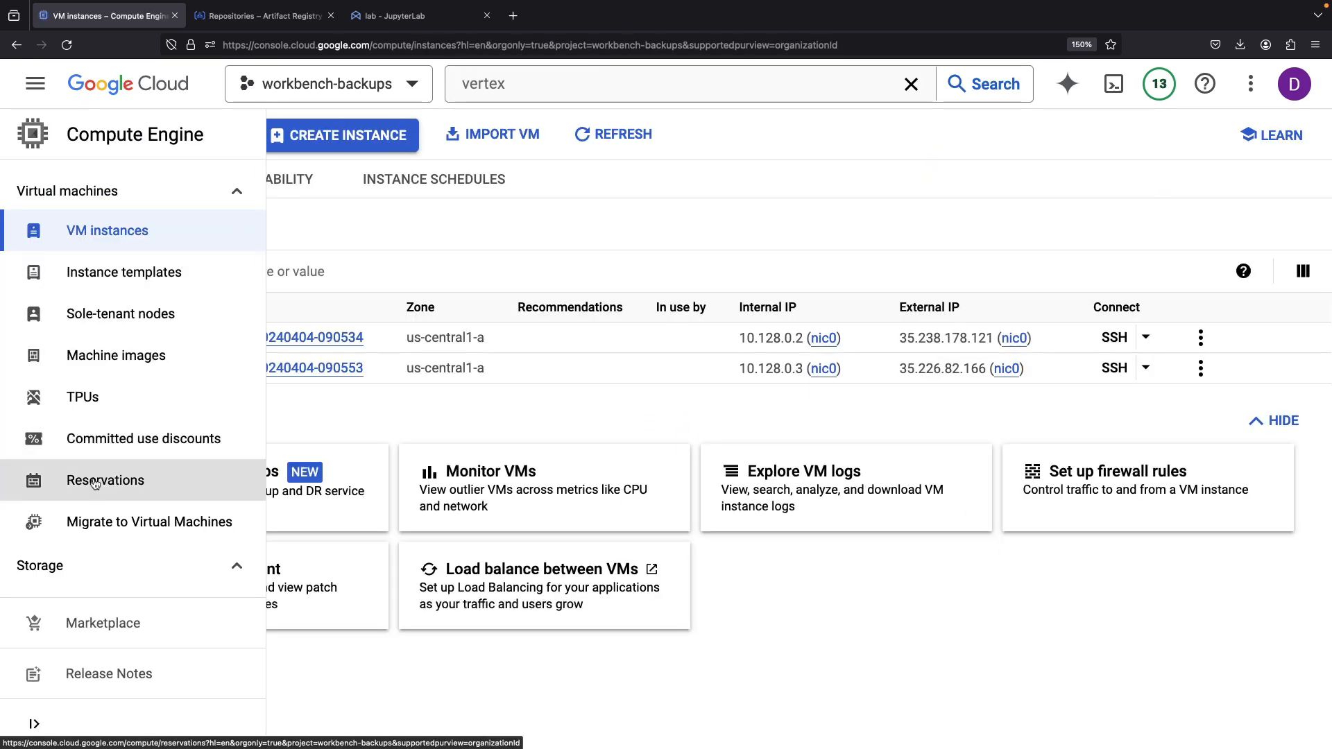
{"action": "scroll", "scroll_direction": "down", "scroll_amount": 3}
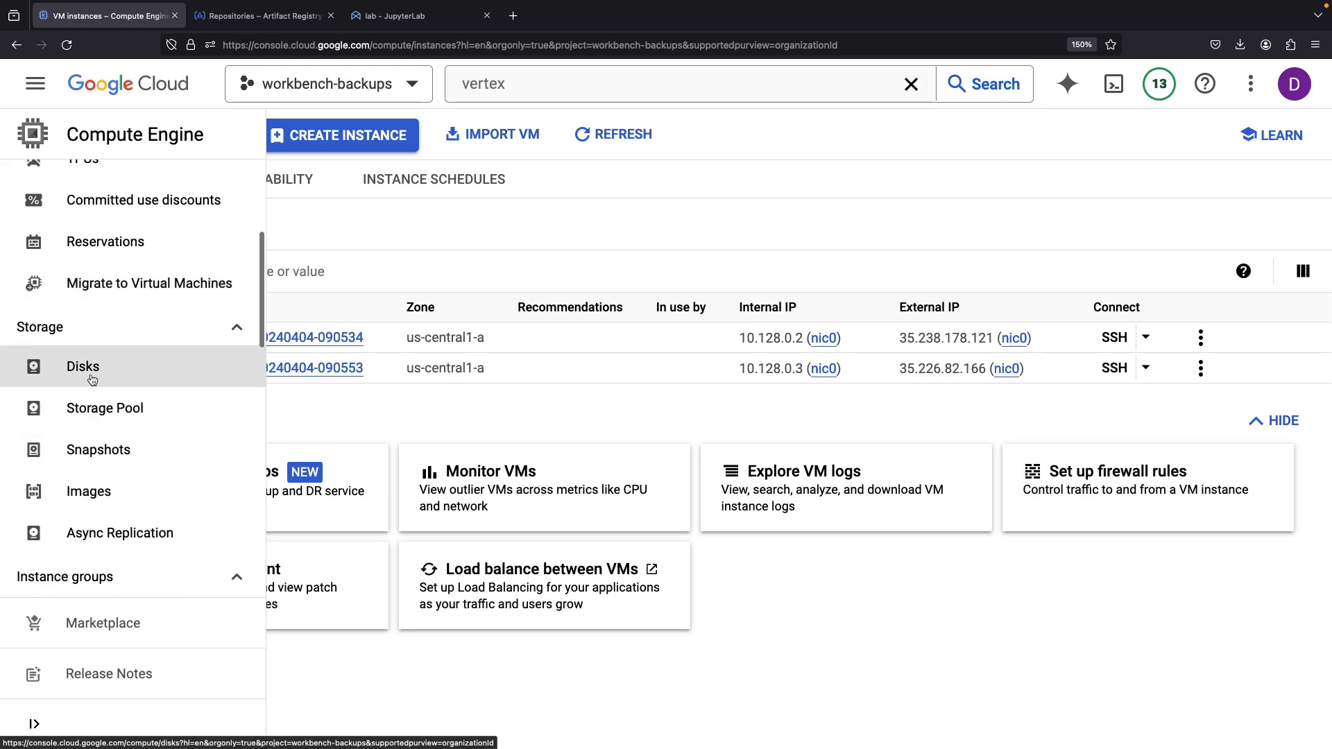
{"action": "left_click", "coordinate": [83, 367]}
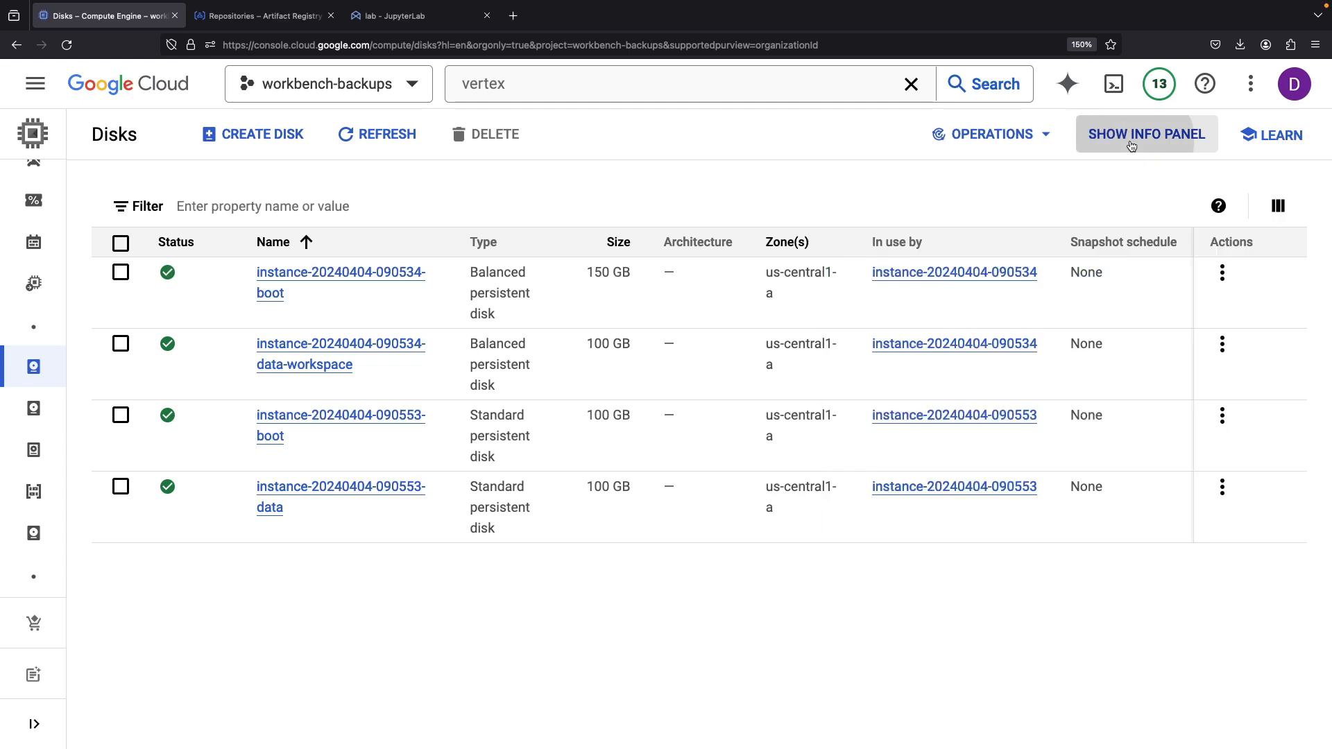
{"action": "left_click", "coordinate": [1222, 343]}
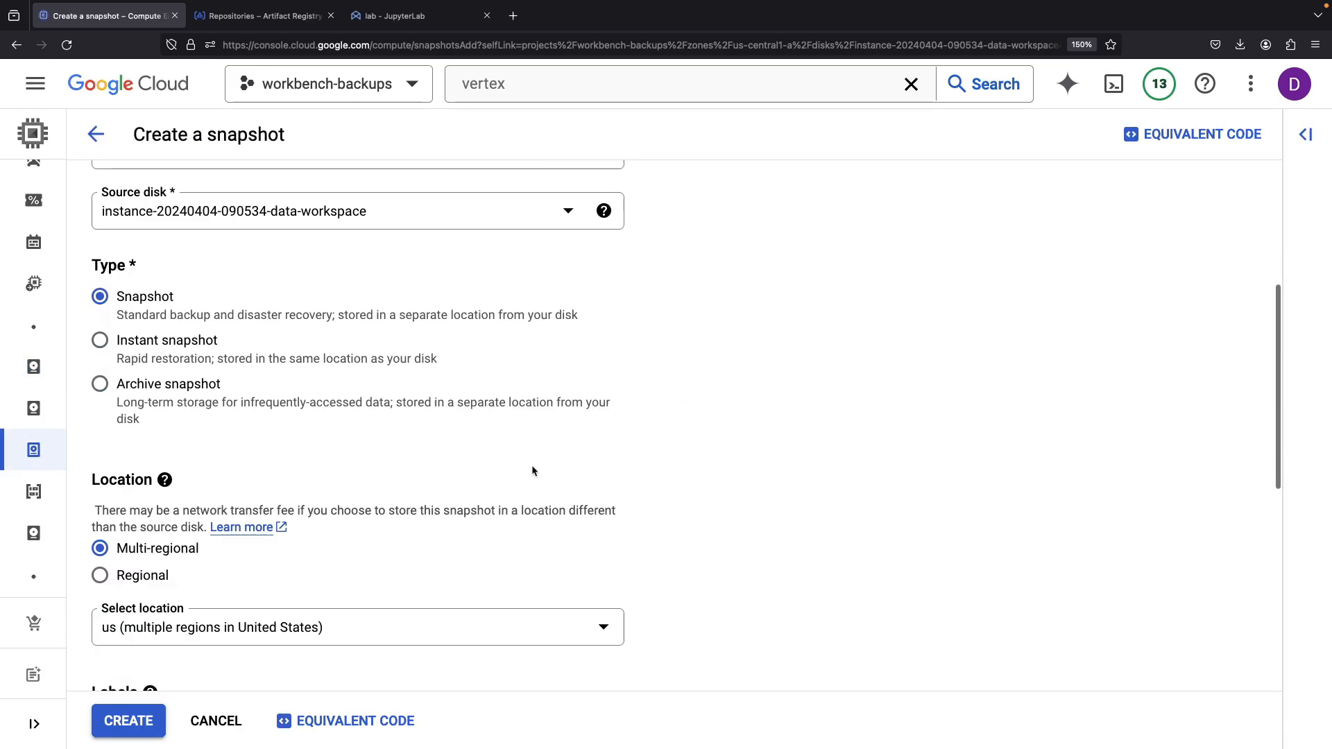
{"action": "scroll", "scroll_direction": "down", "scroll_amount": 3}
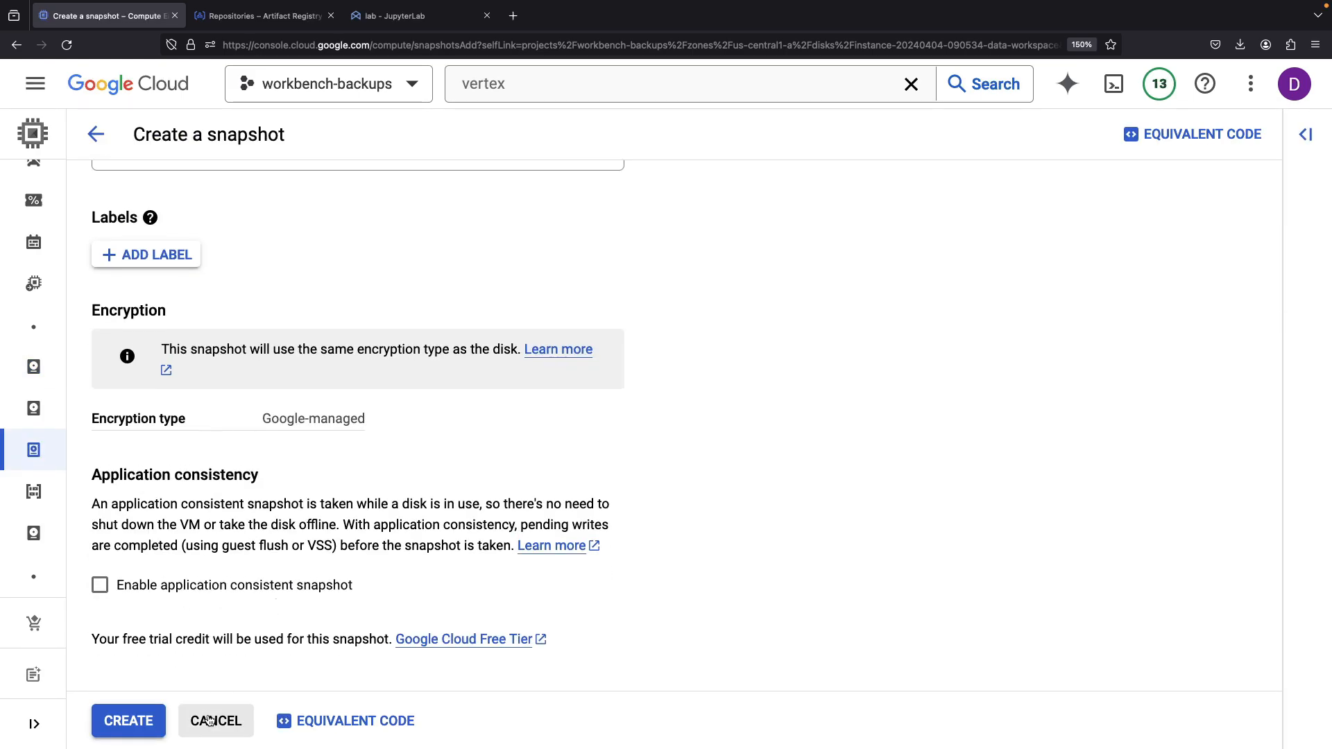
{"action": "left_click", "coordinate": [216, 720]}
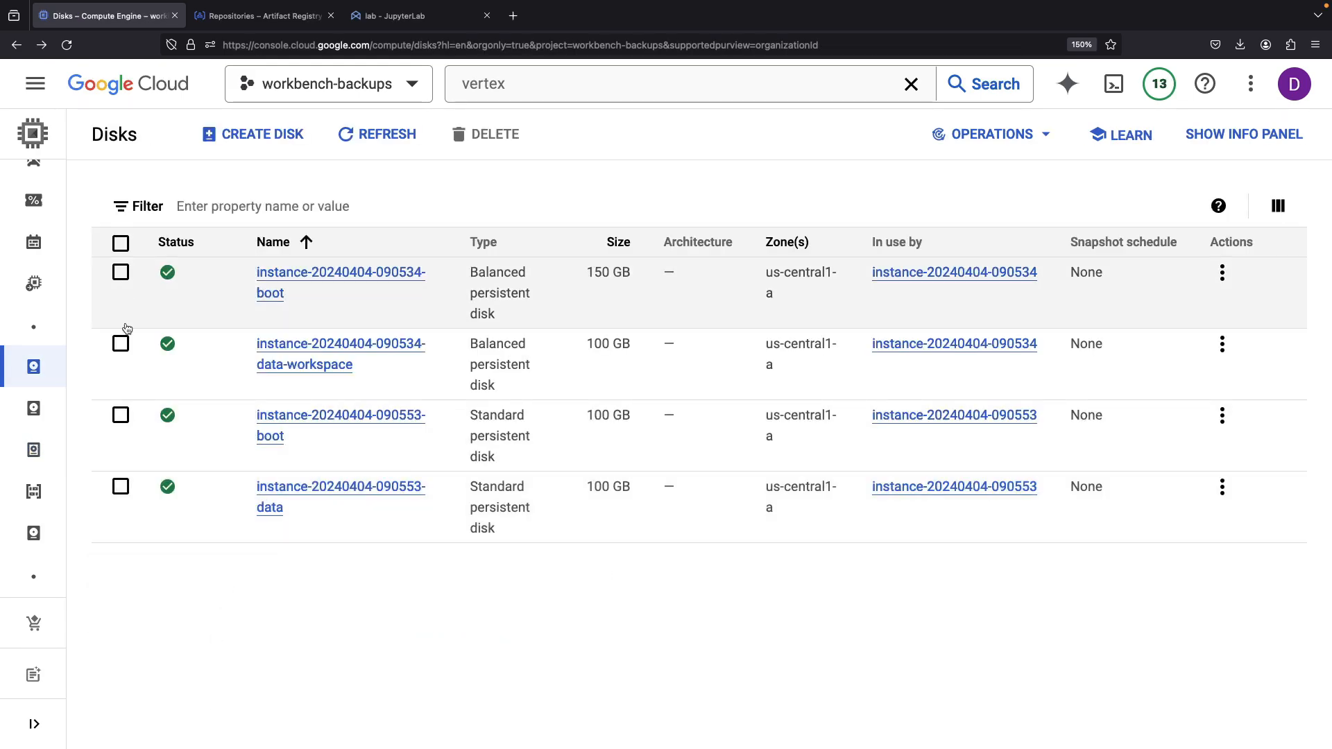
Start cloning data-workspace, pick a daily snapshot schedule, then cancel the clone.
{"action": "left_click", "coordinate": [120, 344]}
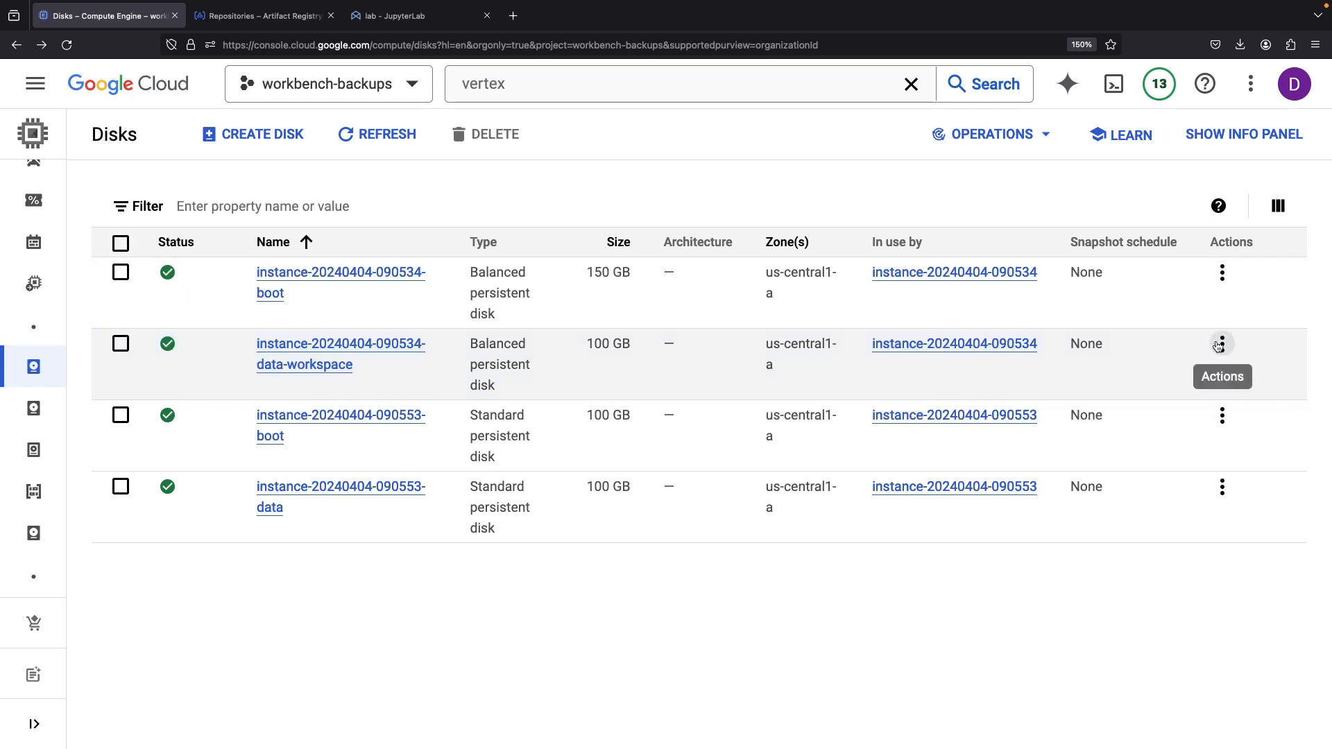
{"action": "left_click", "coordinate": [1222, 344]}
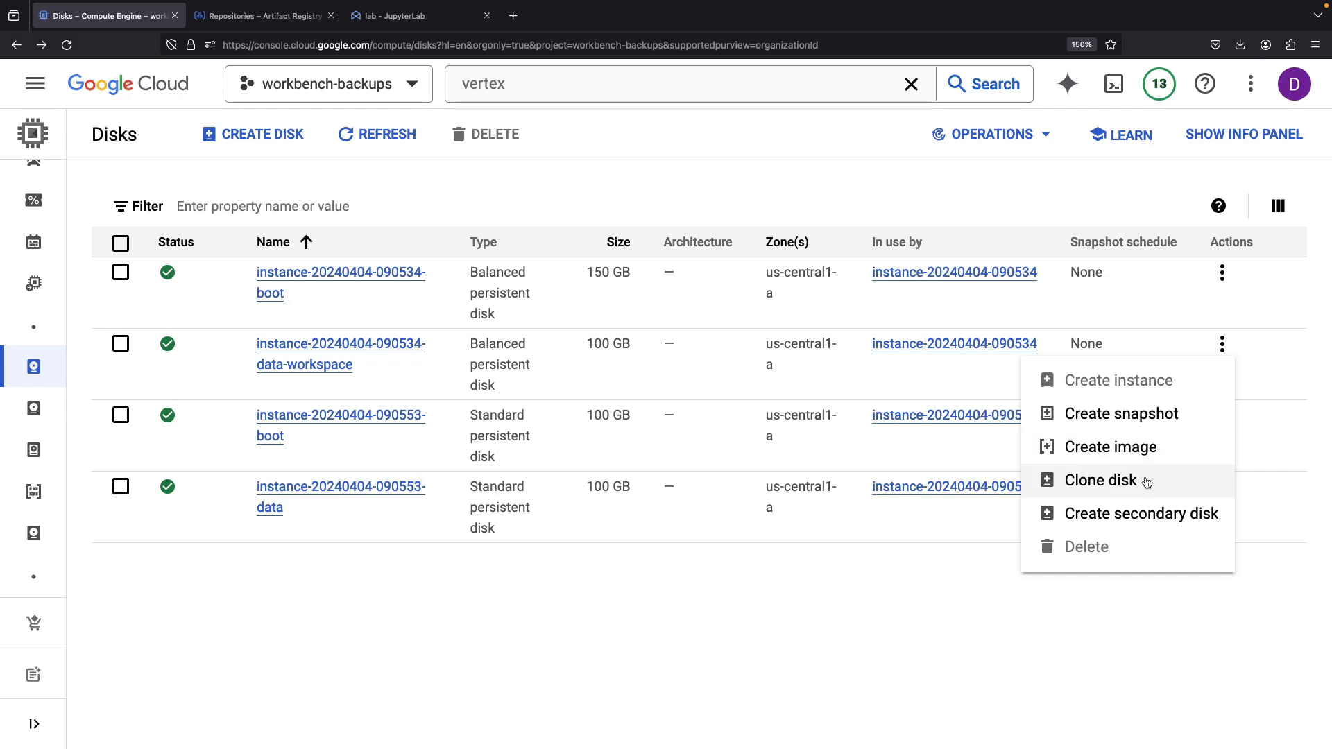
{"action": "left_click", "coordinate": [1099, 480]}
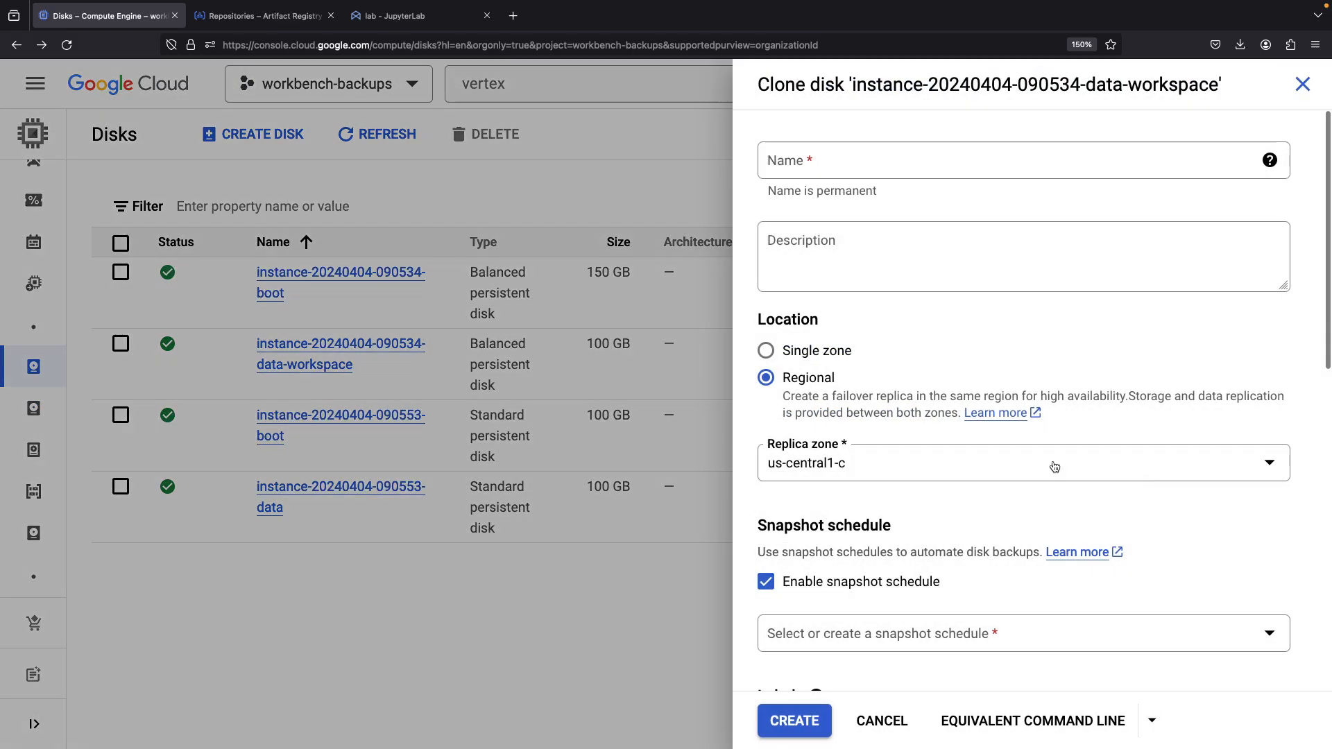
{"action": "scroll", "scroll_direction": "down", "scroll_amount": 3}
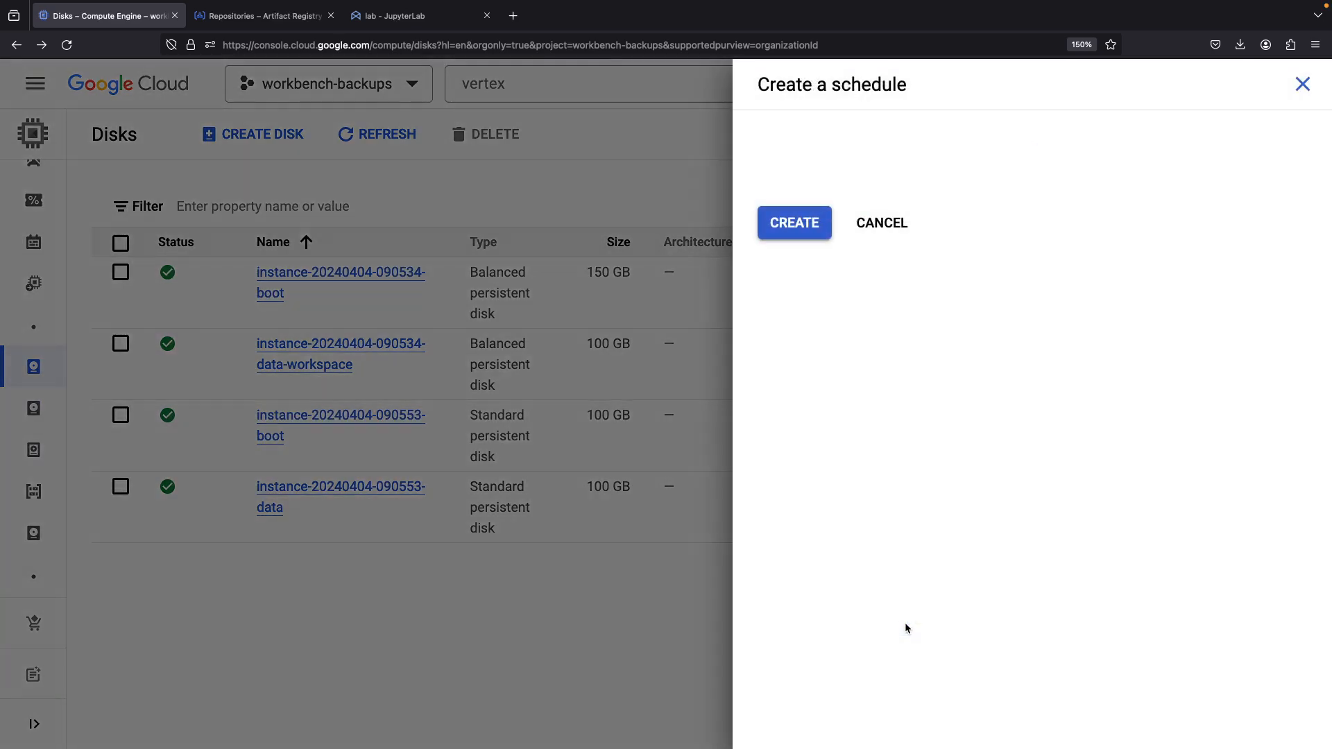
{"action": "scroll", "scroll_direction": "down", "scroll_amount": 3}
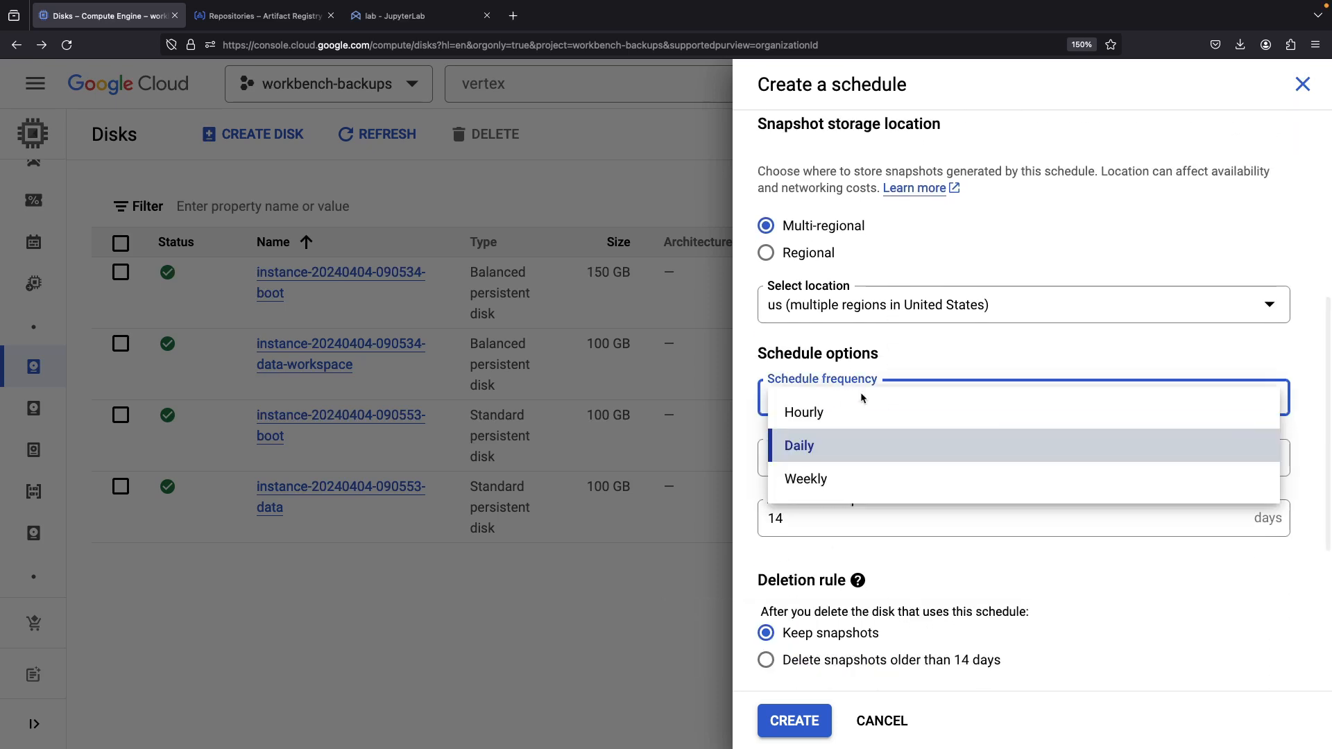
{"action": "left_click", "coordinate": [803, 412]}
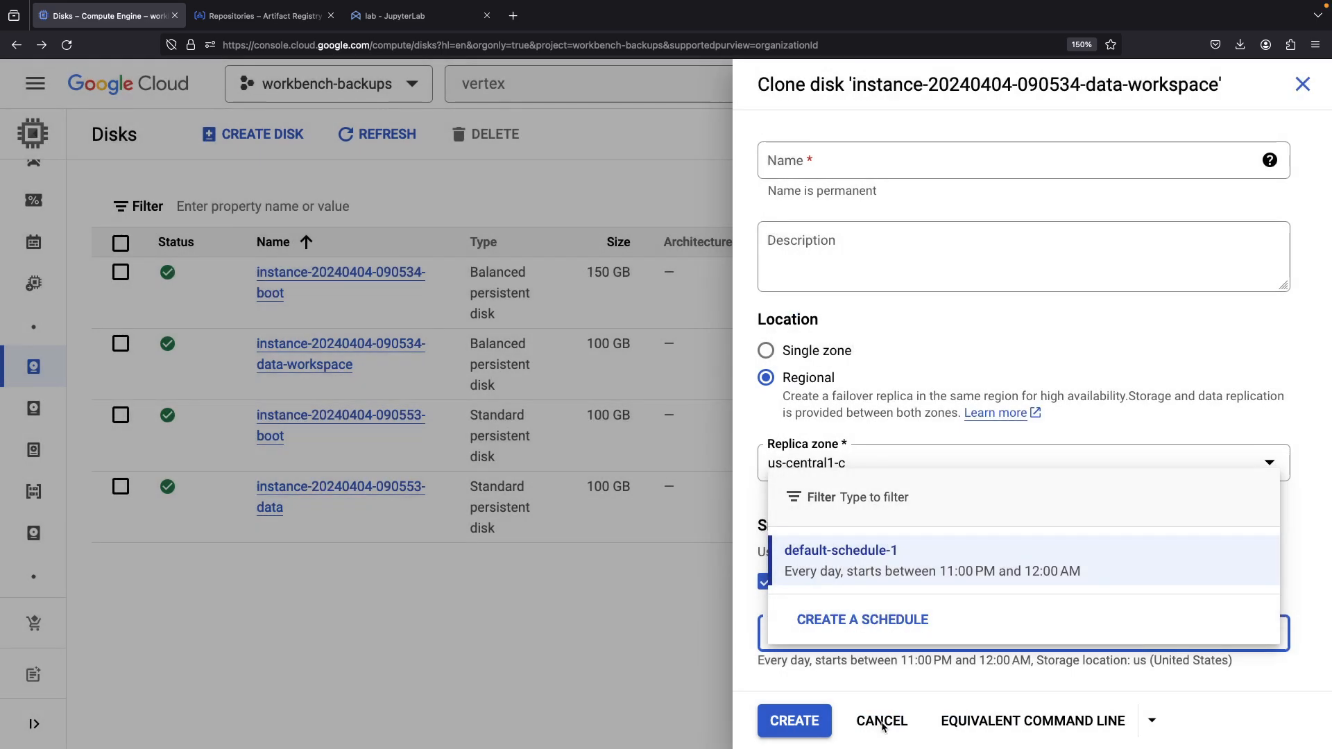
{"action": "left_click", "coordinate": [882, 720]}
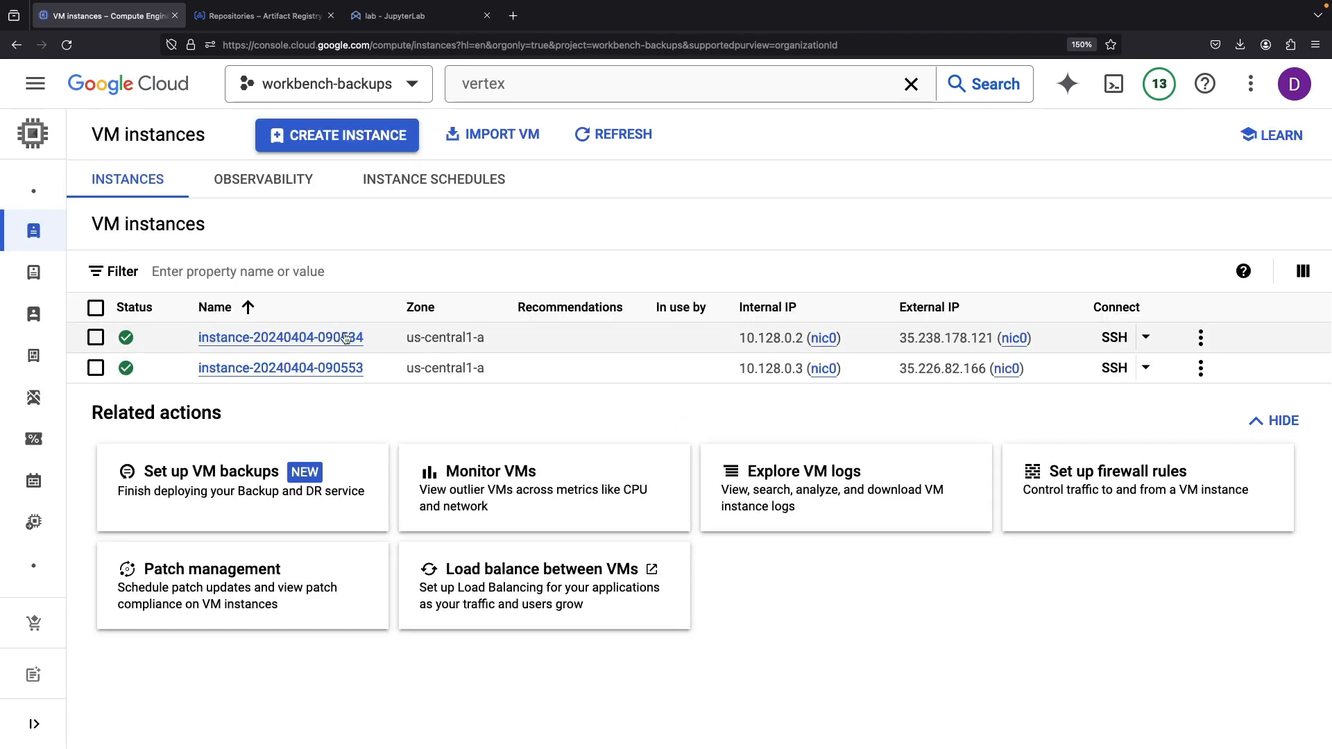
Preview a machine image of the first VM, scroll its boot disk, network and policy details, then abandon it.
{"action": "left_click", "coordinate": [1201, 337]}
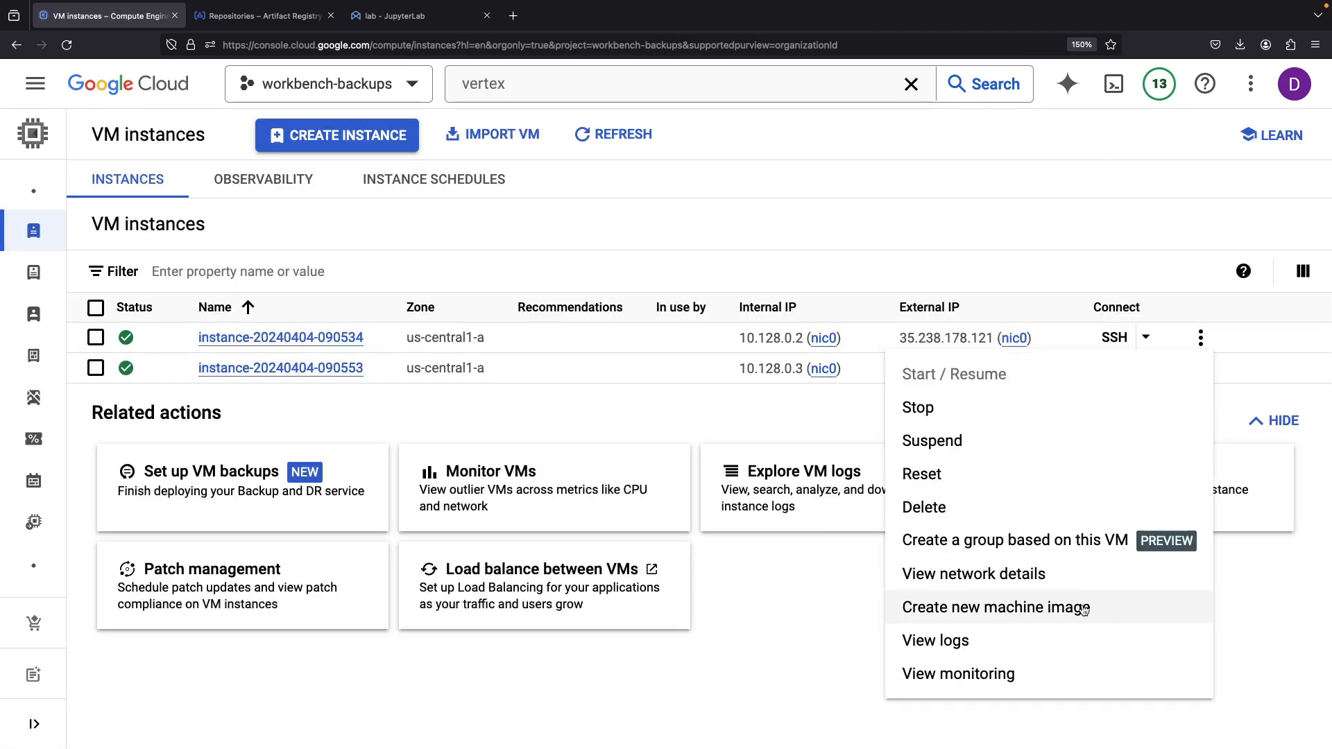
{"action": "left_click", "coordinate": [996, 608]}
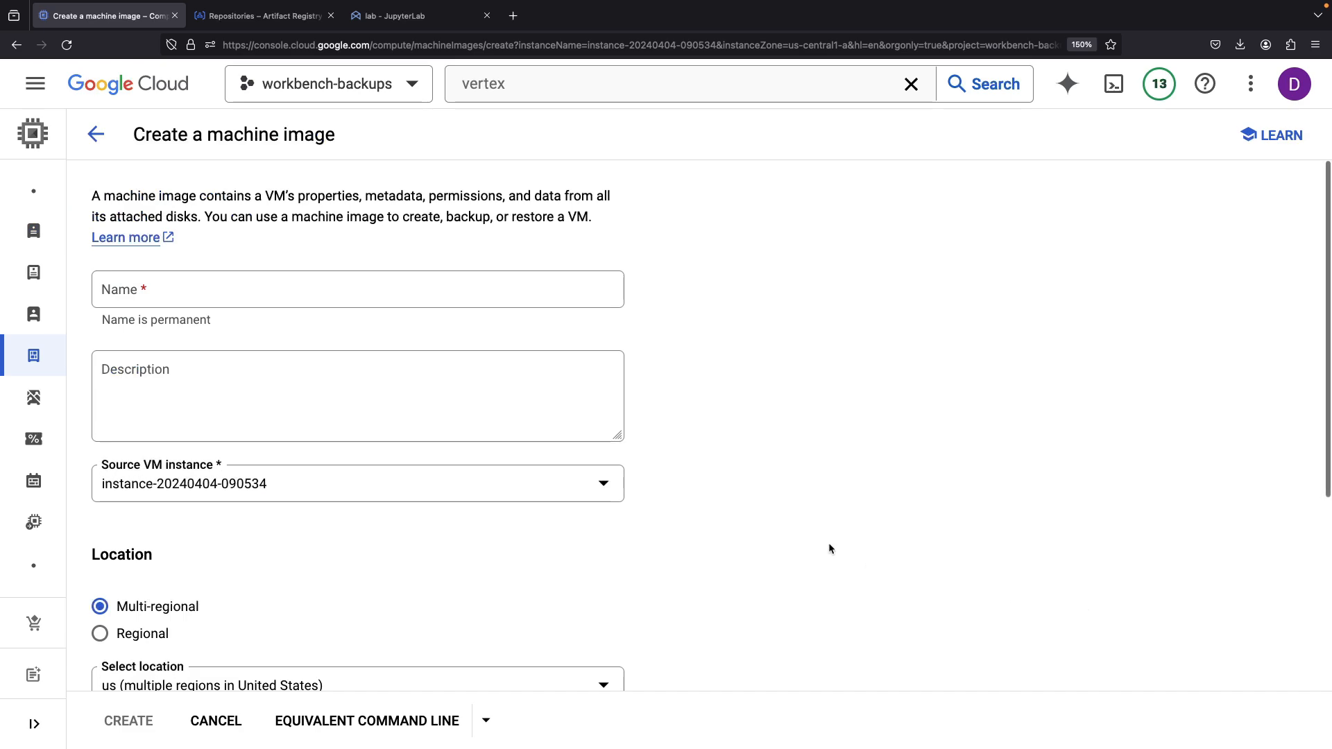
{"action": "scroll", "scroll_direction": "down", "scroll_amount": 3}
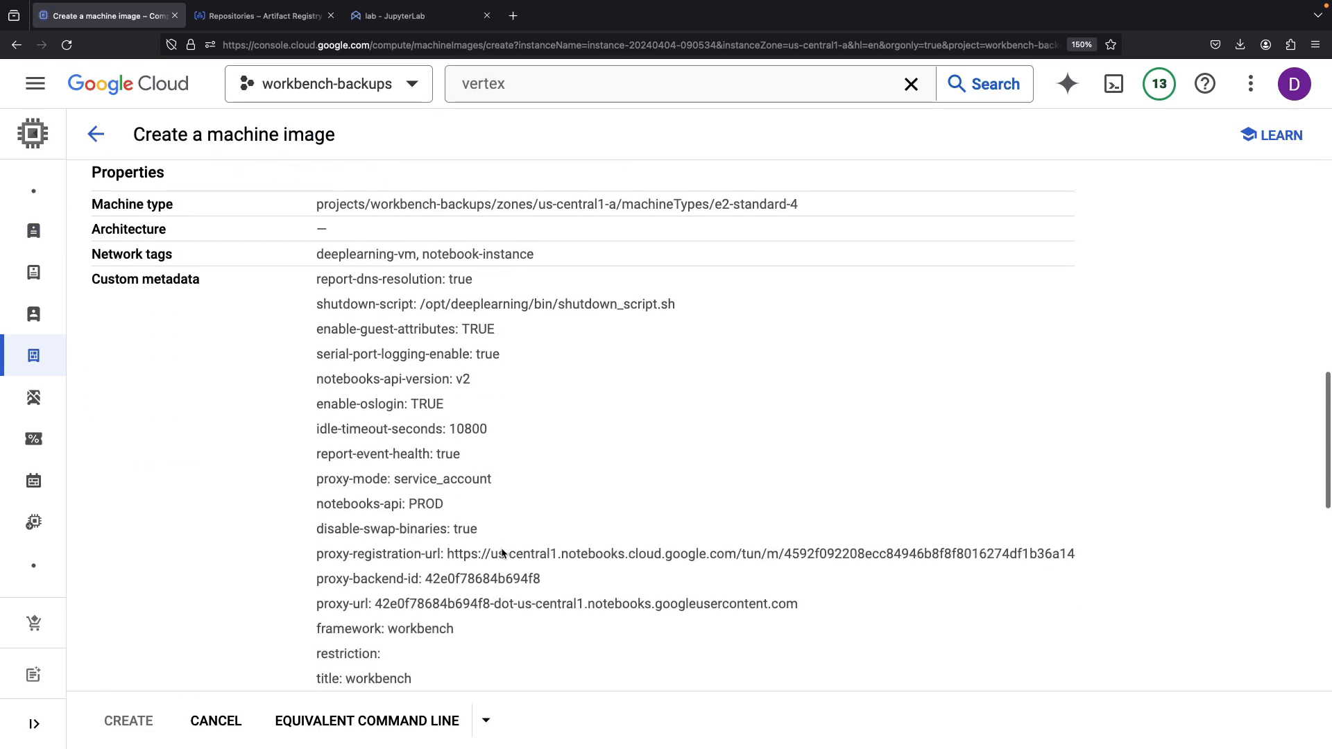
{"action": "scroll", "scroll_direction": "down", "scroll_amount": 3}
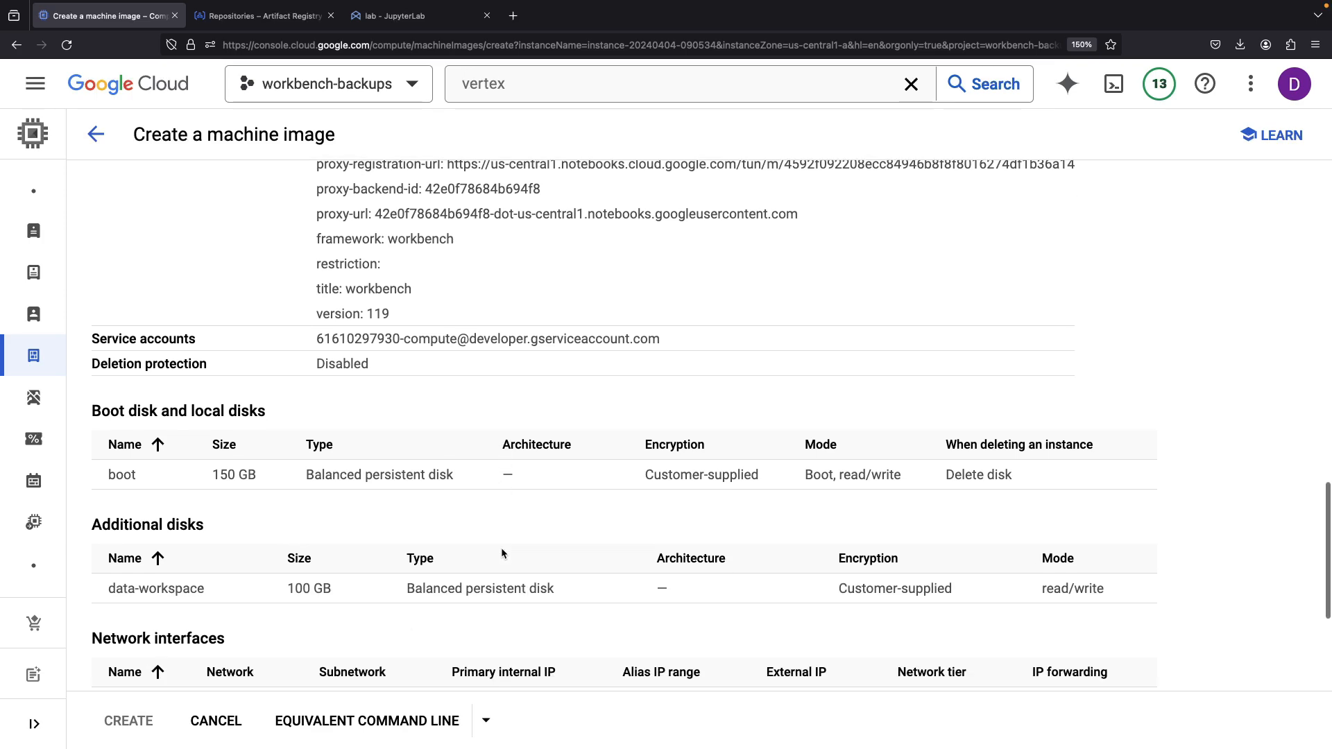
{"action": "scroll", "scroll_direction": "down", "scroll_amount": 3}
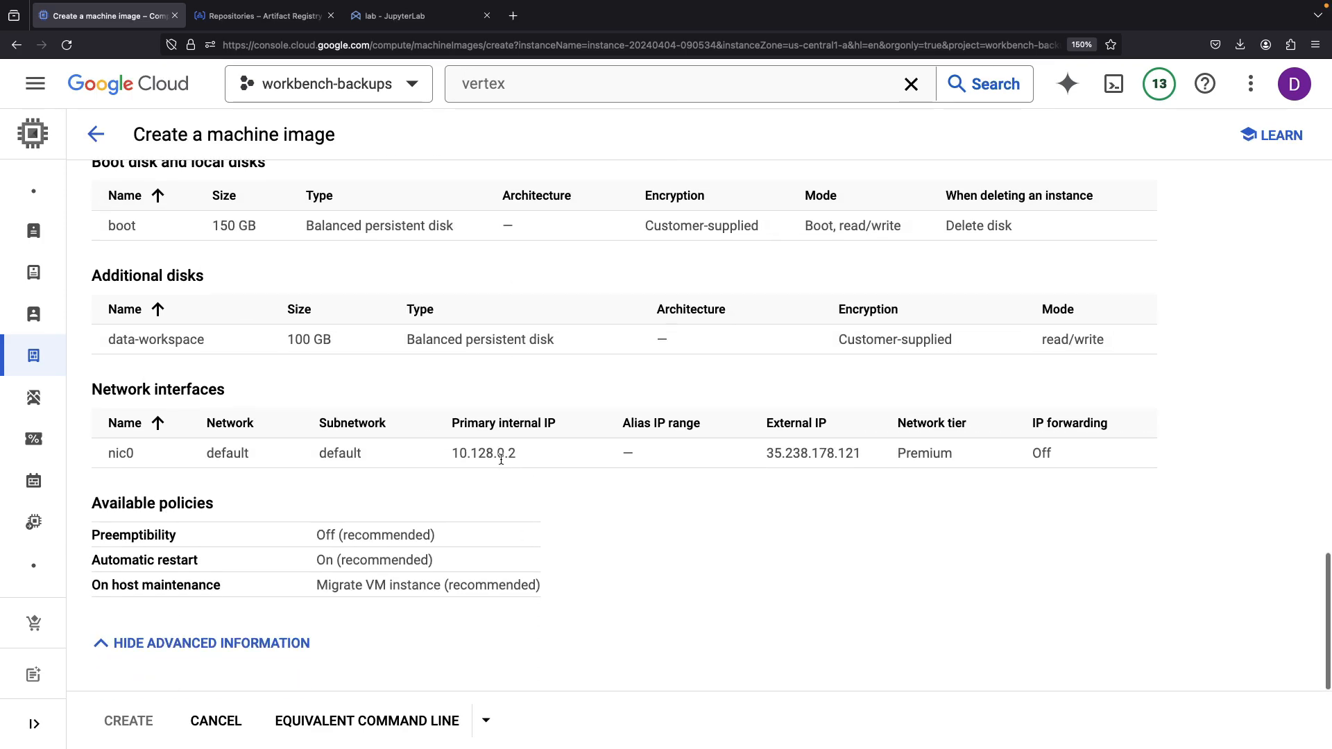
{"action": "scroll", "scroll_direction": "up", "scroll_amount": 3}
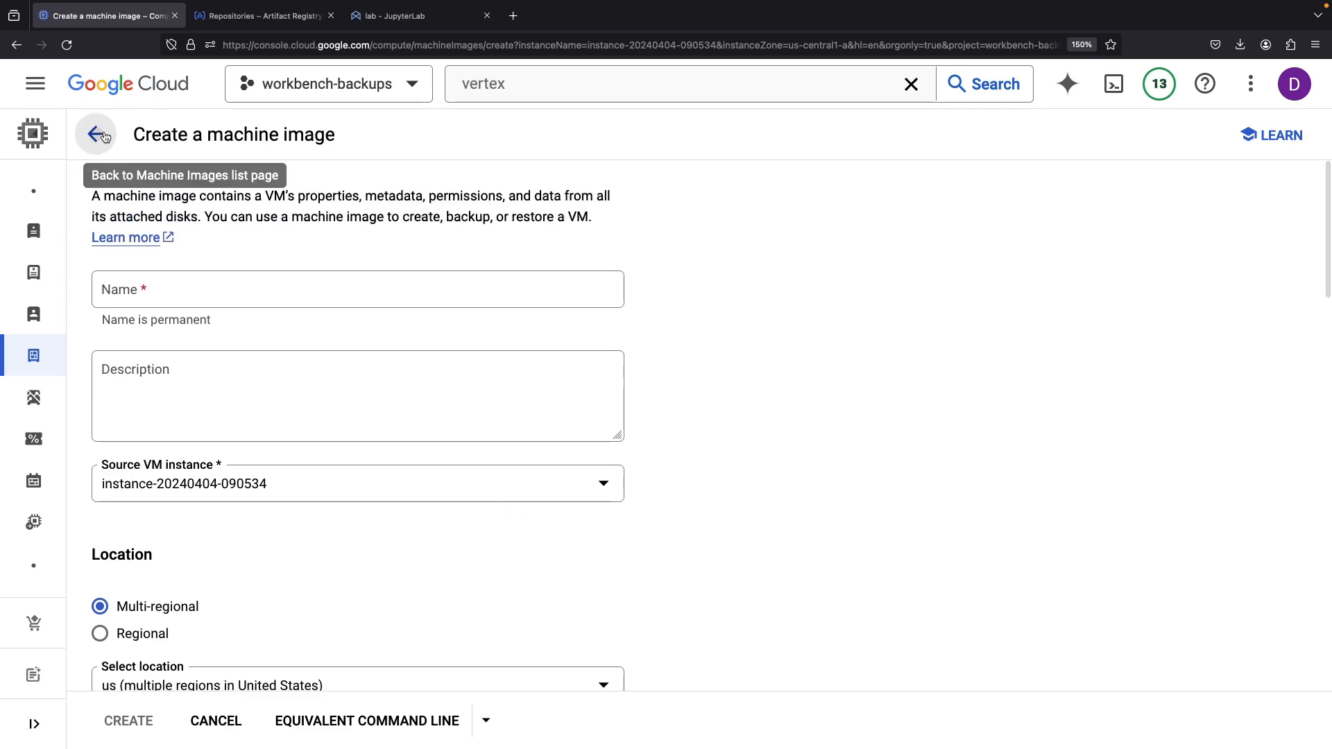
{"action": "left_click", "coordinate": [95, 134]}
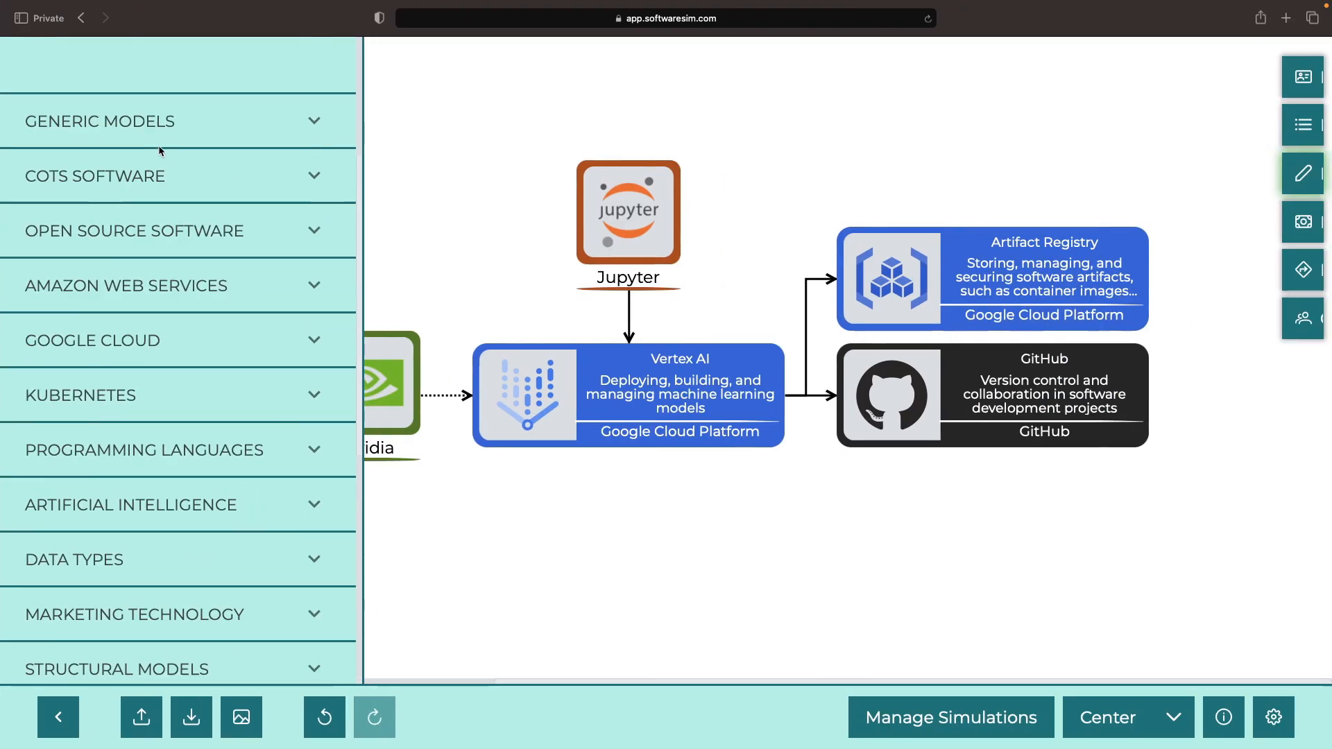
Add a Compute Engine block described as 'DR service, disk snapshots, disk clones, and machine images'.
{"action": "type", "text": "compute"}
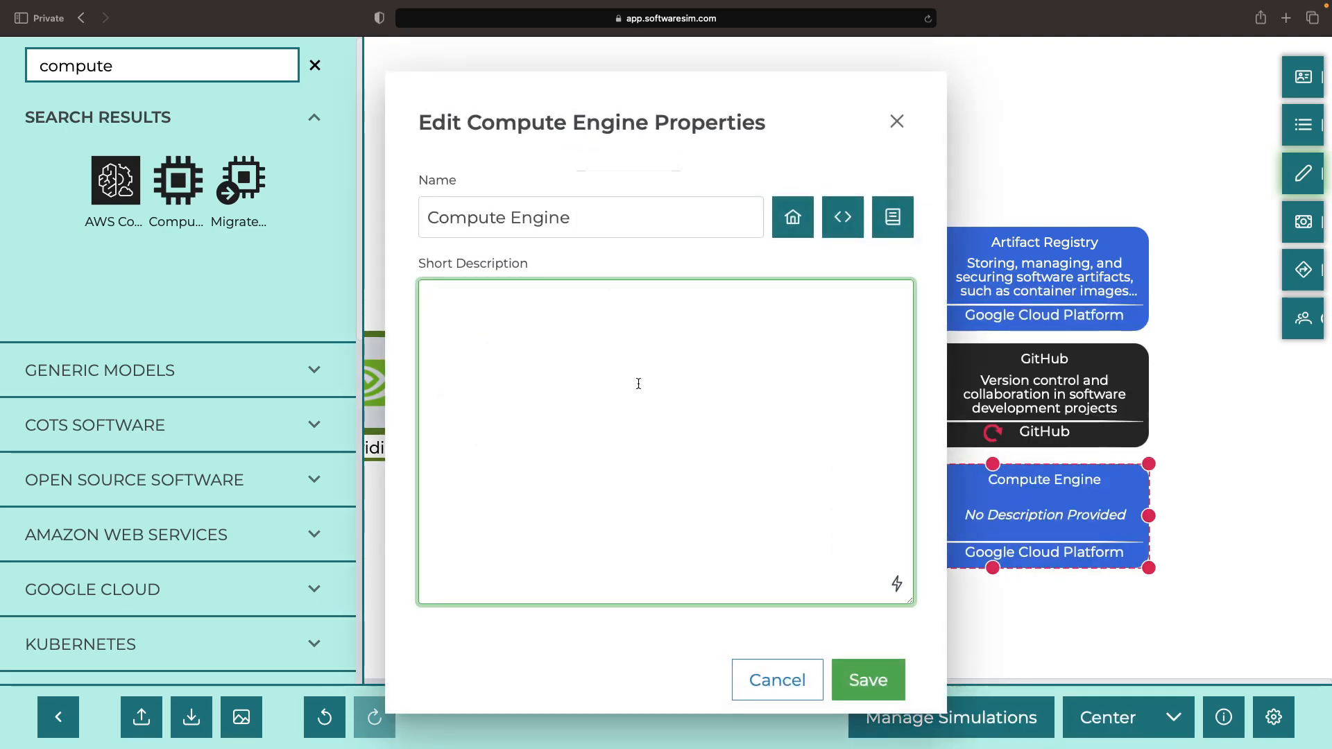
{"action": "type", "text": "DR service, disk snapshots,"}
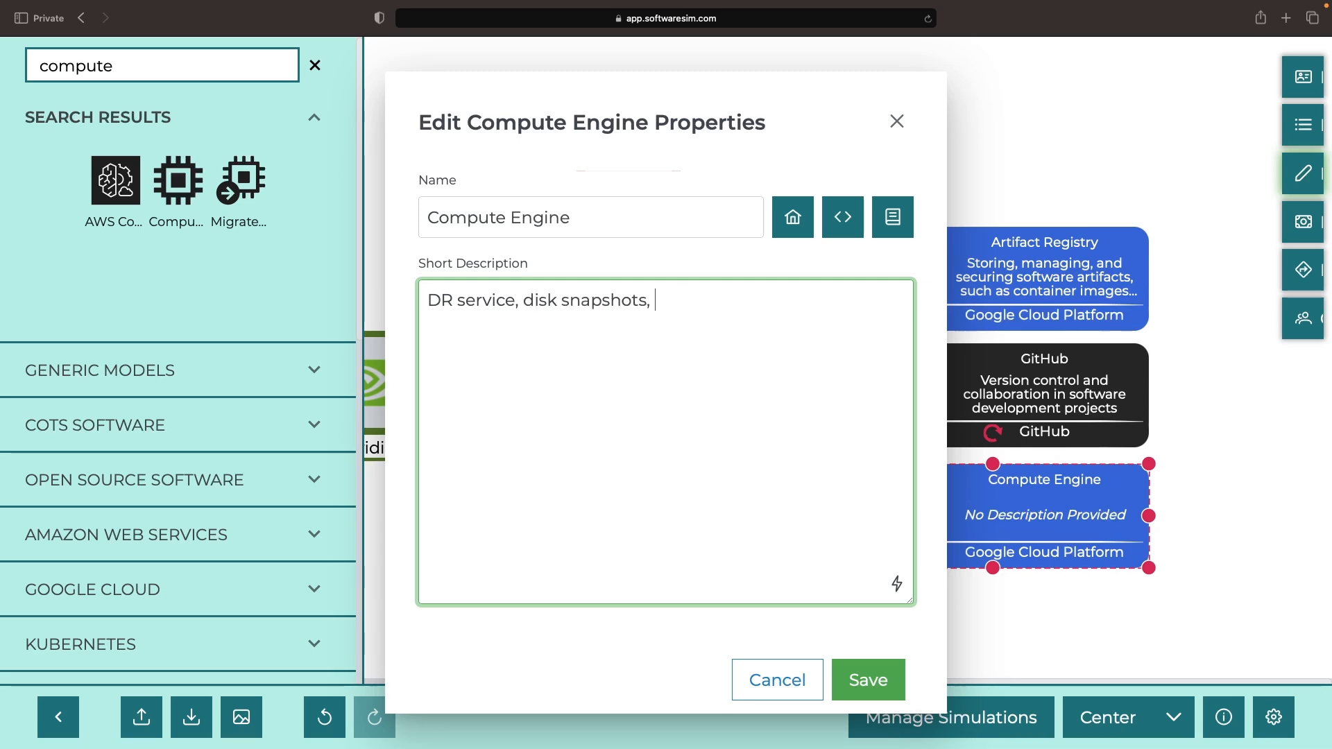
{"action": "type", "text": "disk clones, and machine images"}
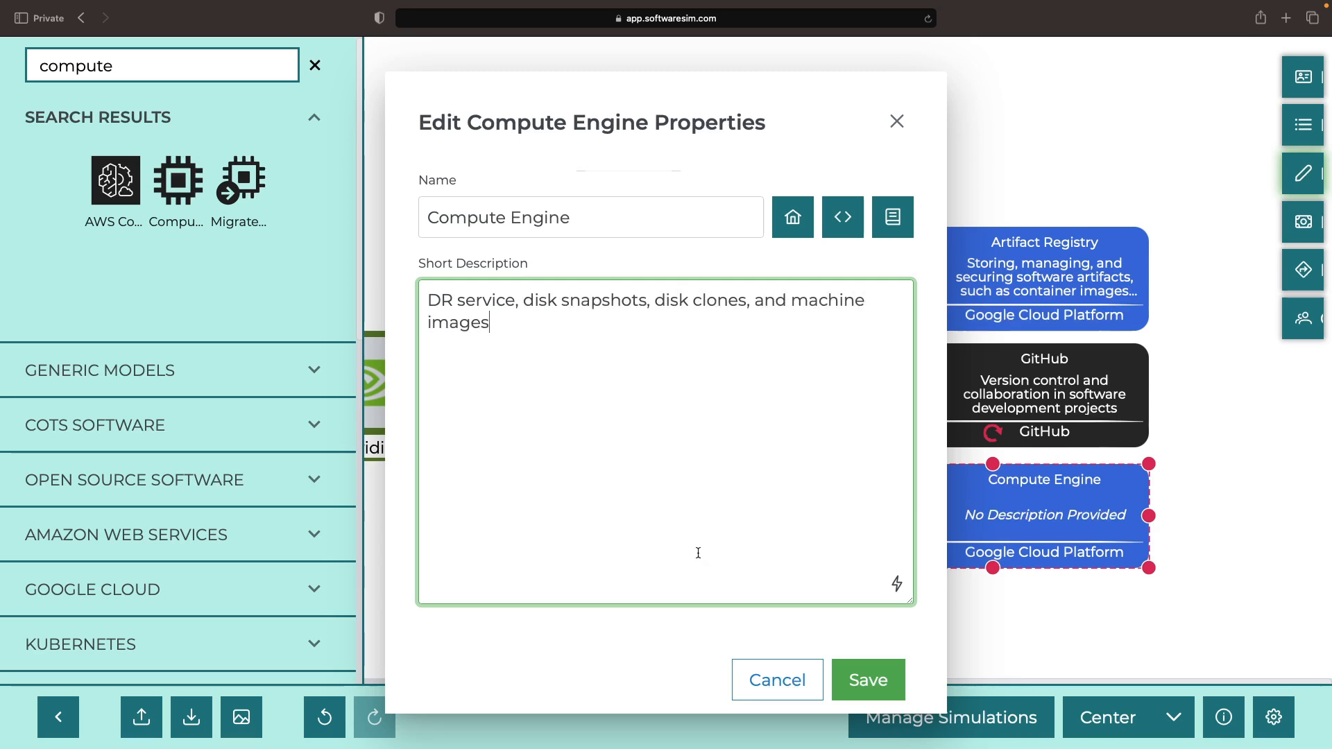
{"action": "left_click", "coordinate": [867, 680]}
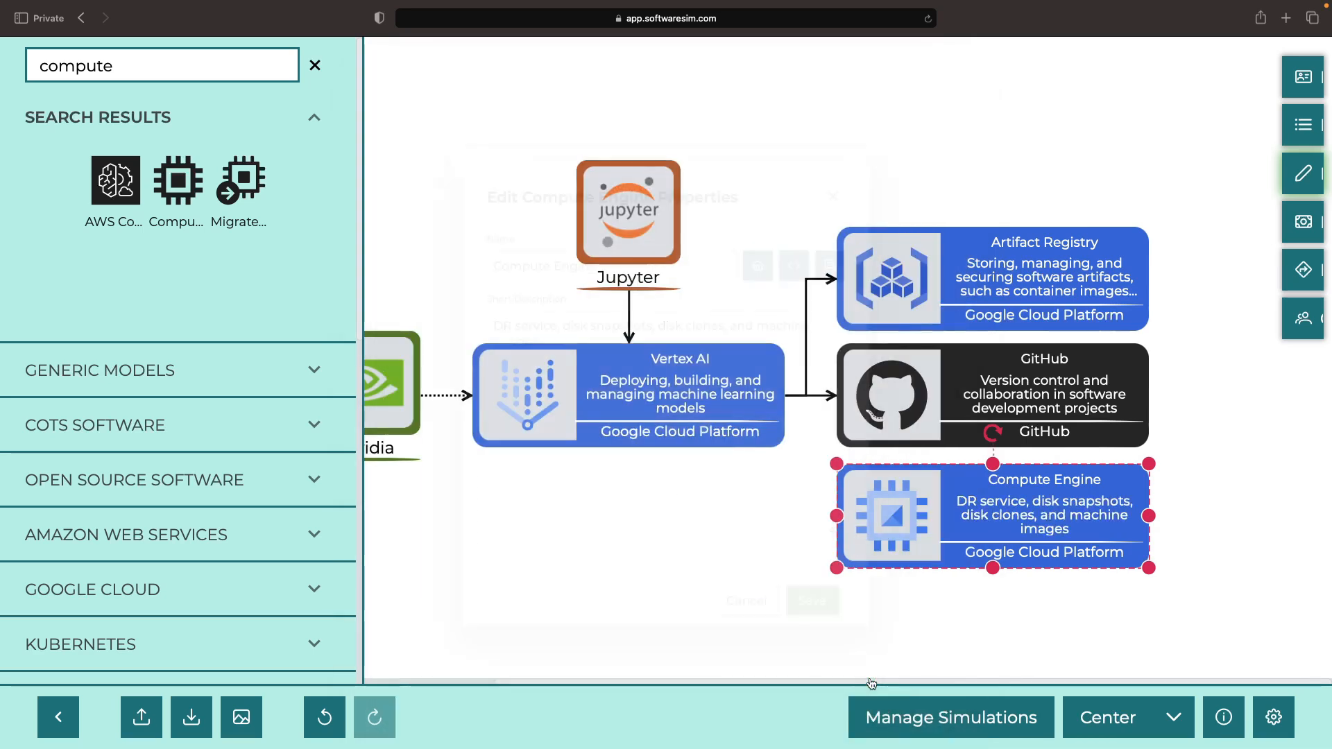
{"action": "left_click", "coordinate": [314, 66]}
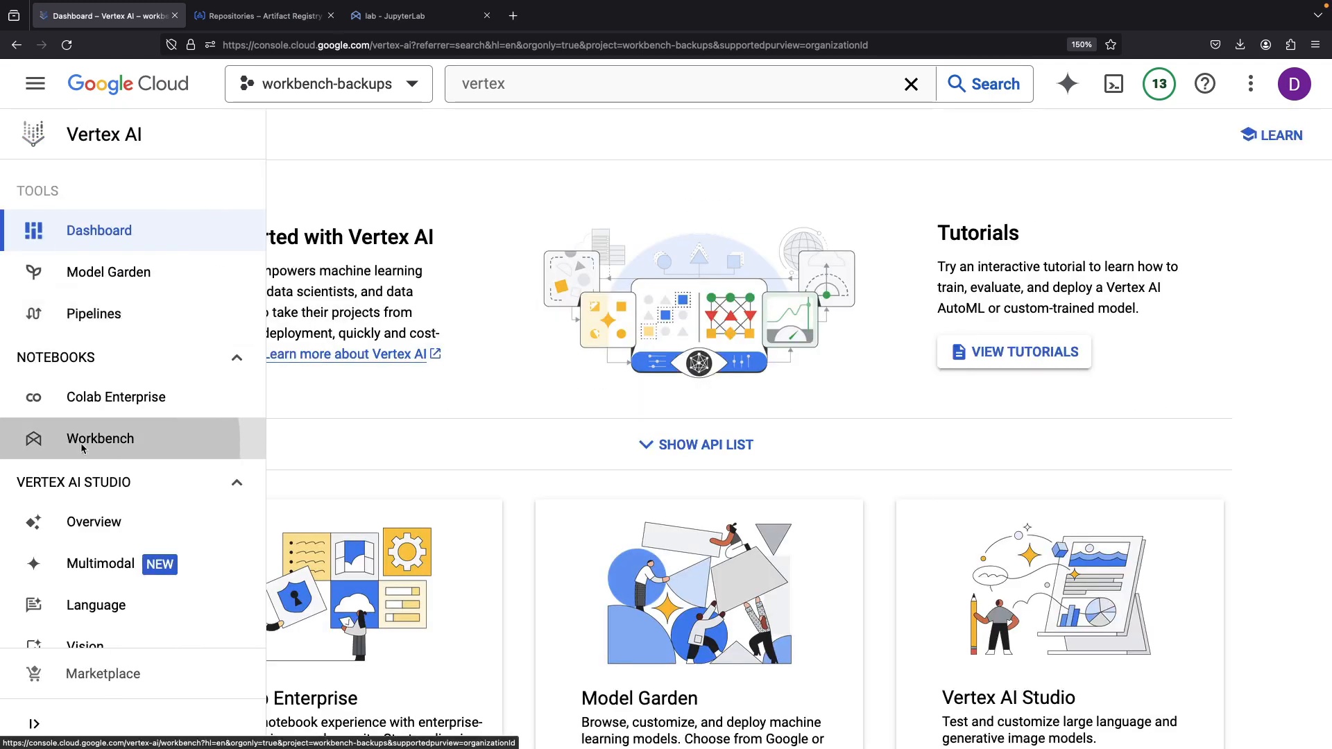
From Vertex AI Workbench, launch JupyterLab on the managed notebook.
{"action": "left_click", "coordinate": [99, 438]}
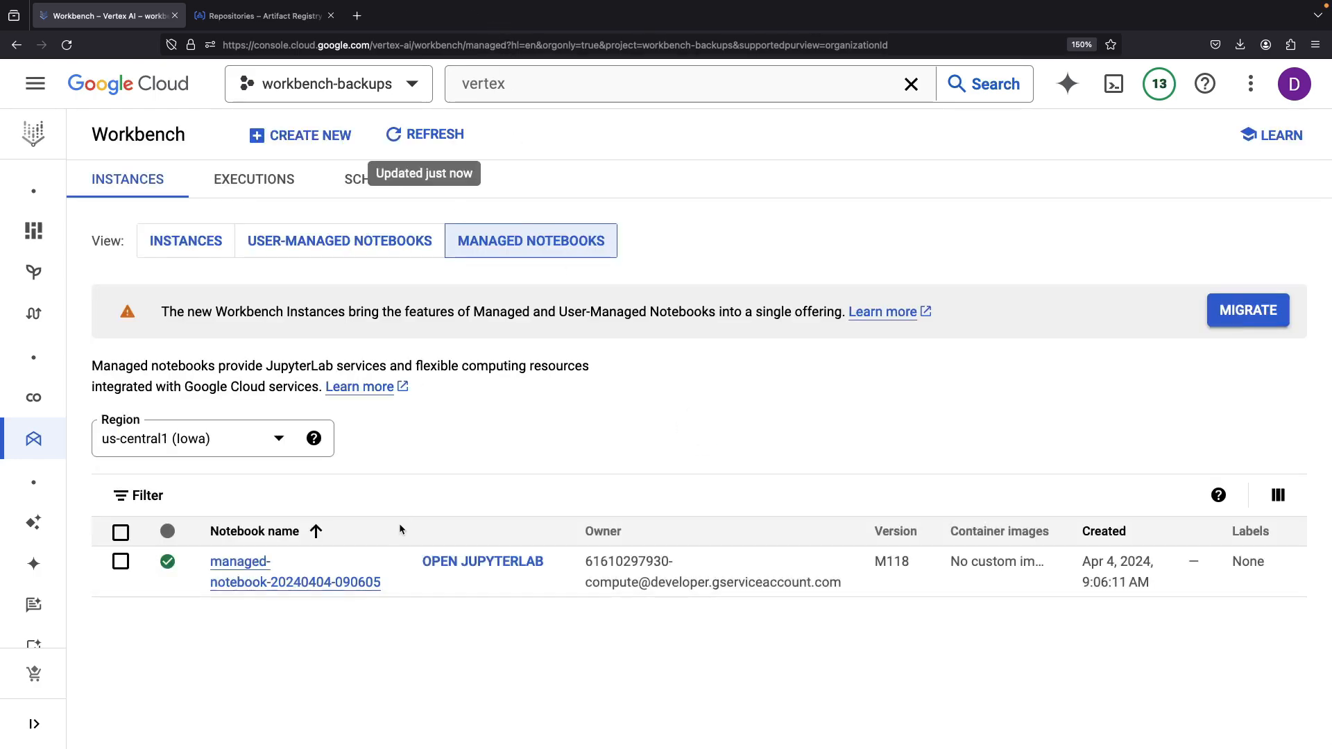
{"action": "left_click", "coordinate": [482, 562]}
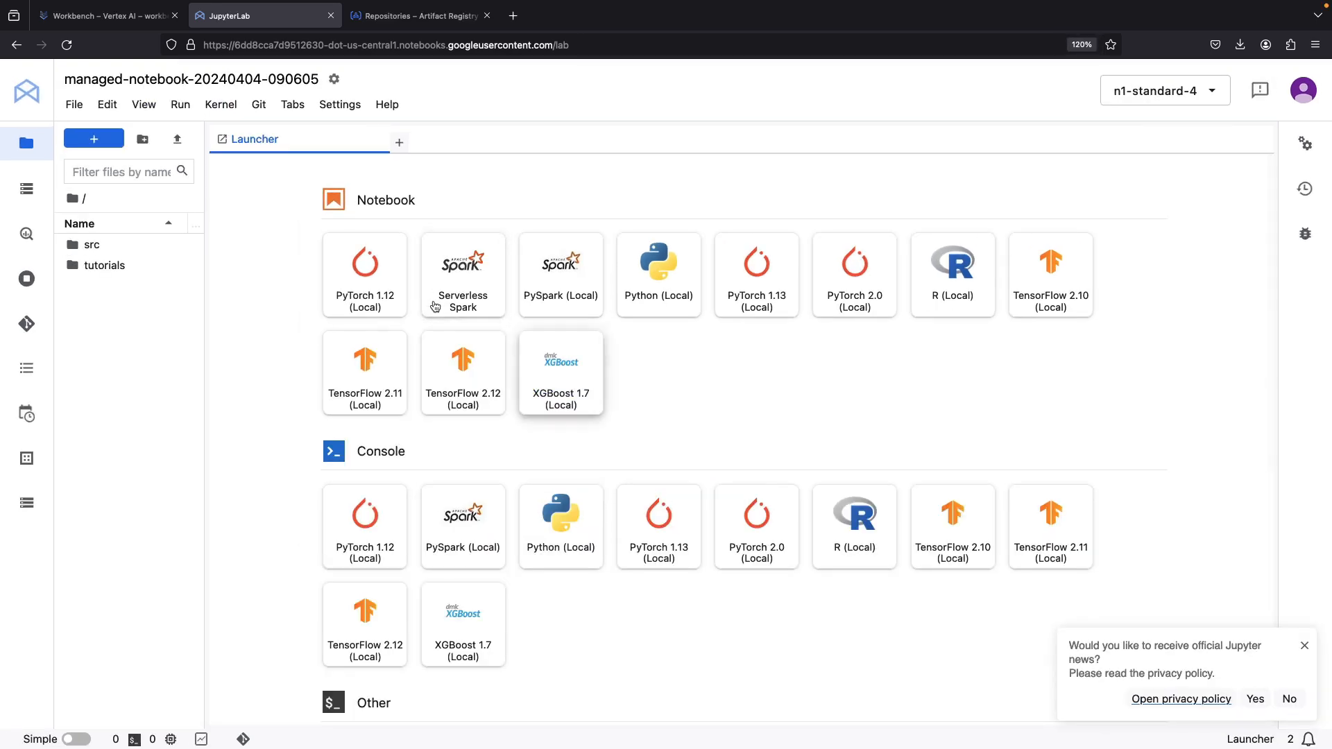
Browse the JupyterLab side panels: Cloud Storage files, table of contents, and storage preview.
{"action": "left_click", "coordinate": [27, 188]}
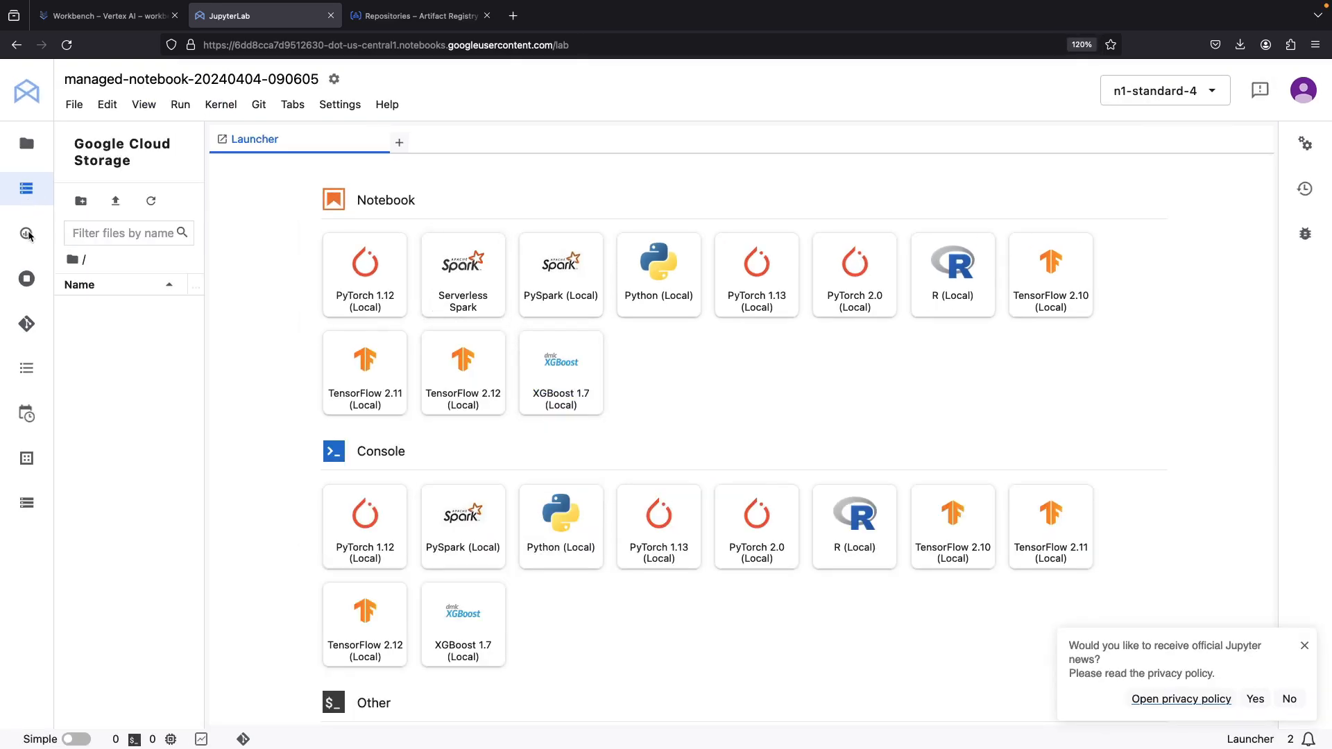
{"action": "left_click", "coordinate": [26, 367]}
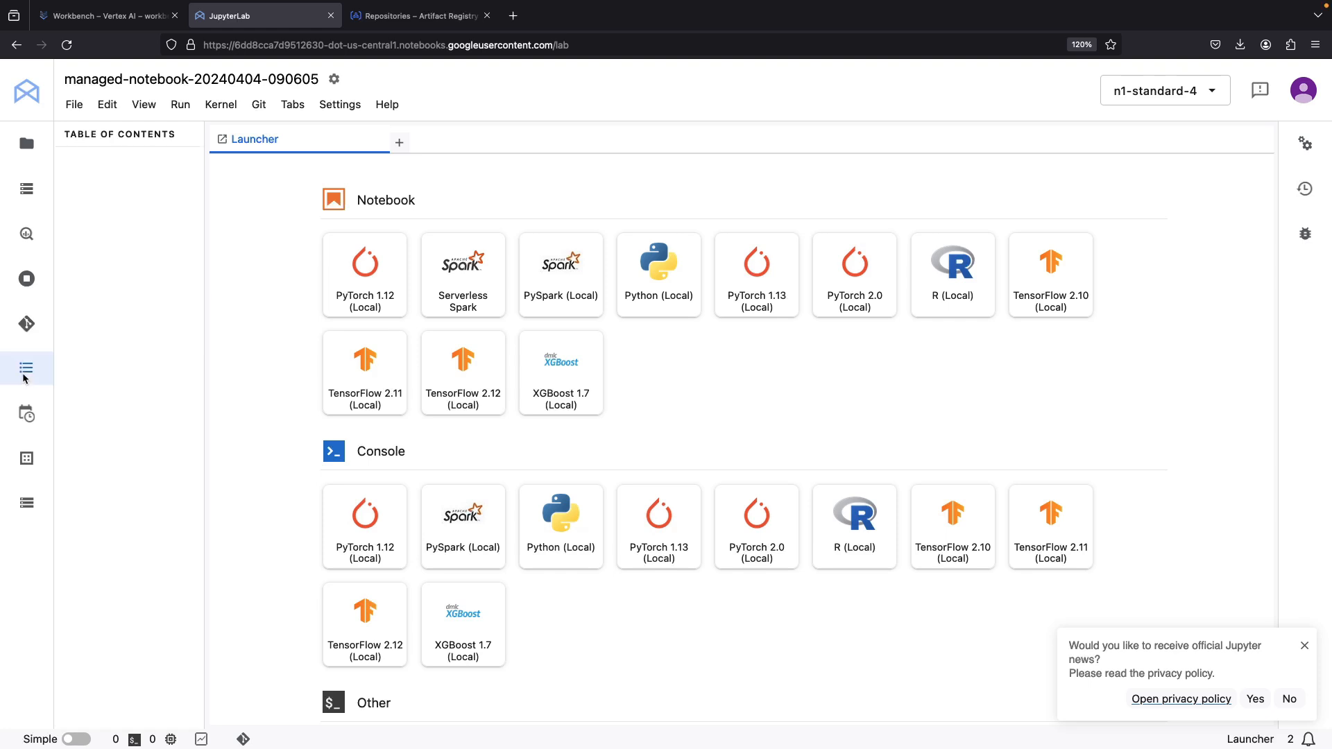
{"action": "left_click", "coordinate": [27, 503]}
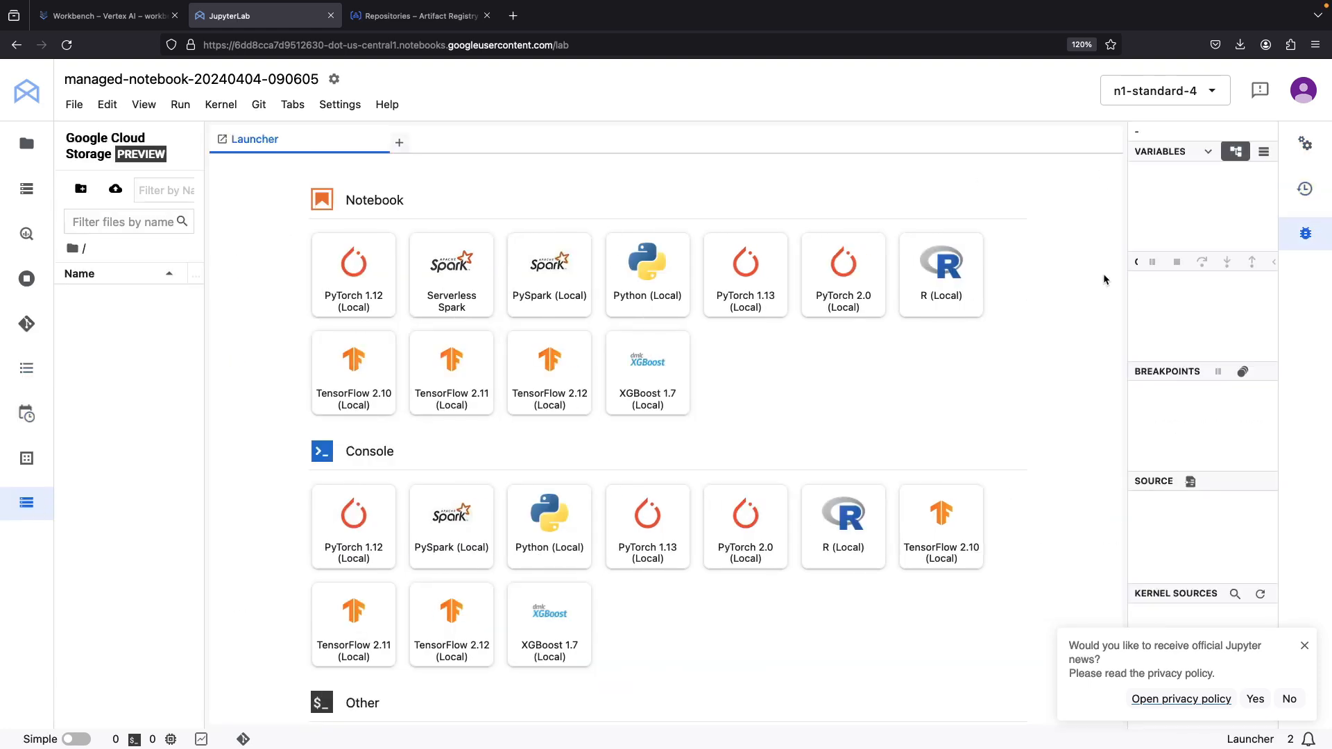
Draft a scheduled notebook job running Monday–Friday at 17:30 America/New_York.
{"action": "left_click", "coordinate": [646, 274]}
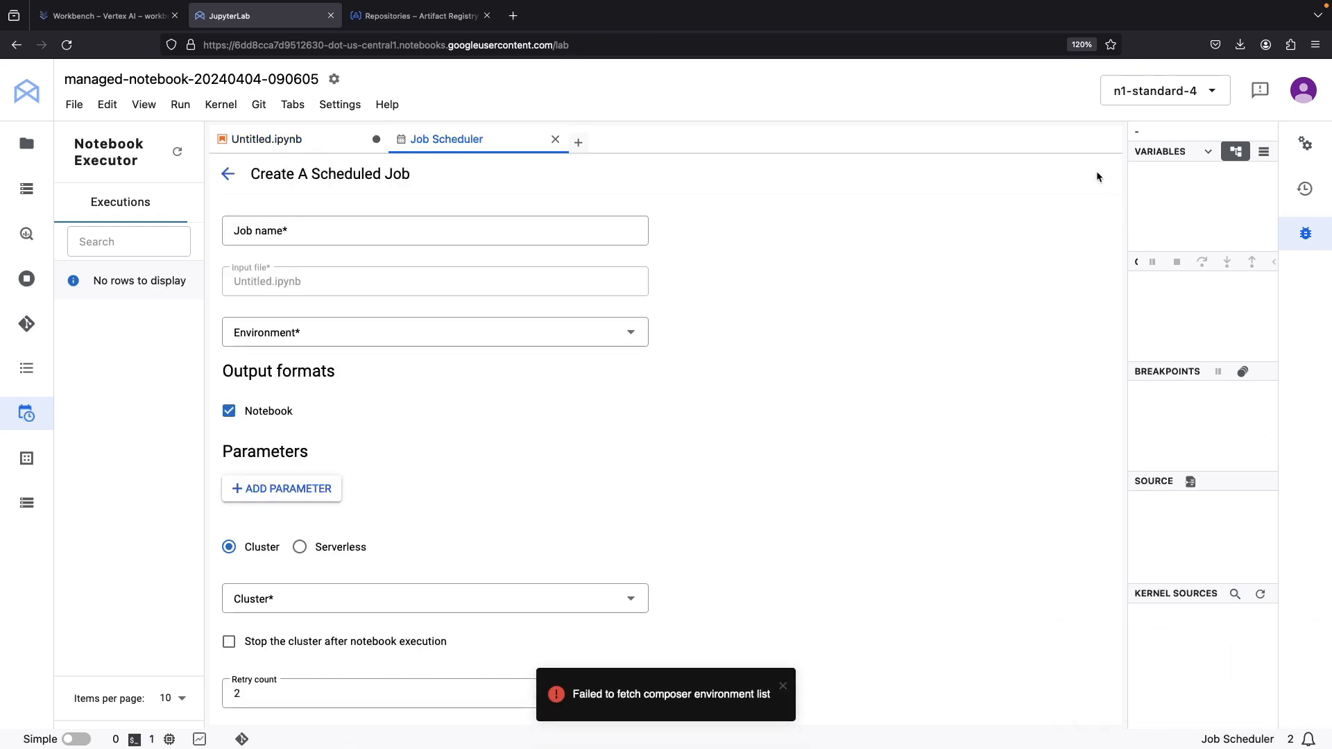
{"action": "left_click", "coordinate": [435, 333]}
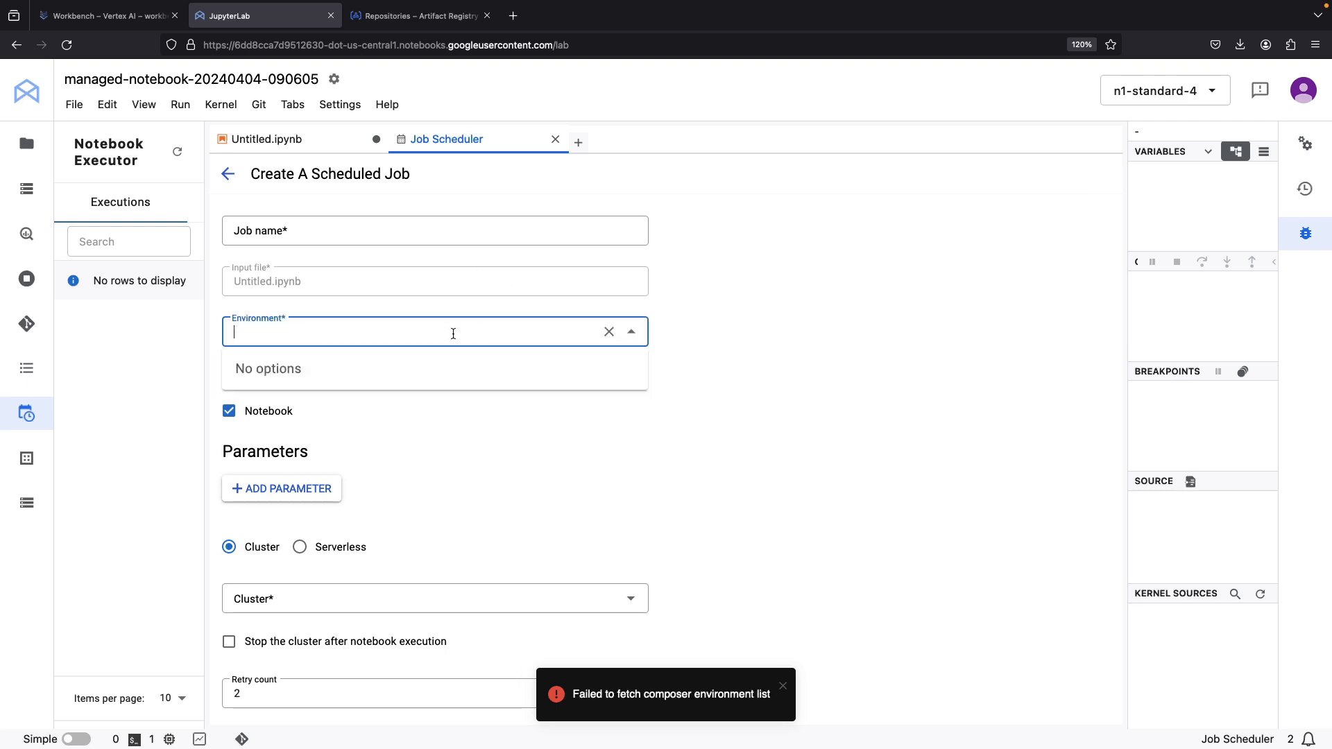
{"action": "scroll", "scroll_direction": "down", "scroll_amount": 3}
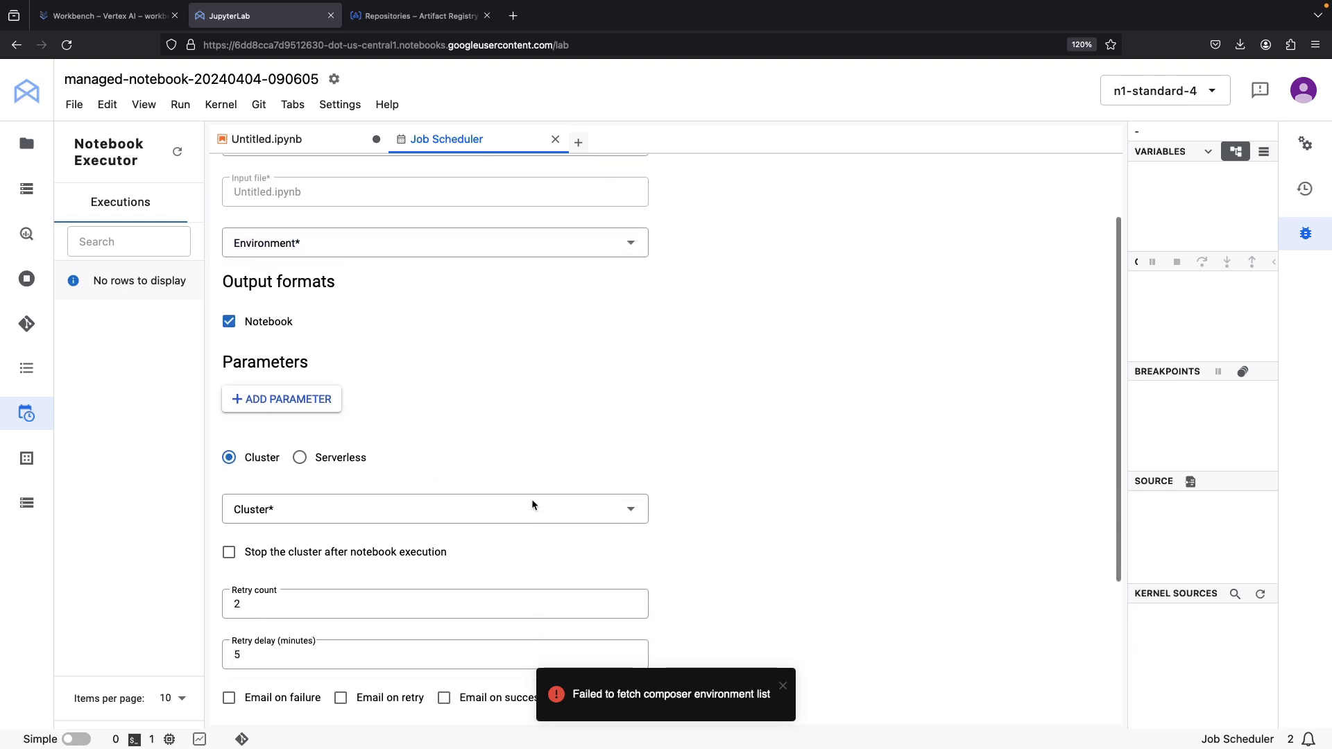
{"action": "scroll", "scroll_direction": "down", "scroll_amount": 3}
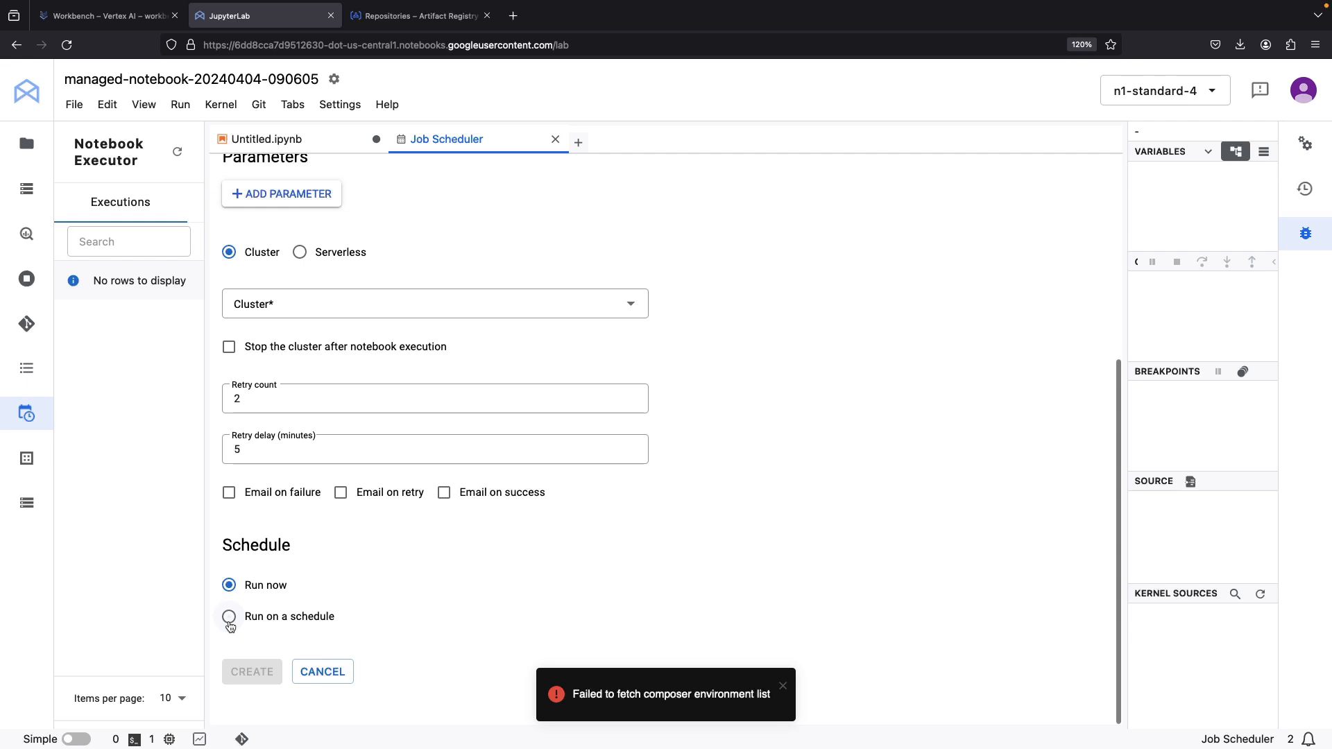
{"action": "left_click", "coordinate": [228, 617]}
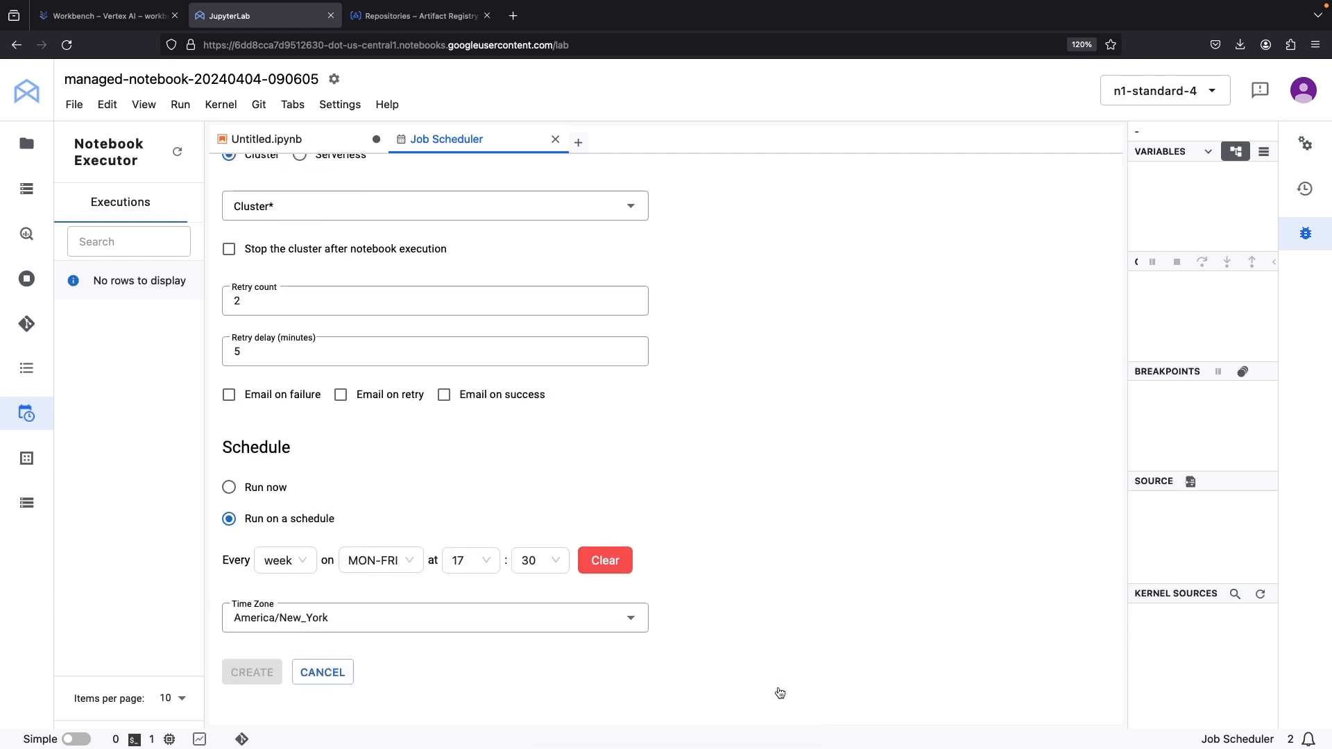
{"action": "scroll", "scroll_direction": "up", "scroll_amount": 3}
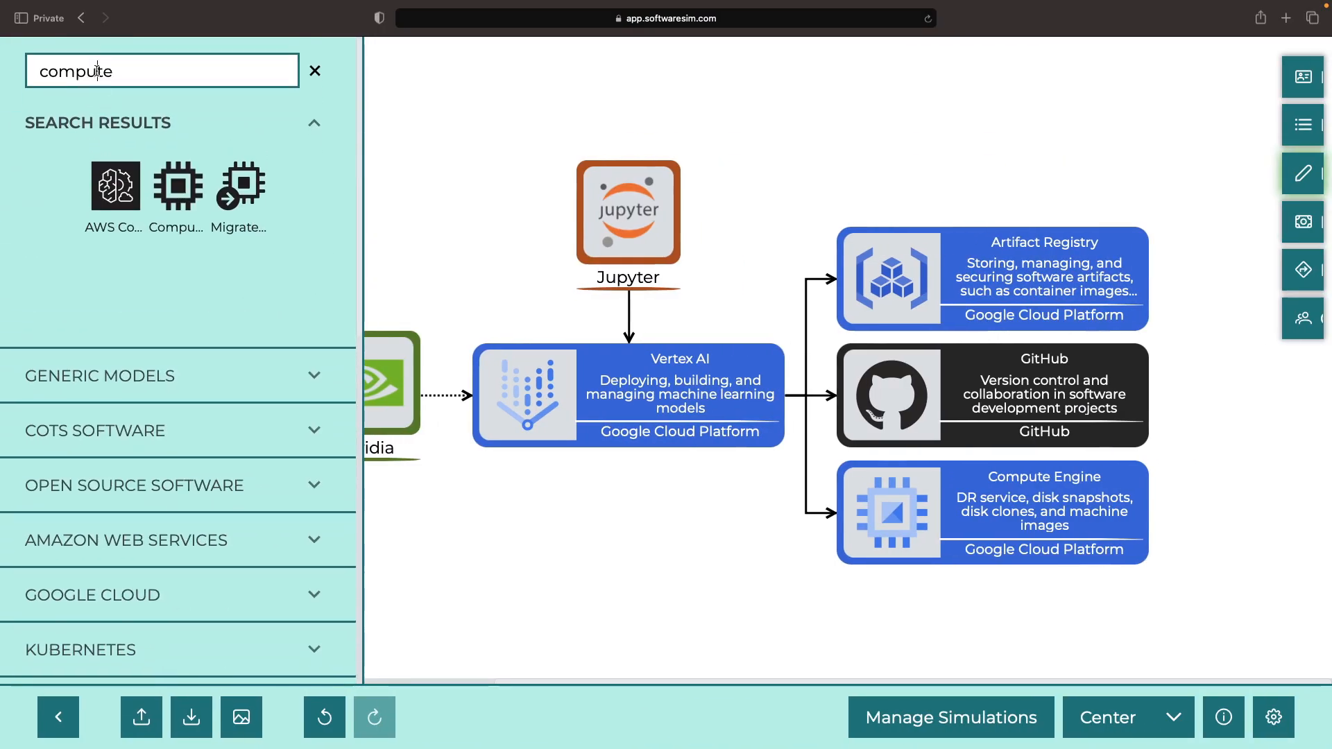
Add a Jupyter block described as 'Backups using the Google Cloud scheduled job feature'.
{"action": "type", "text": "jupyter"}
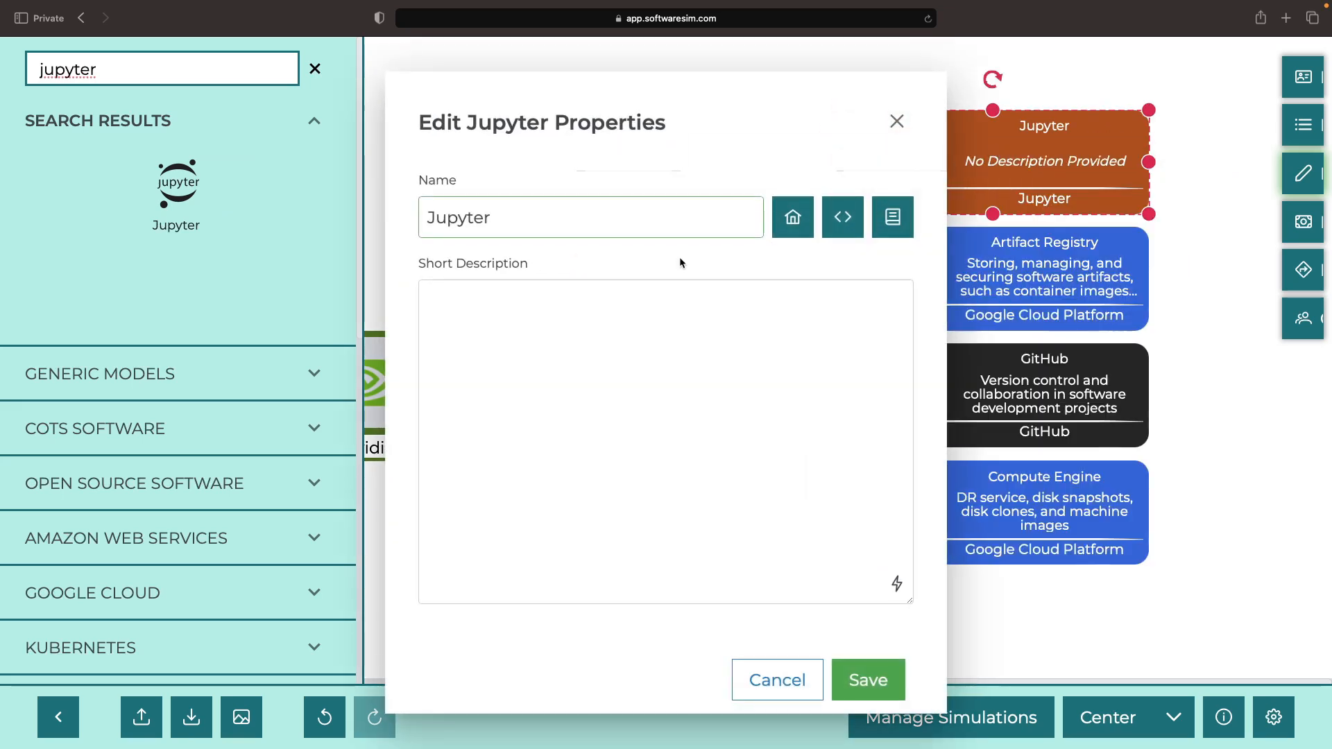
{"action": "type", "text": "Back"}
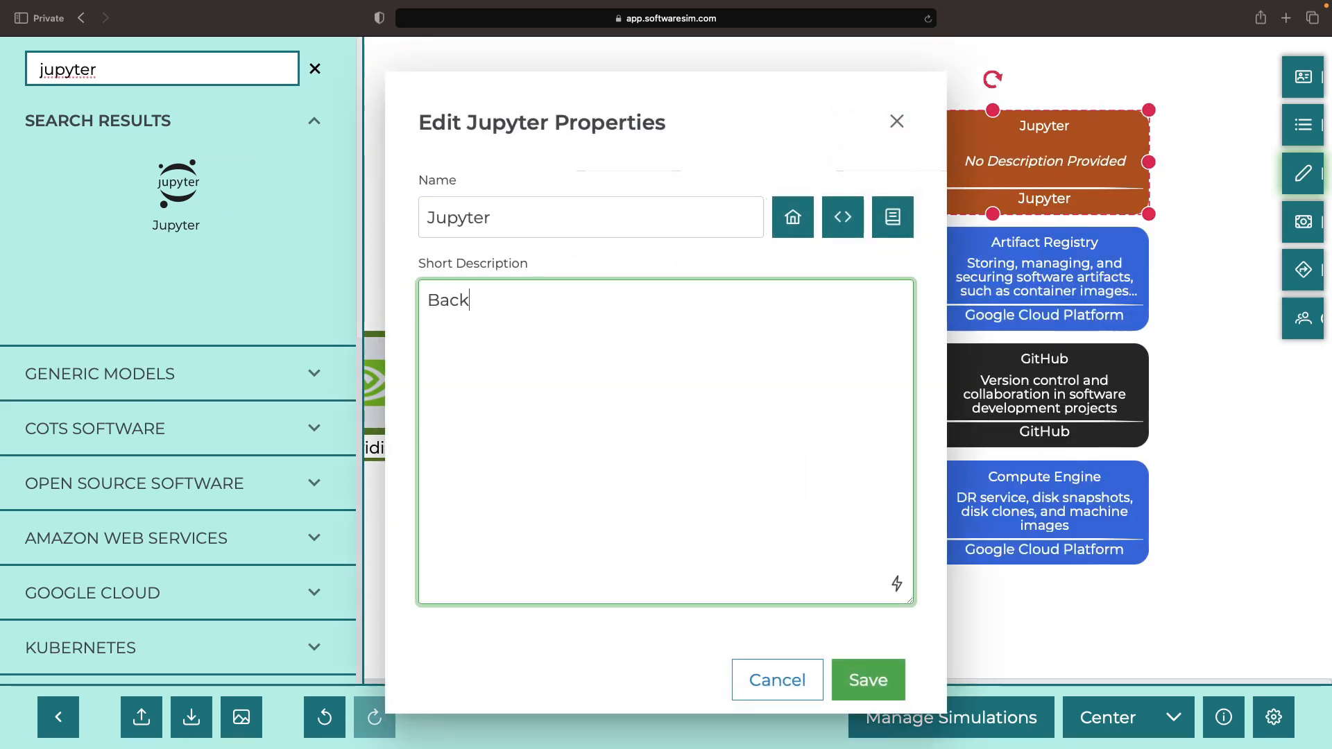
{"action": "type", "text": "ups using the Google Cloud scheduled job feature in the note"}
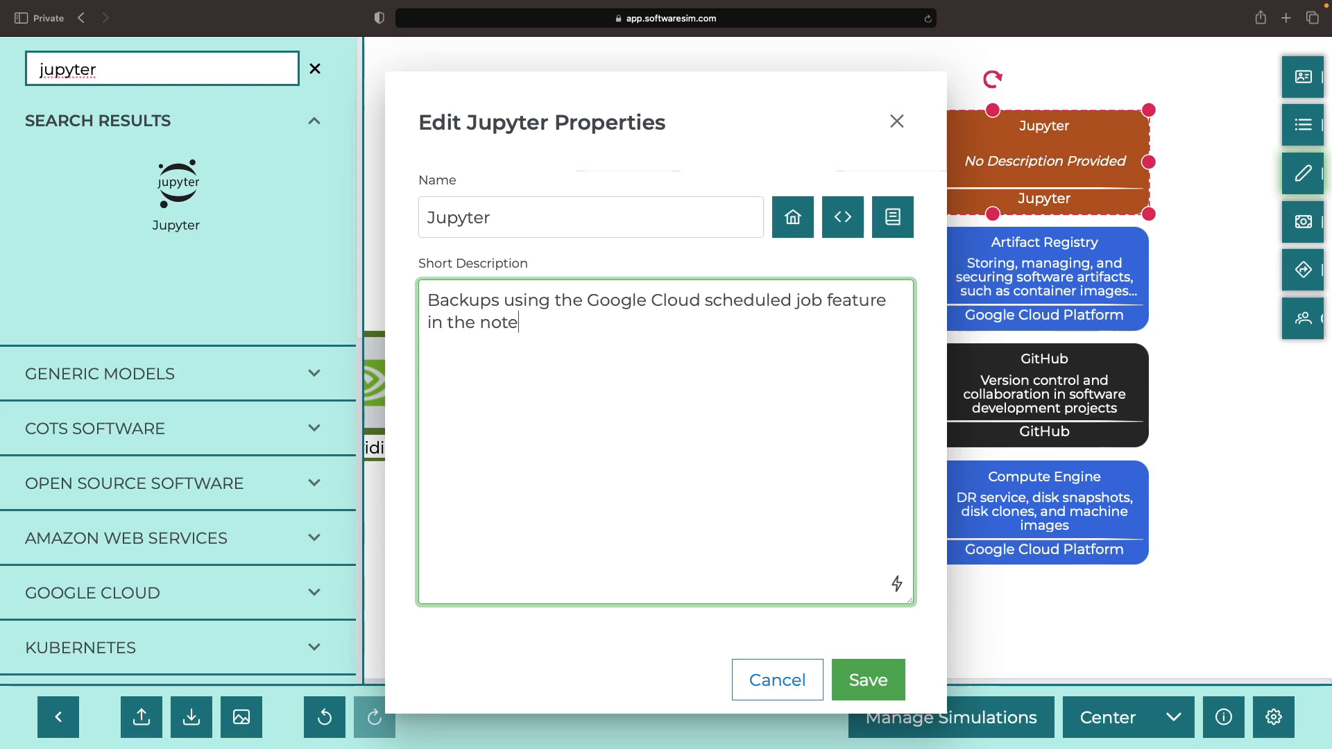
{"action": "left_click", "coordinate": [866, 680]}
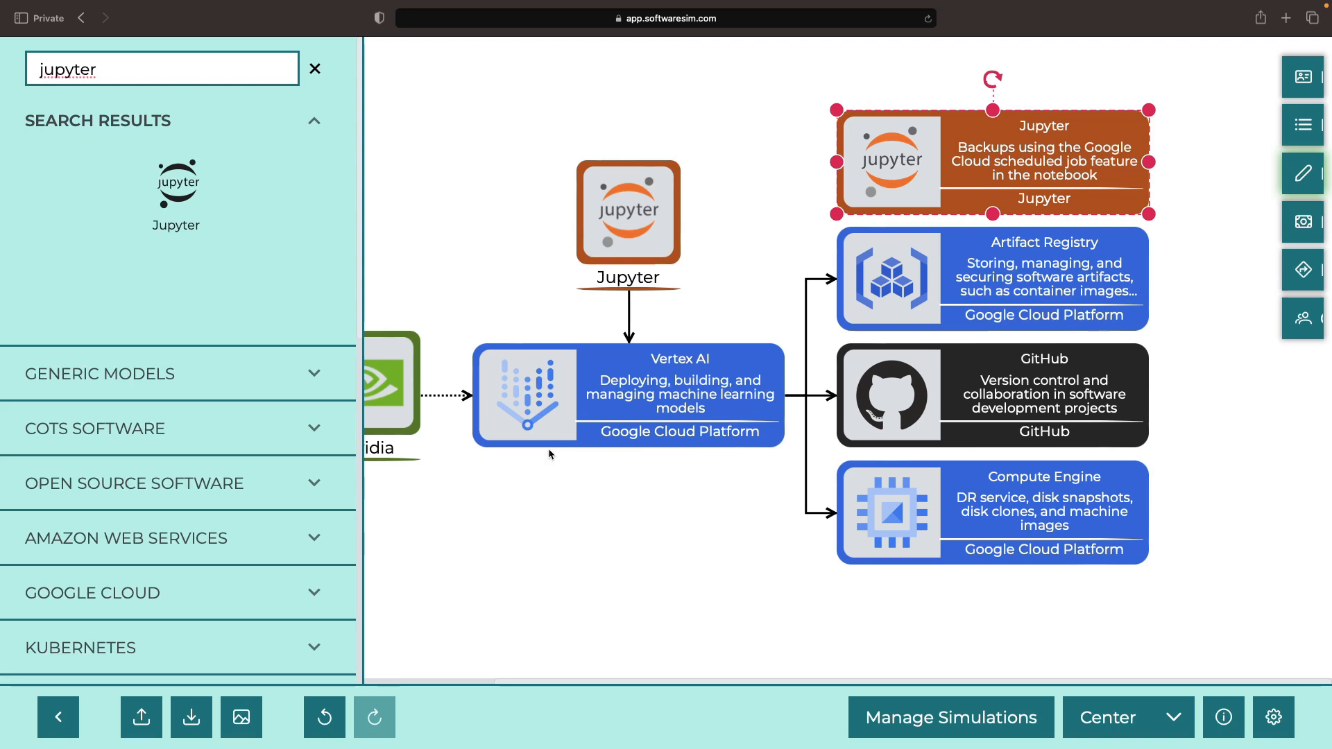